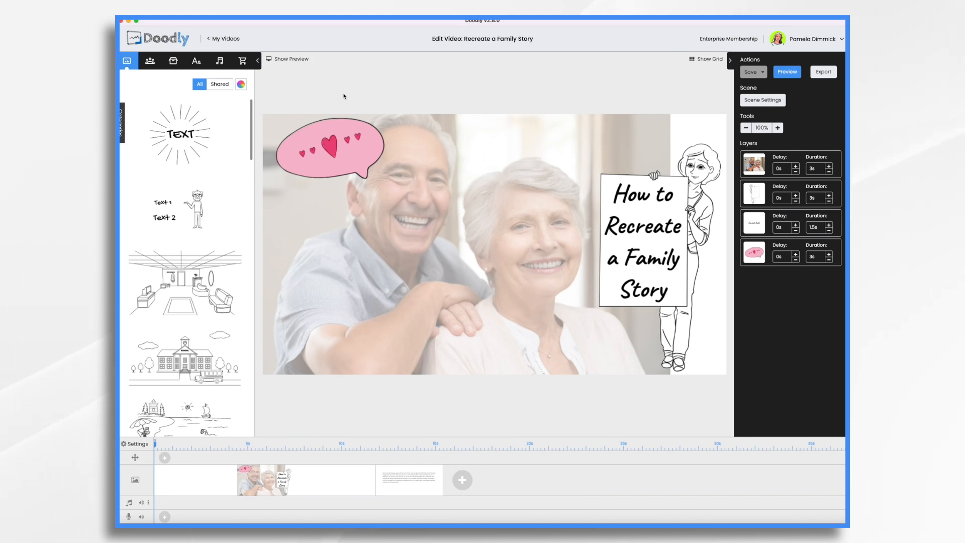
mouse_move(313, 82)
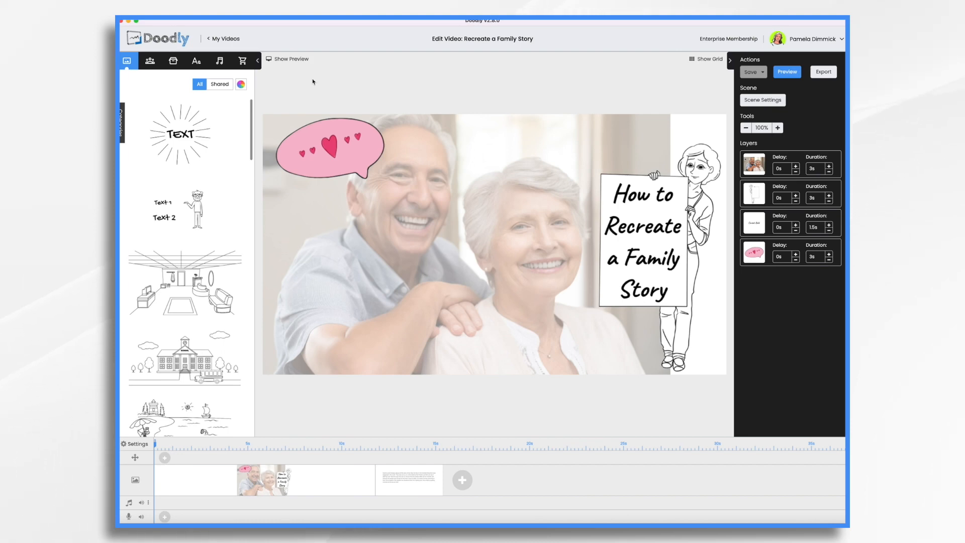
Show the second scene, the paragraph about how Gramma and Grampa met
left_click(409, 479)
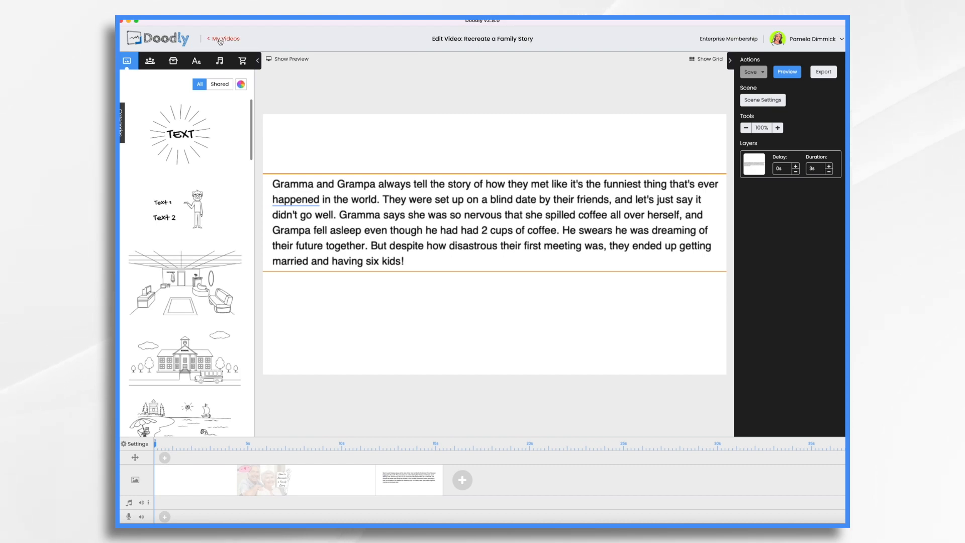
From My Videos, create a 1080p whiteboard video titled 'Love Story'
left_click(223, 39)
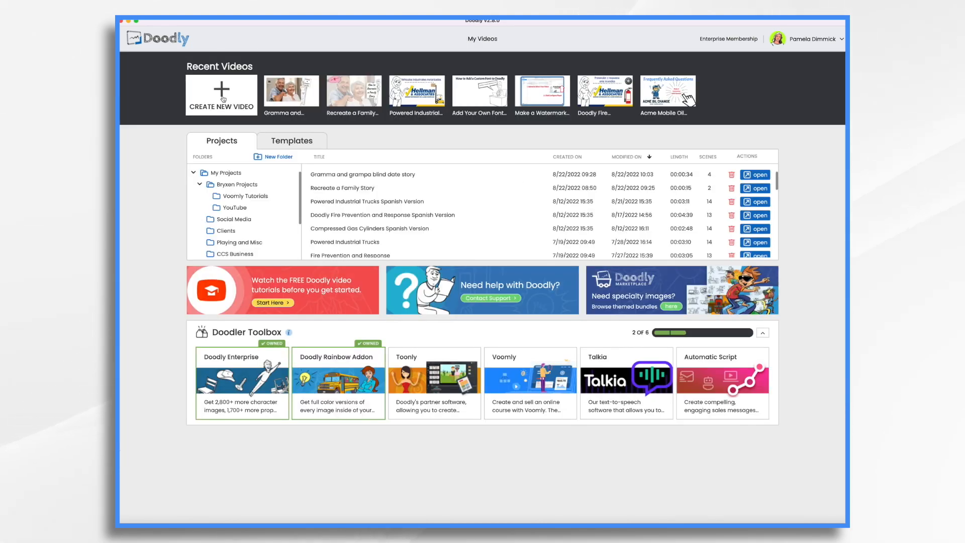
left_click(221, 95)
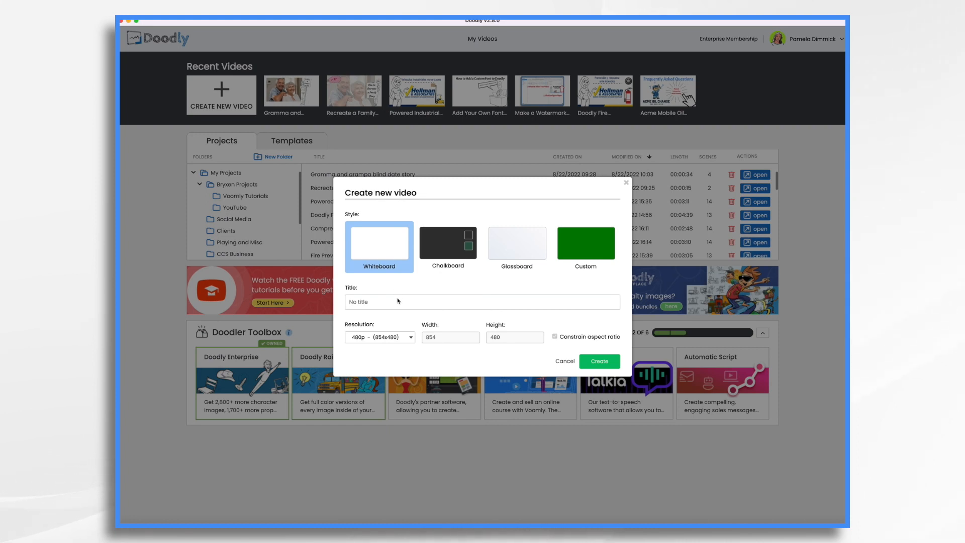
left_click(380, 336)
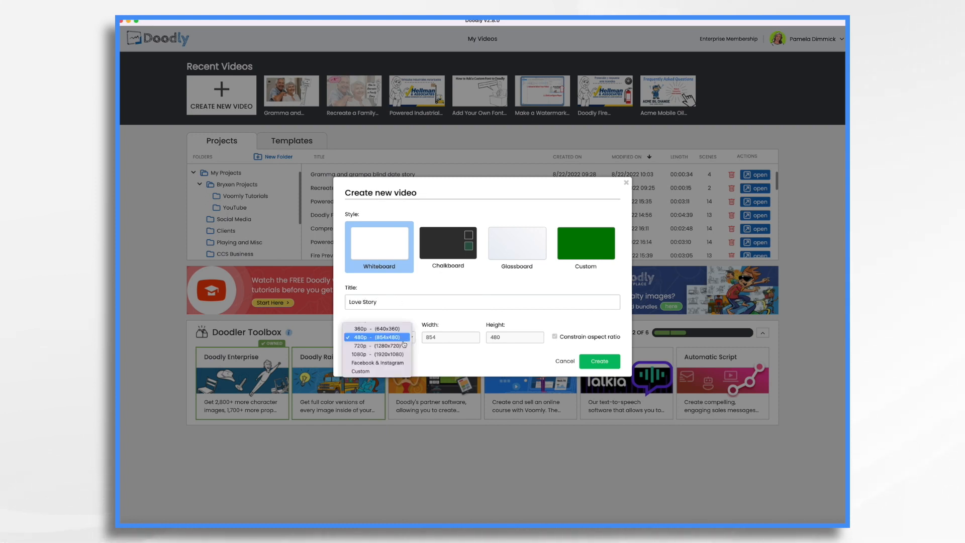
left_click(376, 354)
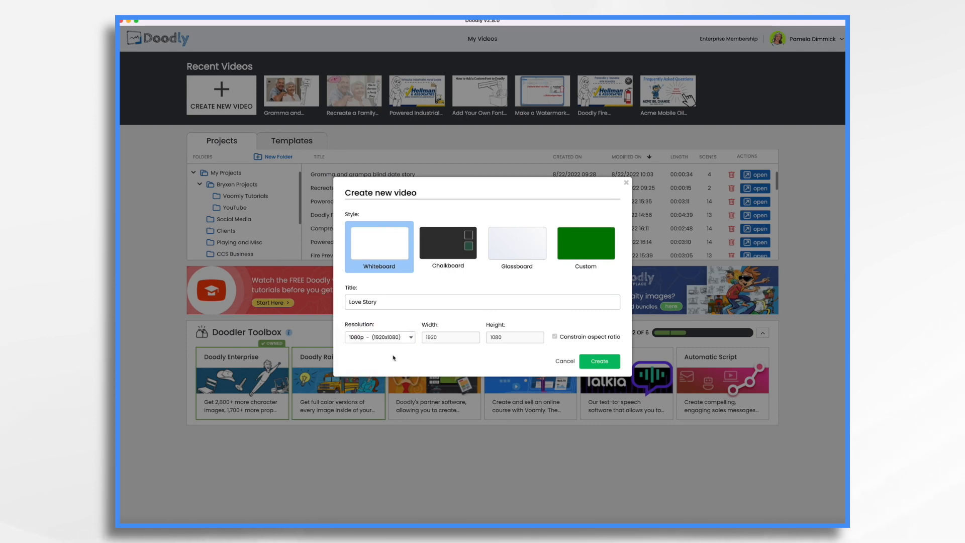
left_click(598, 361)
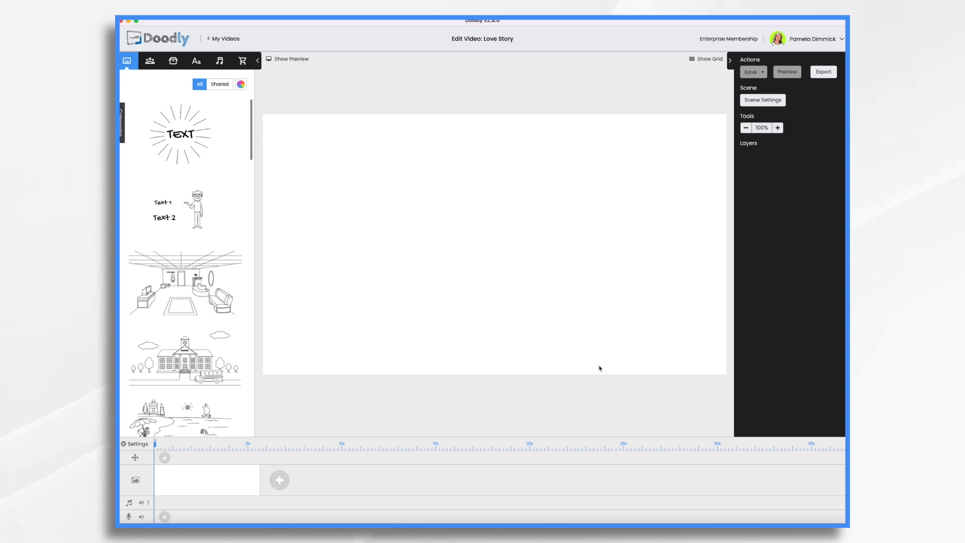
mouse_move(400, 158)
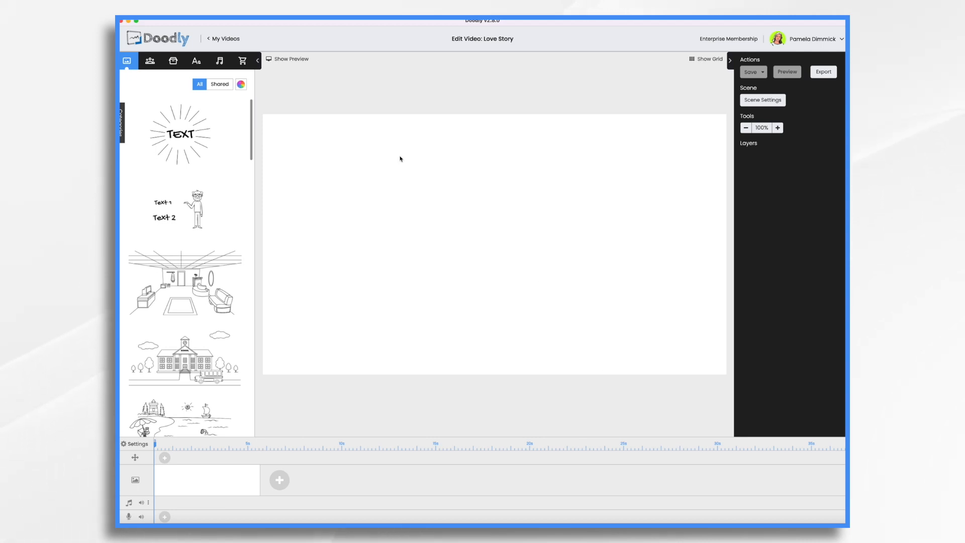
Upload happy-senior-couple-smiling.jpg as a prop, add it to the scene and enlarge it
left_click(173, 60)
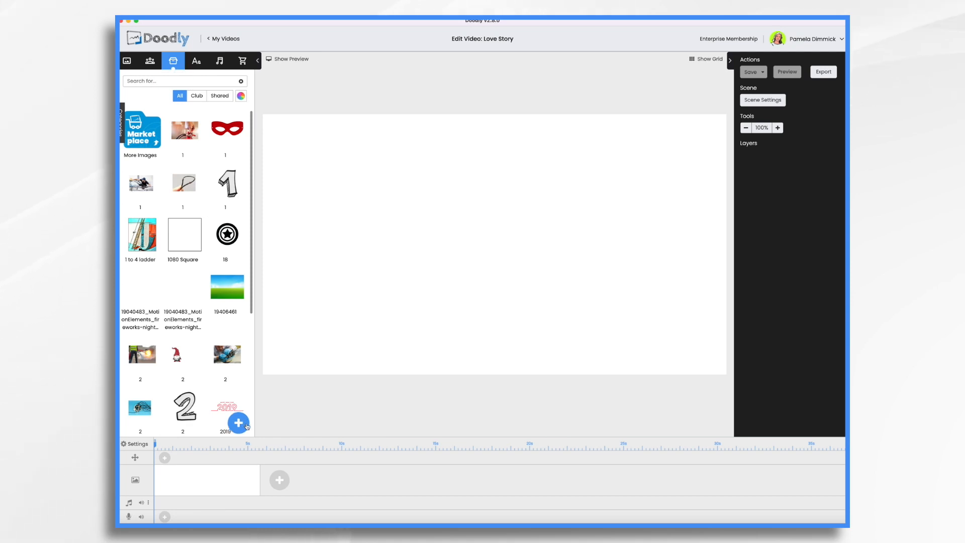
left_click(239, 422)
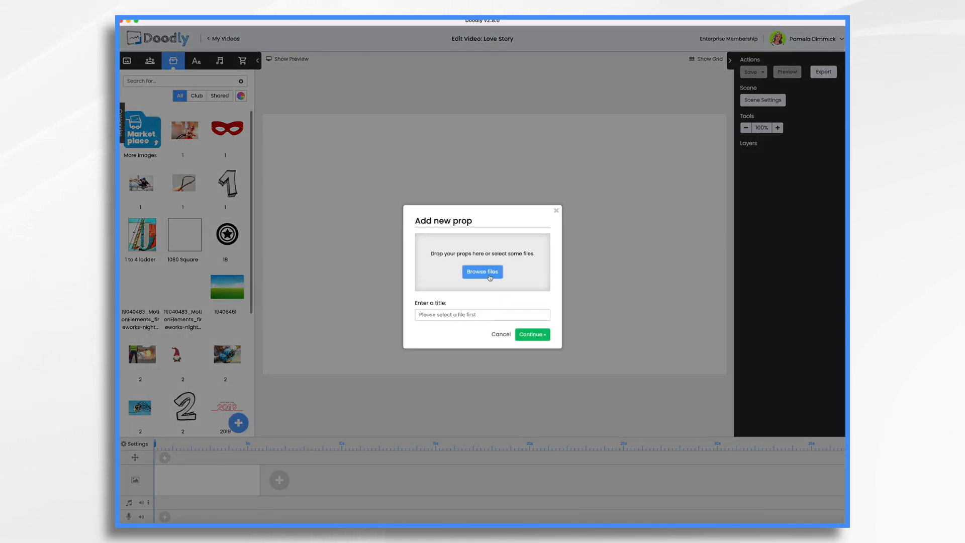
left_click(482, 272)
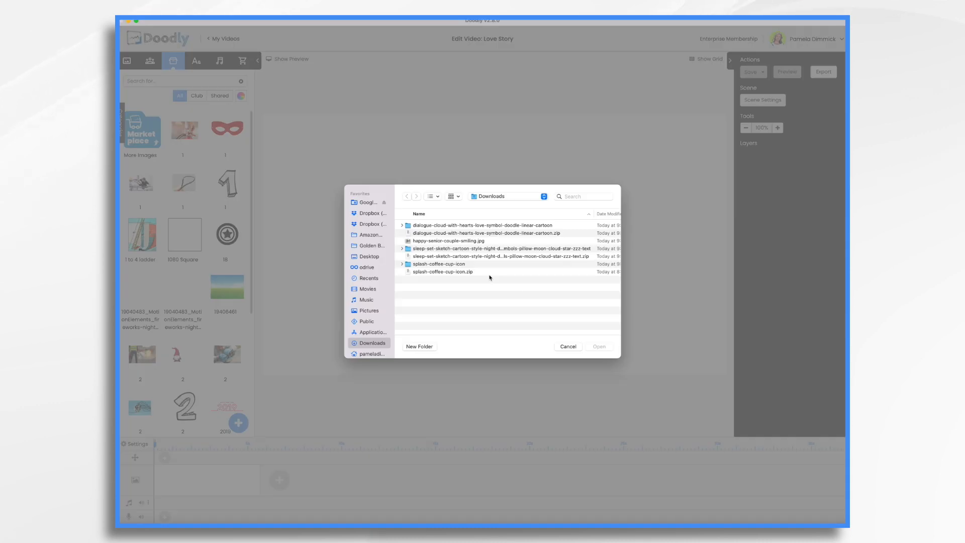
left_click(448, 241)
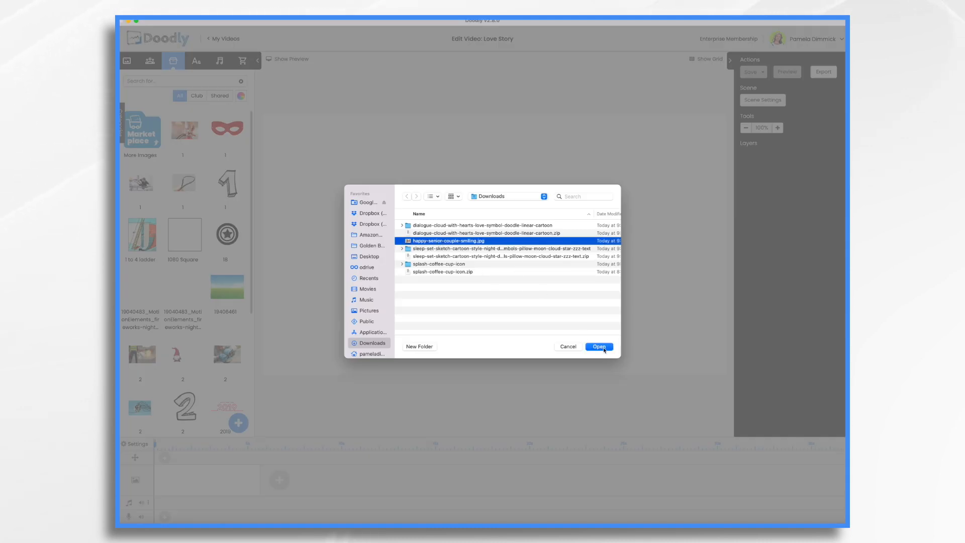
left_click(597, 346)
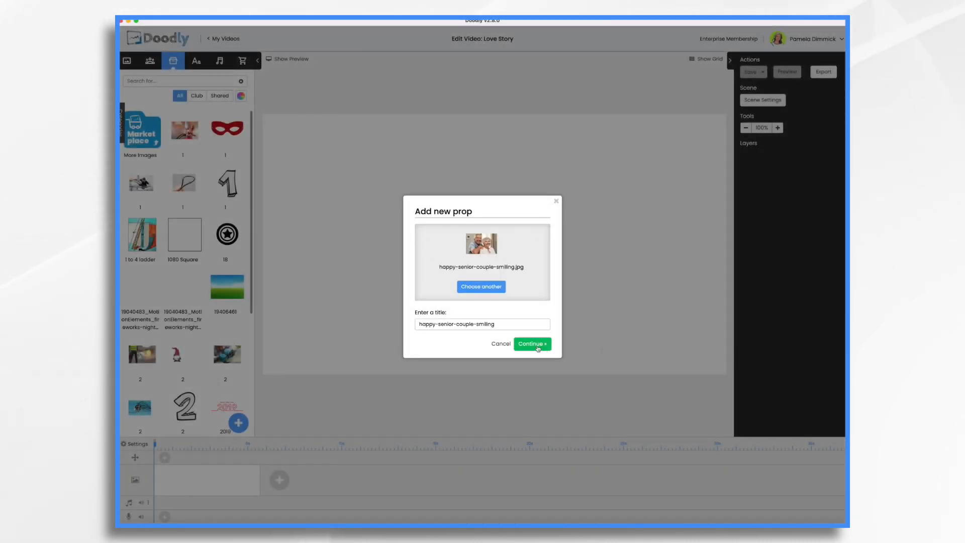
left_click(531, 344)
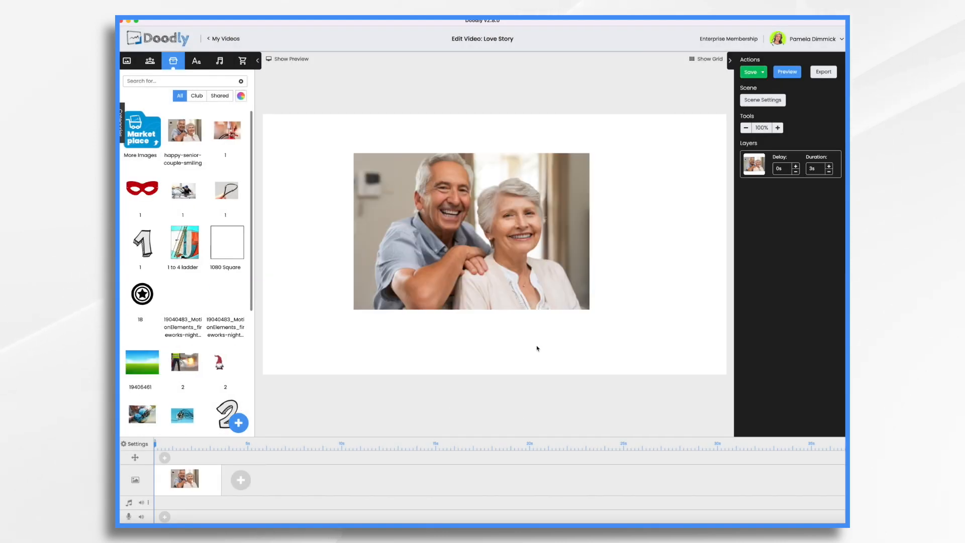
left_click(471, 230)
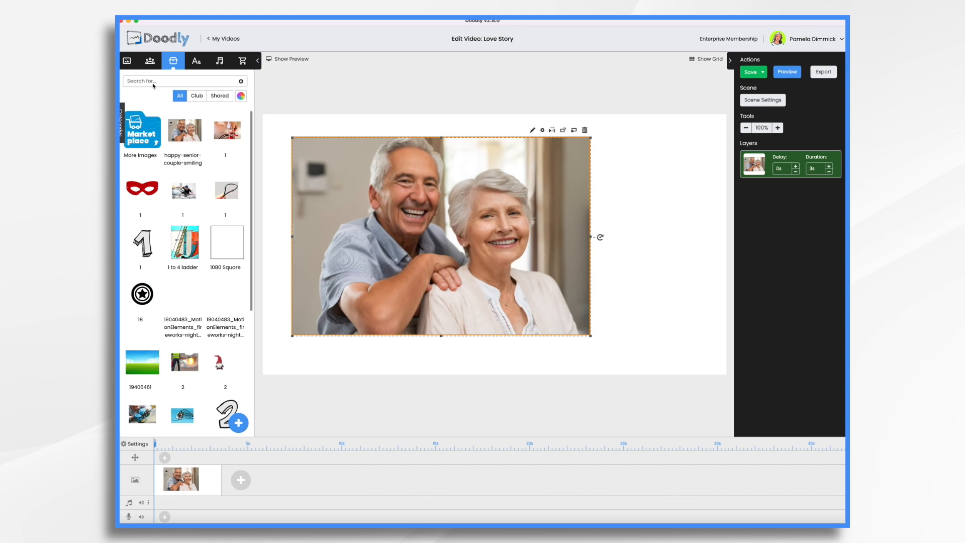
Search characters for 'sign', add the woman holding a sign, and add a text element
left_click(150, 61)
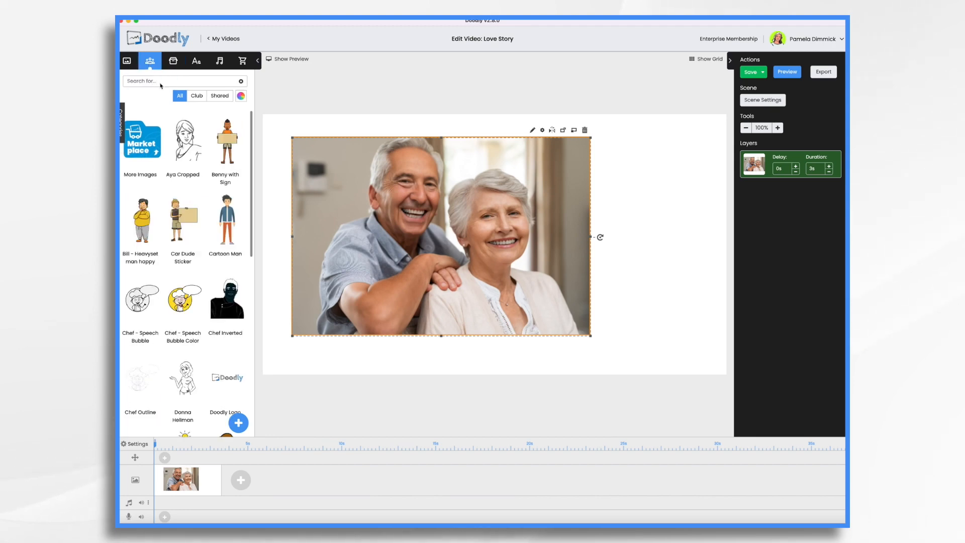
type("sign")
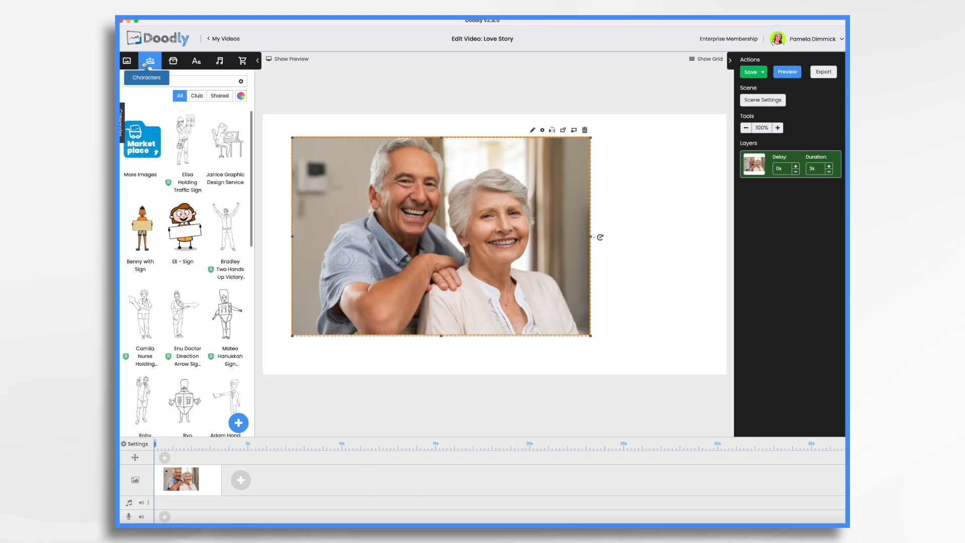
type("sign")
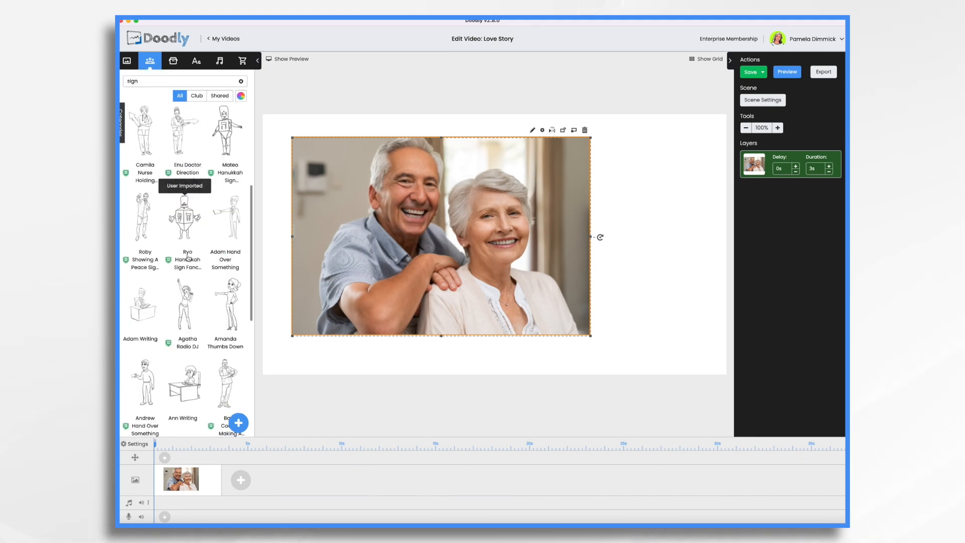
scroll("down", 3)
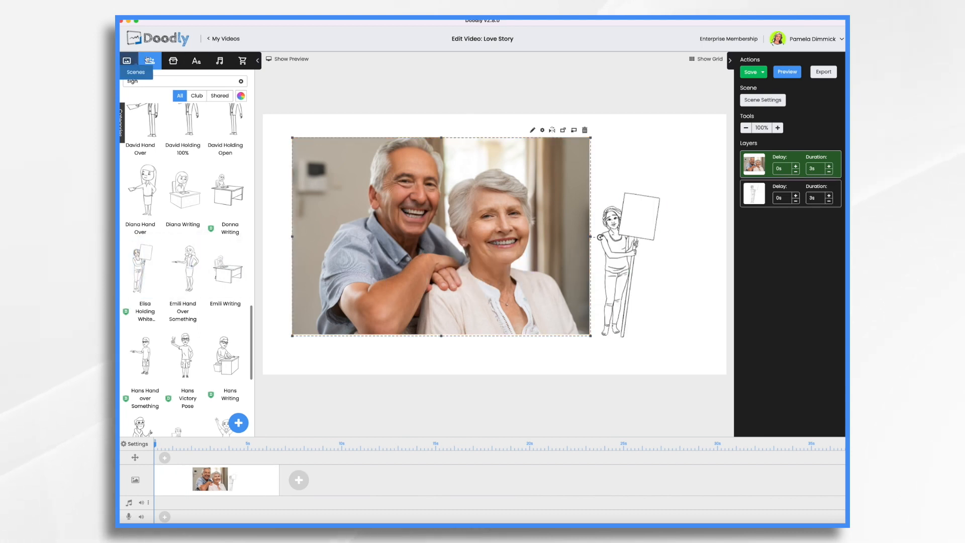
left_click(197, 61)
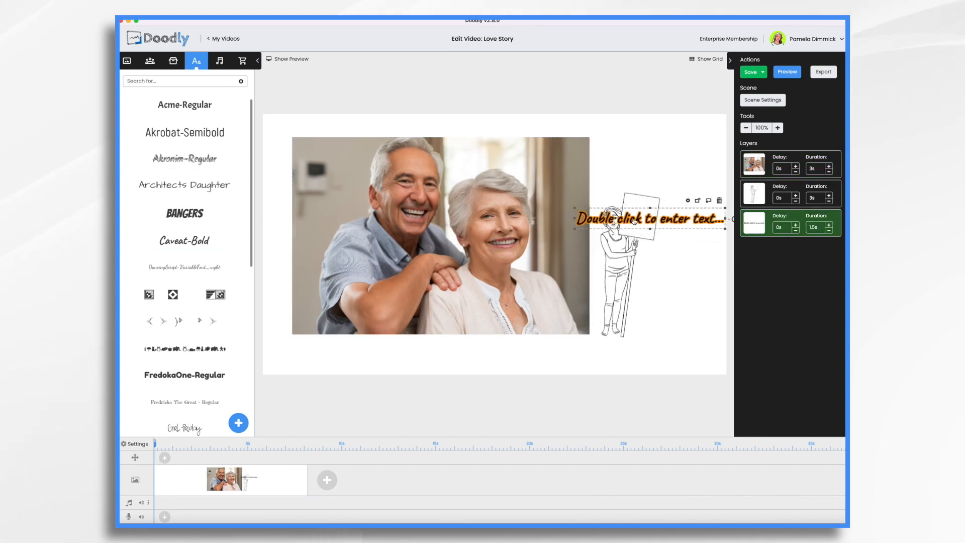
Make the sign read 'Gramma & Grampa's 1st Date' with word wrap, then add a blank scene
type("Gramma & Grampa's 1st Date")
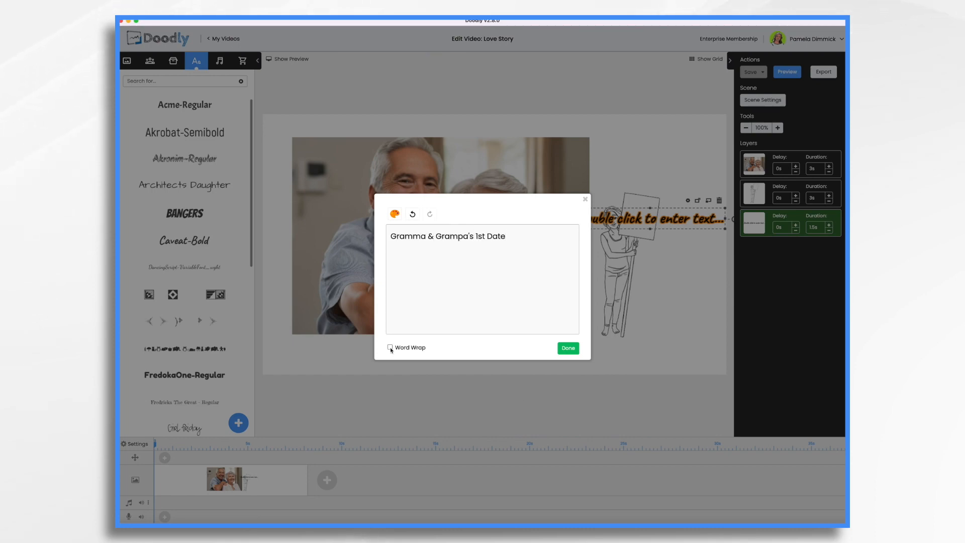
left_click(567, 348)
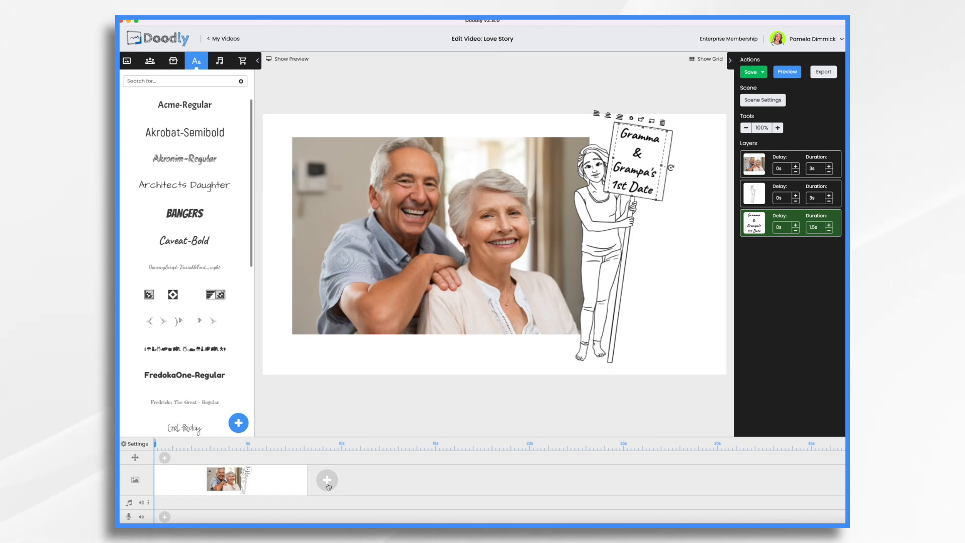
left_click(327, 480)
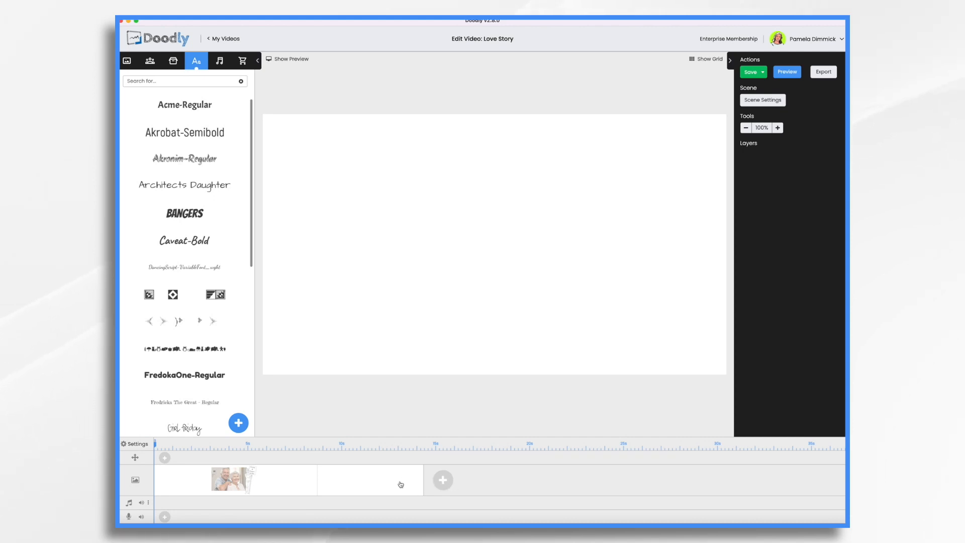
mouse_move(127, 60)
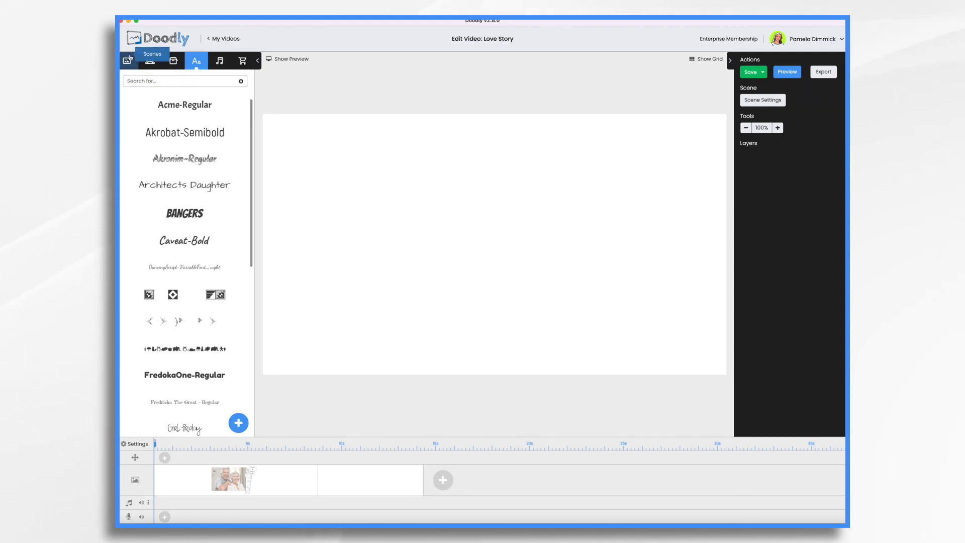
Load the coffee shop interior scene into scene two and set its first layer to 3.5 s
left_click(126, 60)
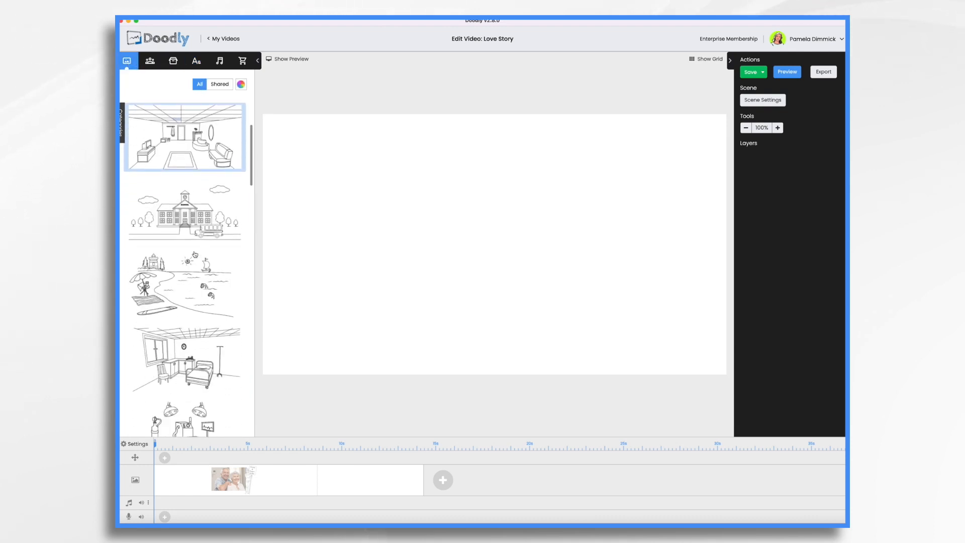
scroll("down", 3)
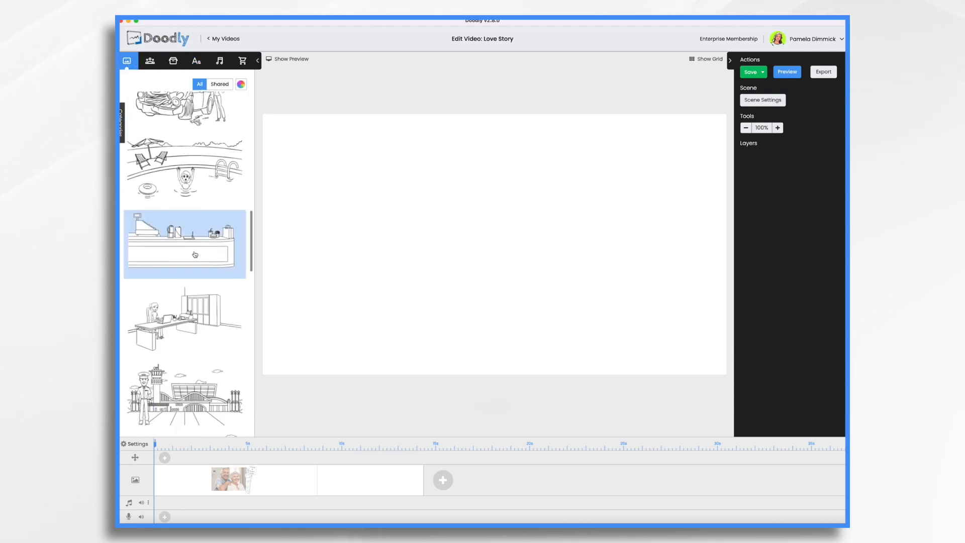
left_click(751, 71)
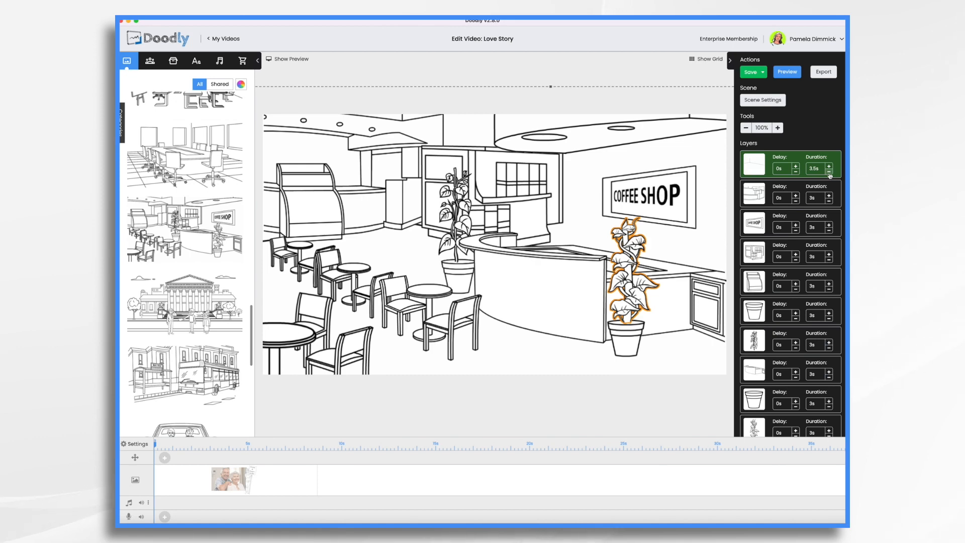
scroll("down", 3)
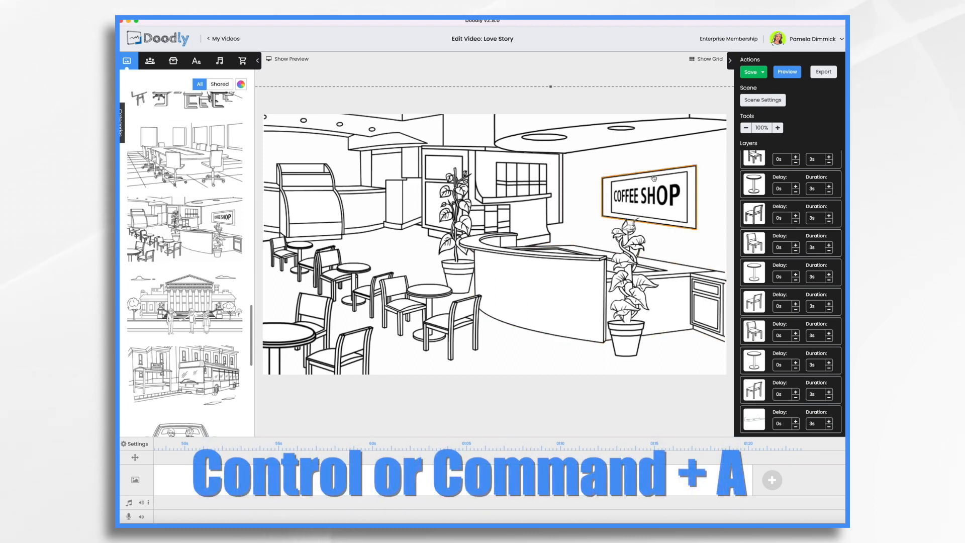
Set the enter animation duration of every coffee-shop layer to 0.5 seconds
key("ctrl+a")
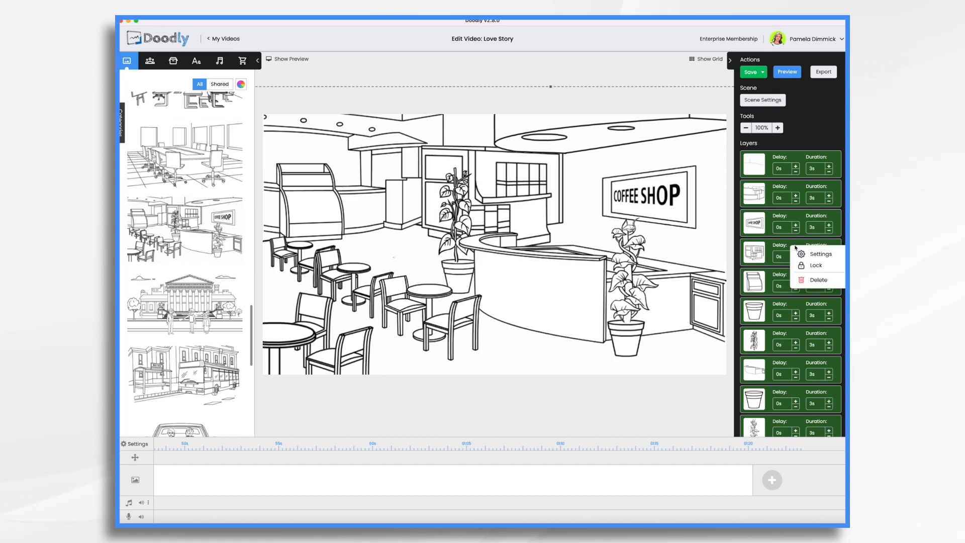
left_click(821, 254)
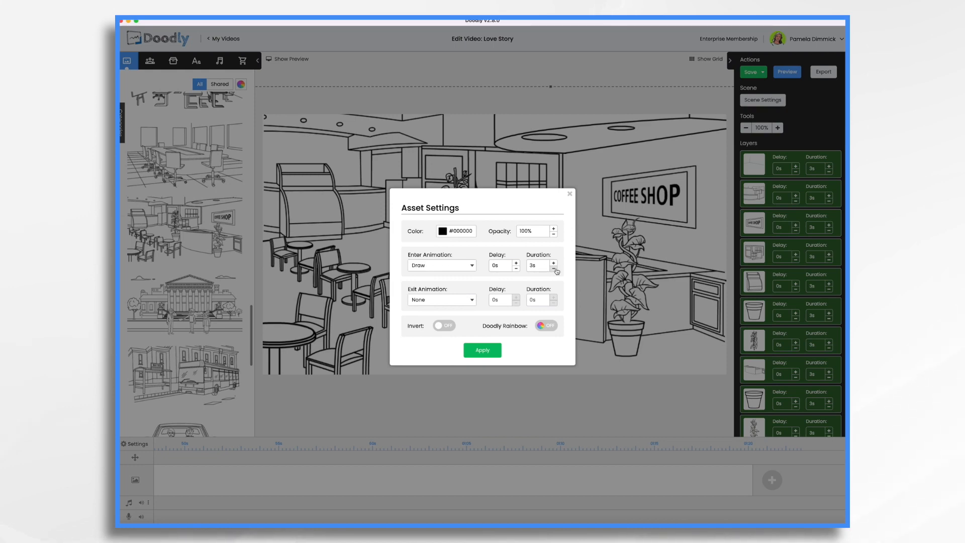
left_click(553, 268)
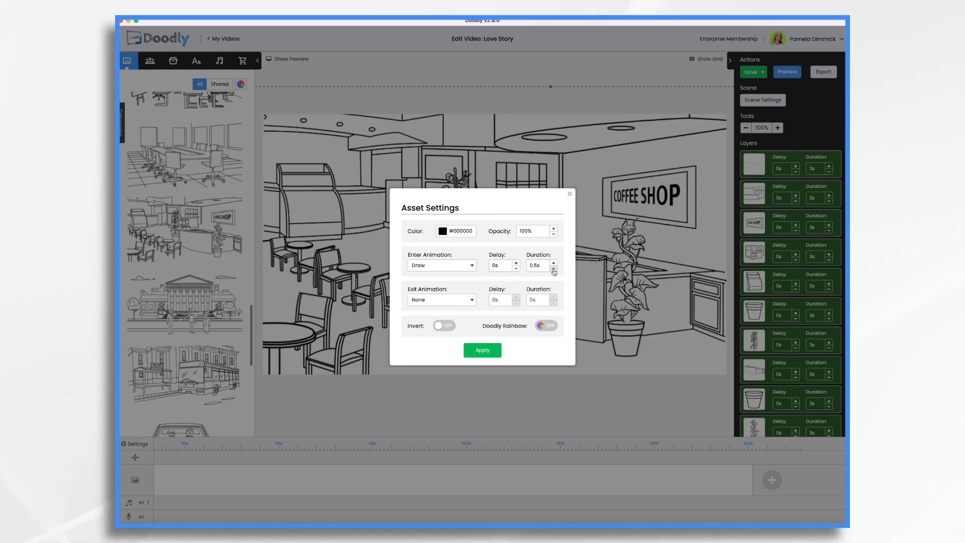
left_click(482, 350)
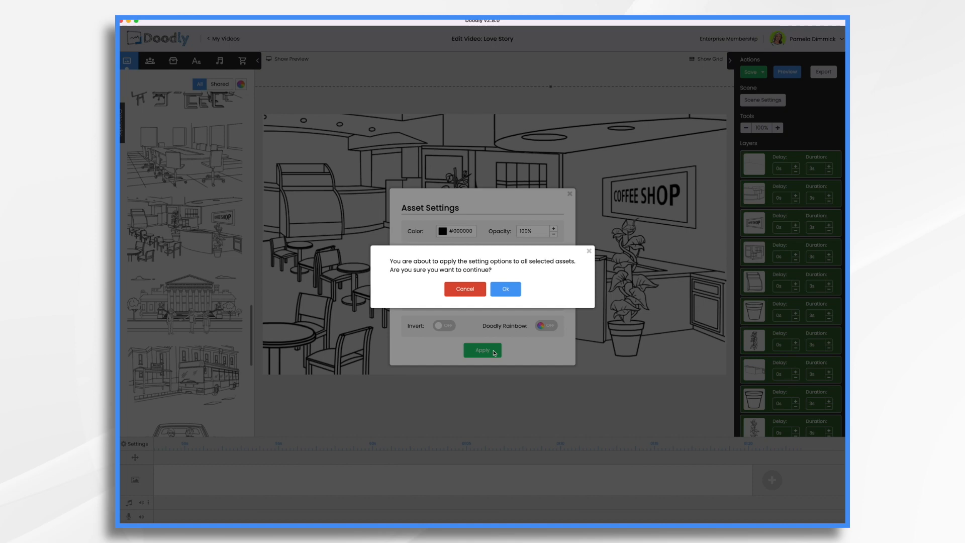
left_click(504, 289)
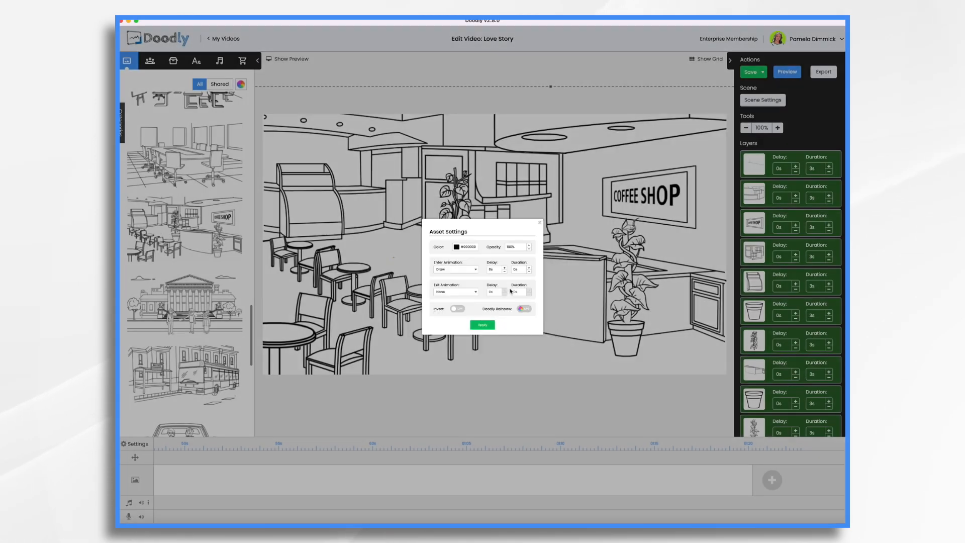
Confirm the timing change and save the Love Story video
left_click(482, 324)
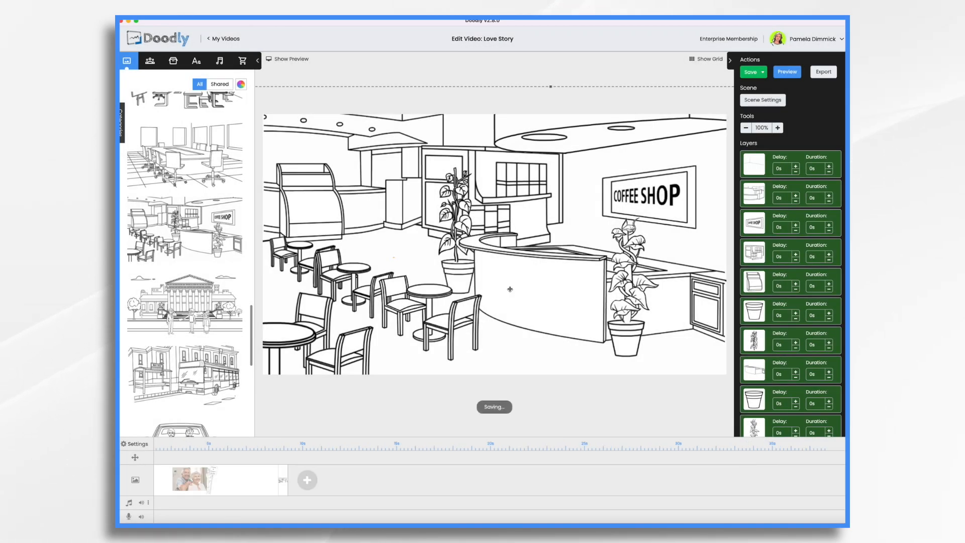
left_click(749, 71)
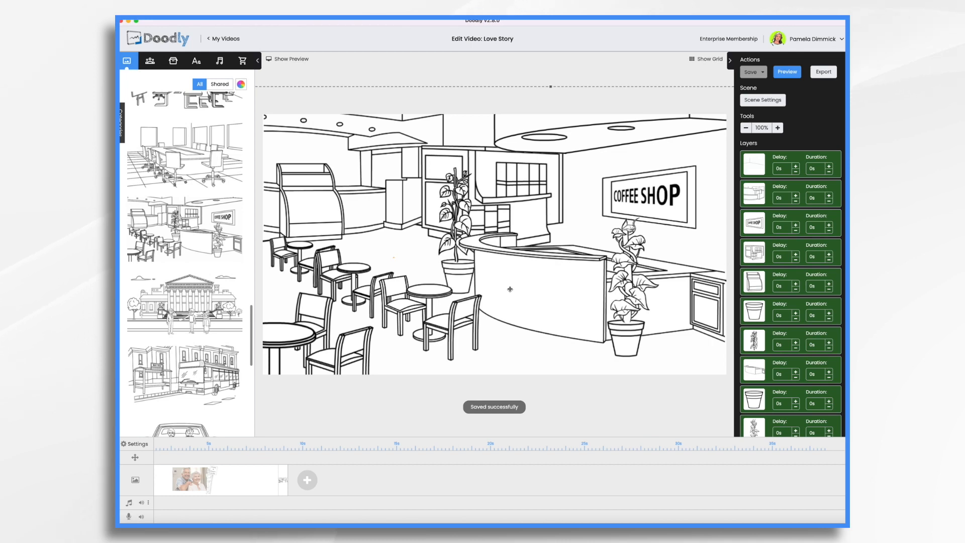
left_click(341, 351)
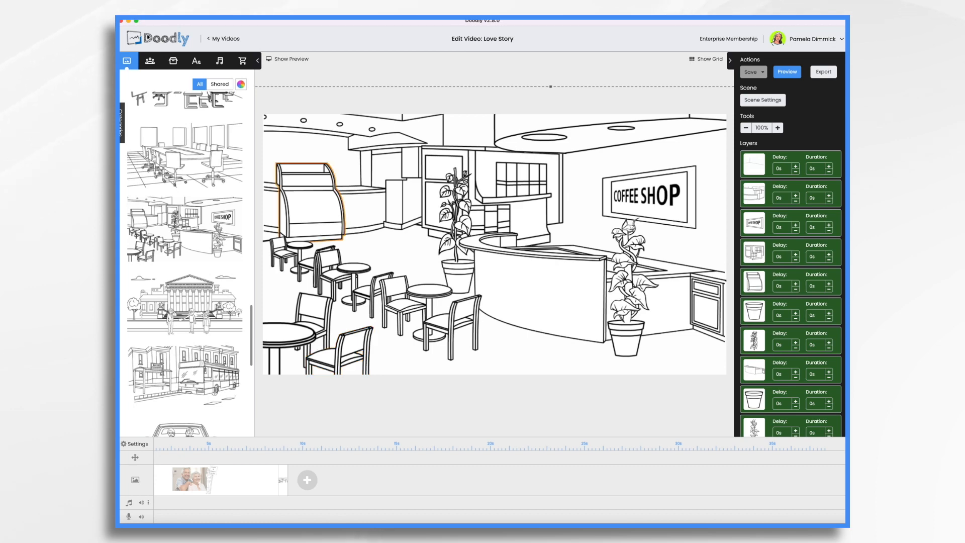
left_click(149, 60)
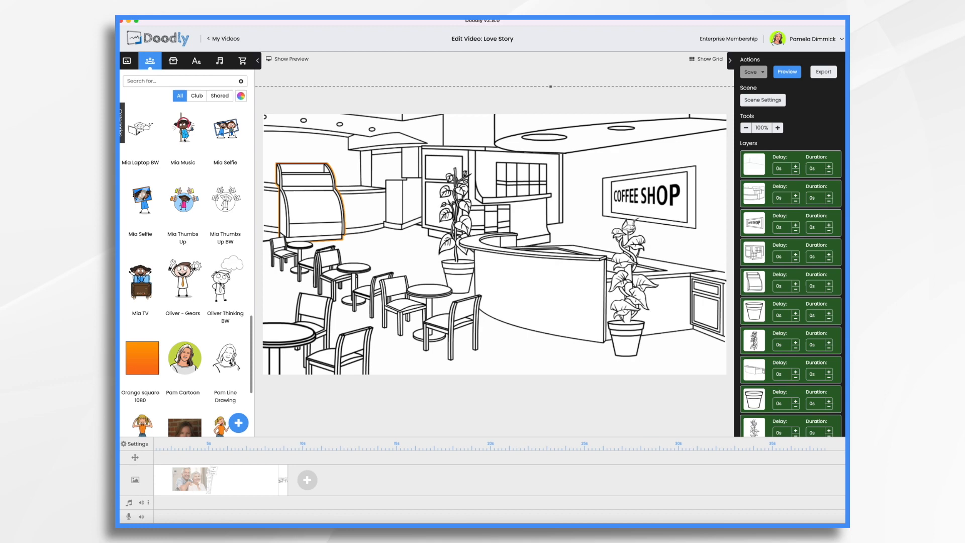
Search characters for 'Tina' and place Tina Standing beside the counter
type("Tina")
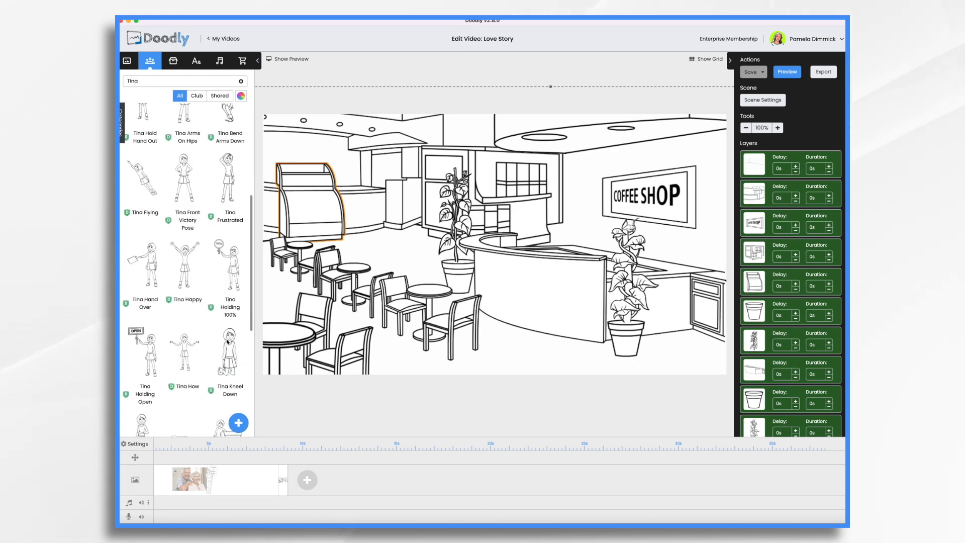
left_click(227, 264)
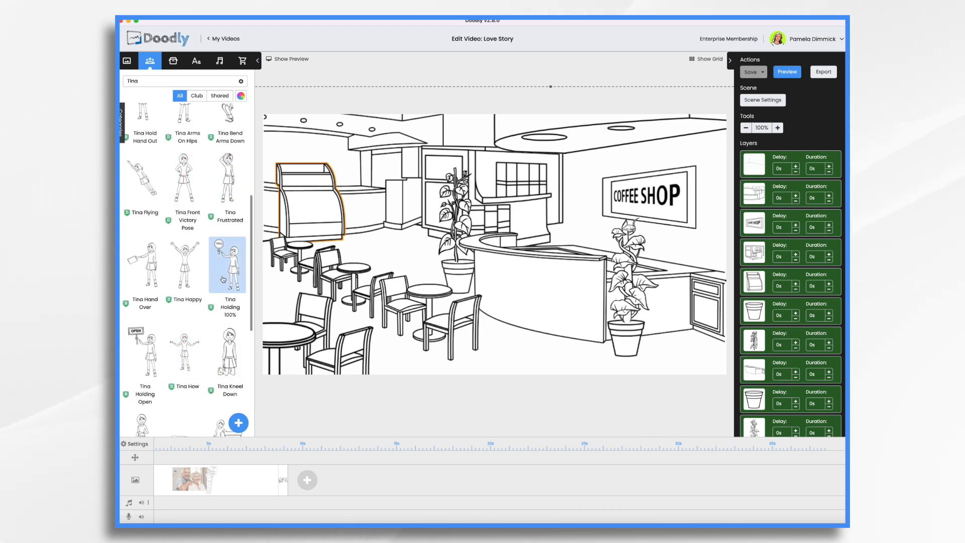
scroll("down", 3)
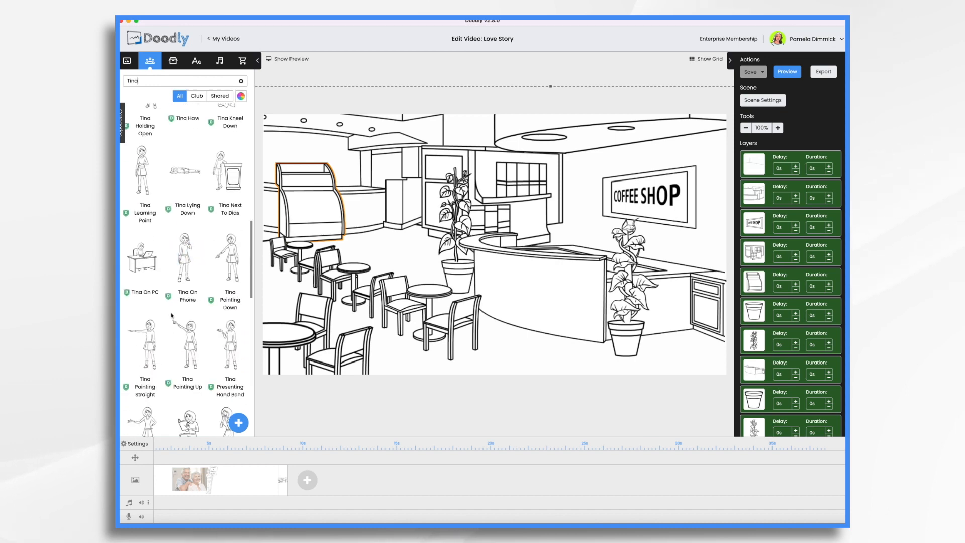
scroll("down", 3)
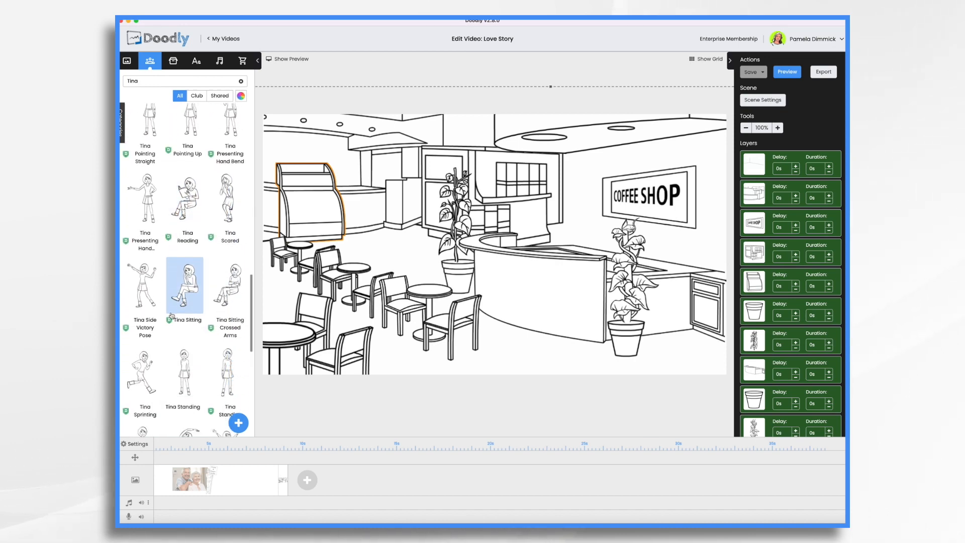
scroll("down", 3)
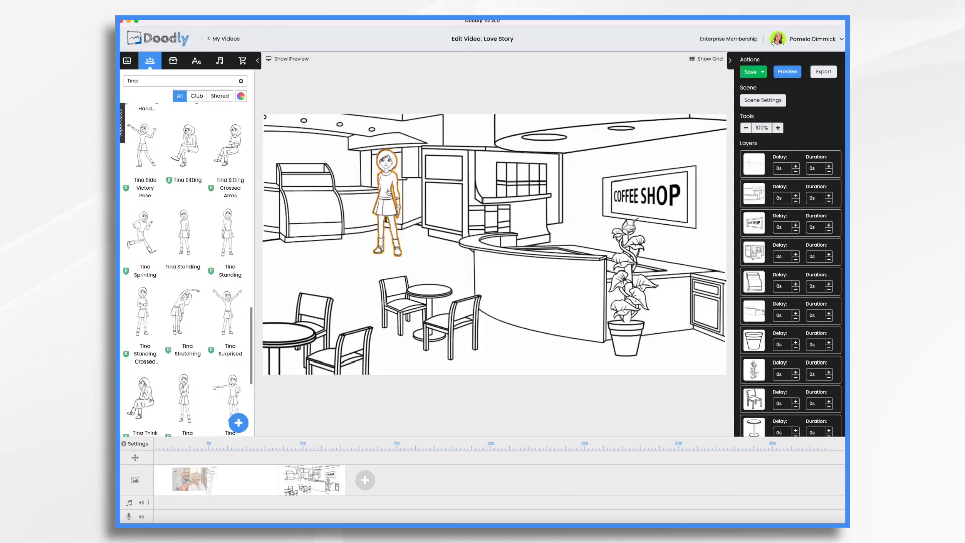
Search 'steve' and add Steve Thinking on the front chair as a new asset
left_click(382, 212)
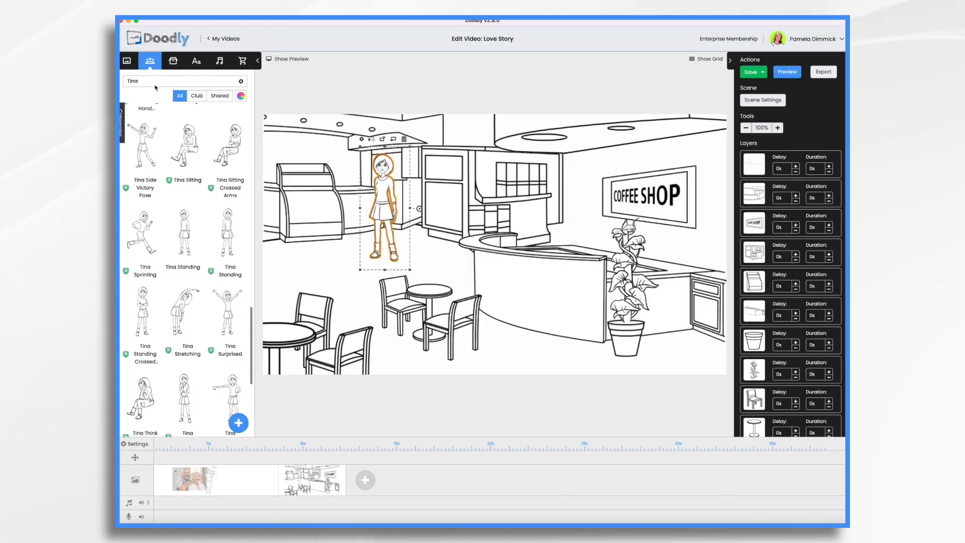
type("steve")
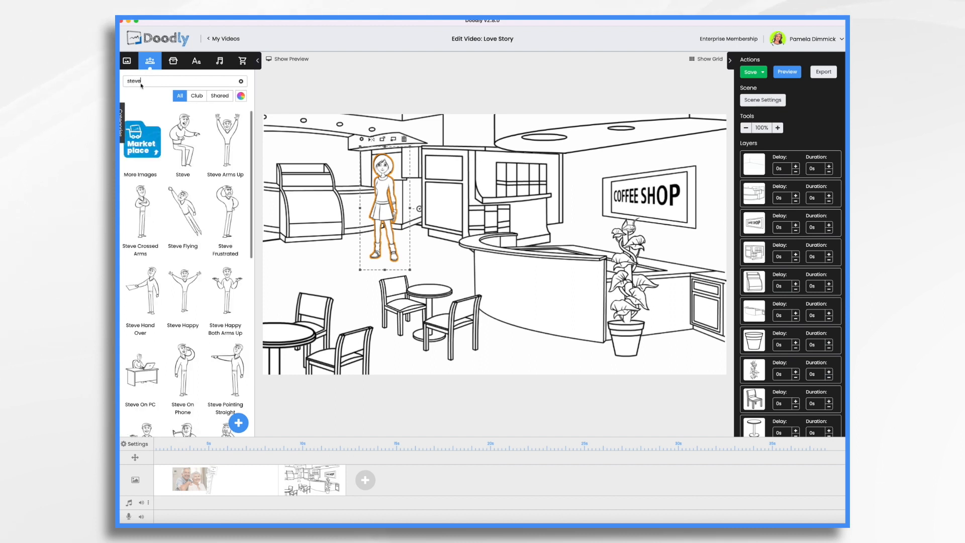
scroll("down", 3)
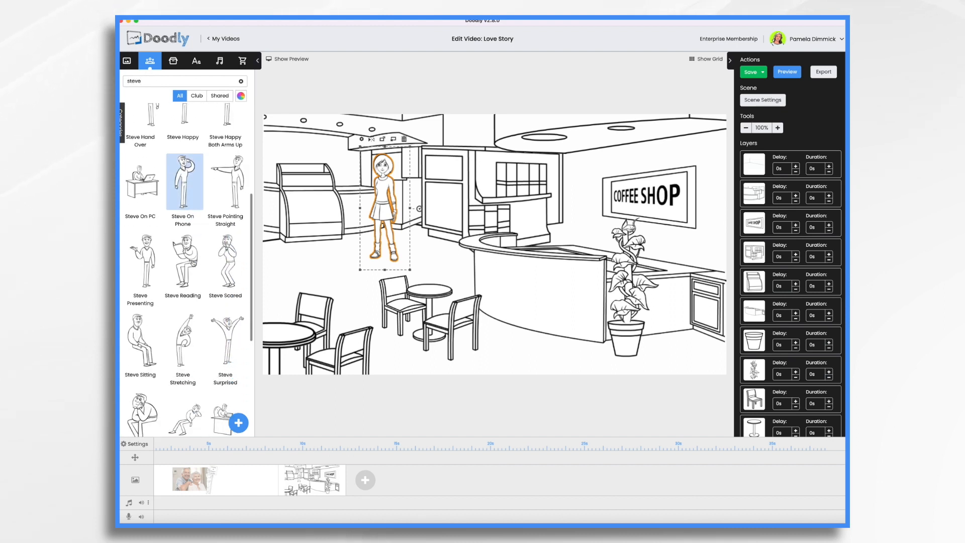
scroll("down", 3)
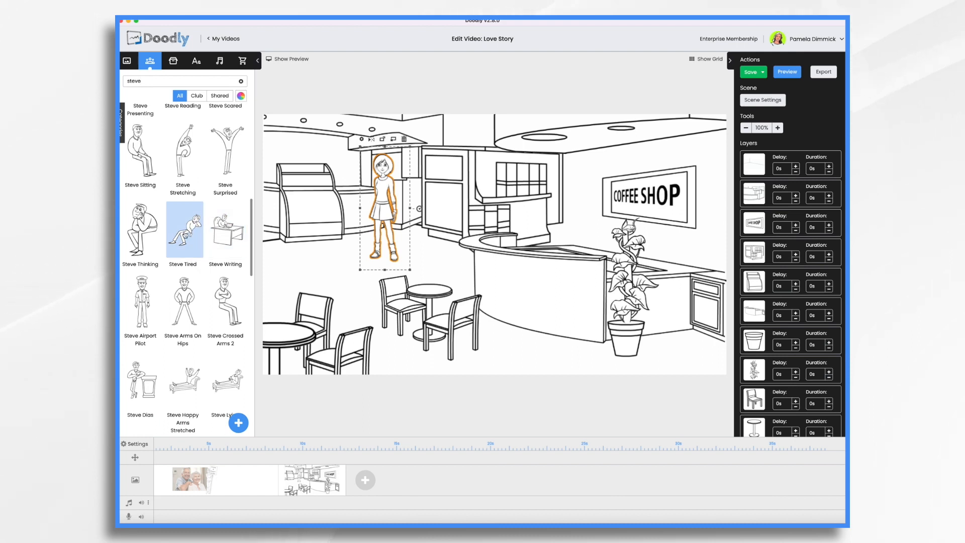
left_click(140, 231)
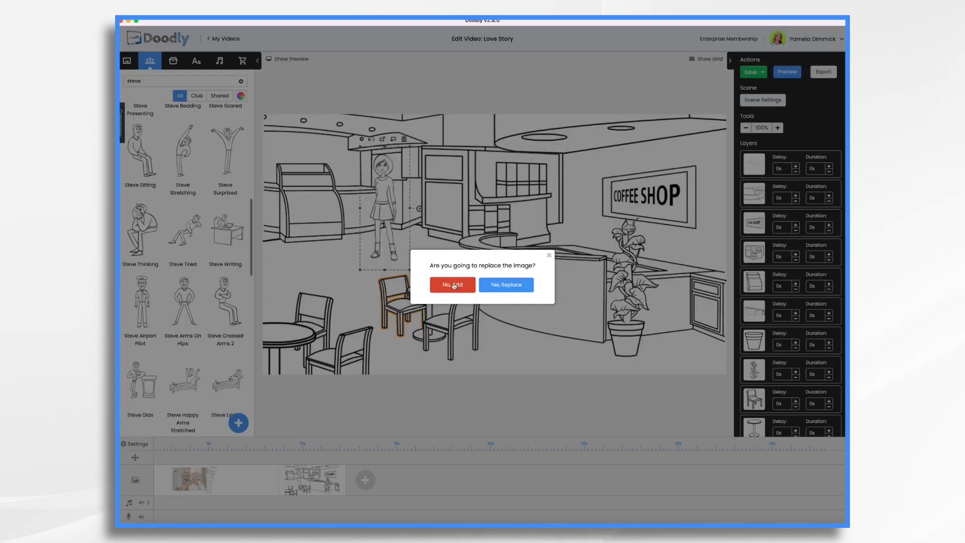
left_click(453, 284)
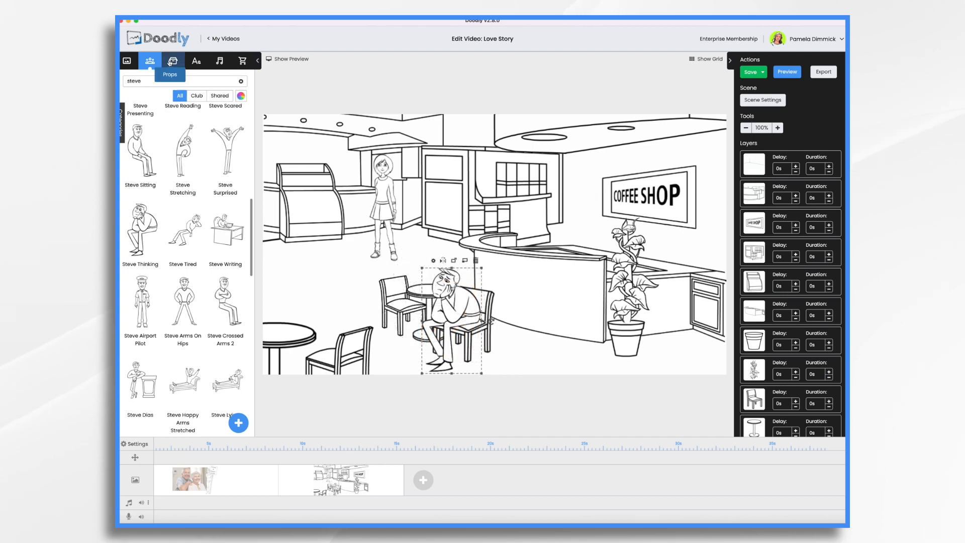
Search the props library for 'coffee'
left_click(173, 60)
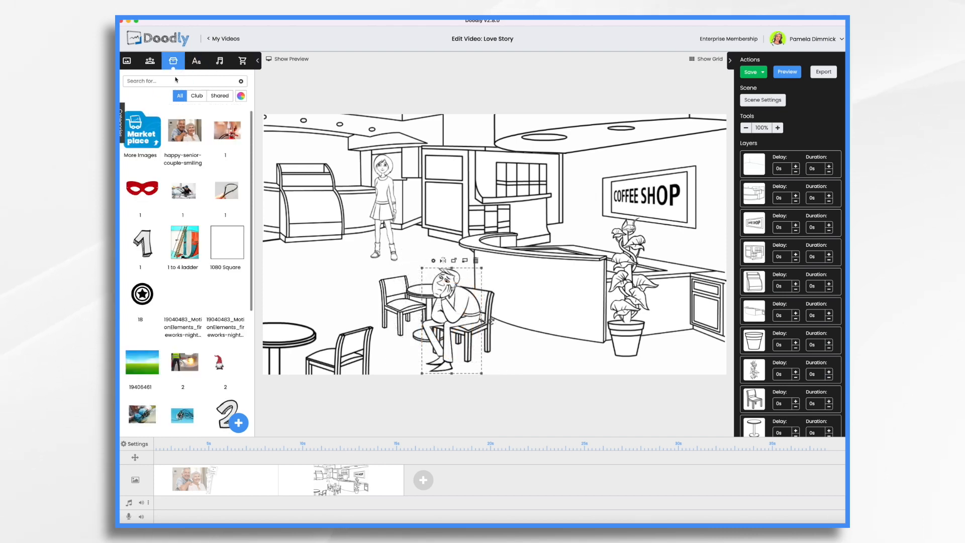
type("c")
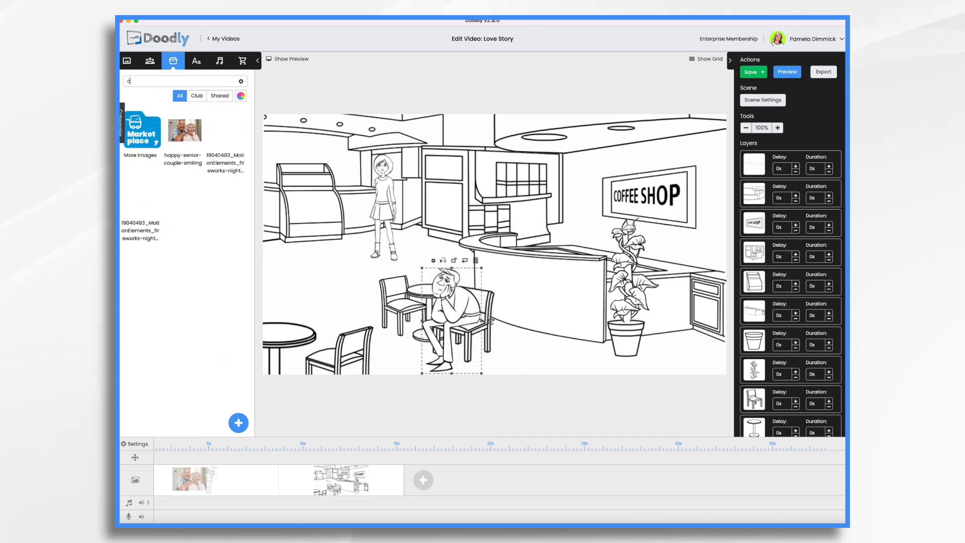
type("offee")
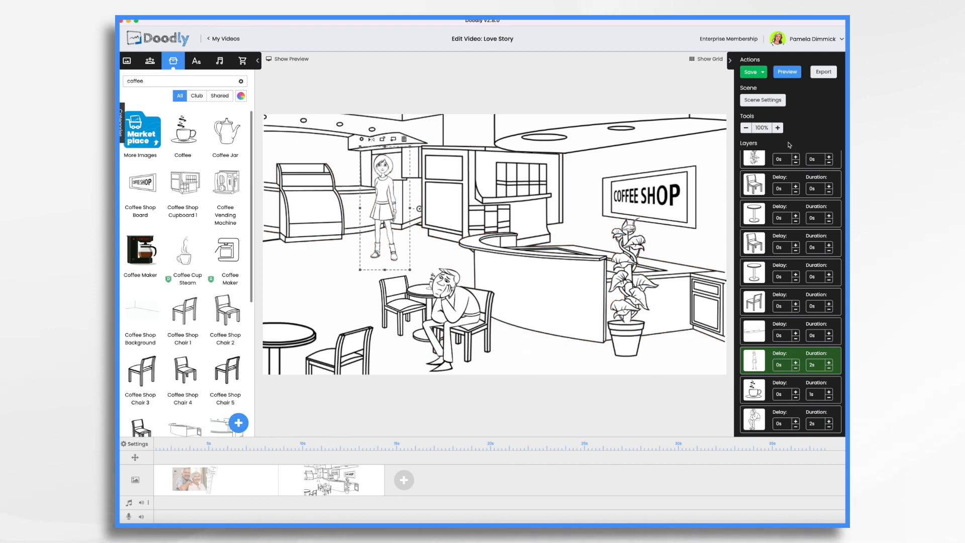
Set the coffee-shop scene's extra time at the end to 4.5 seconds in Scene Settings
left_click(762, 100)
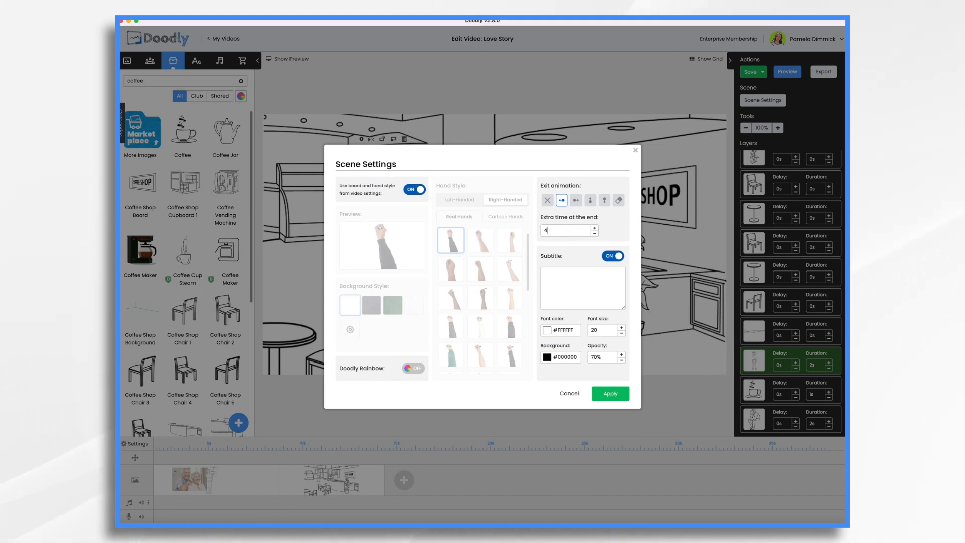
left_click(594, 227)
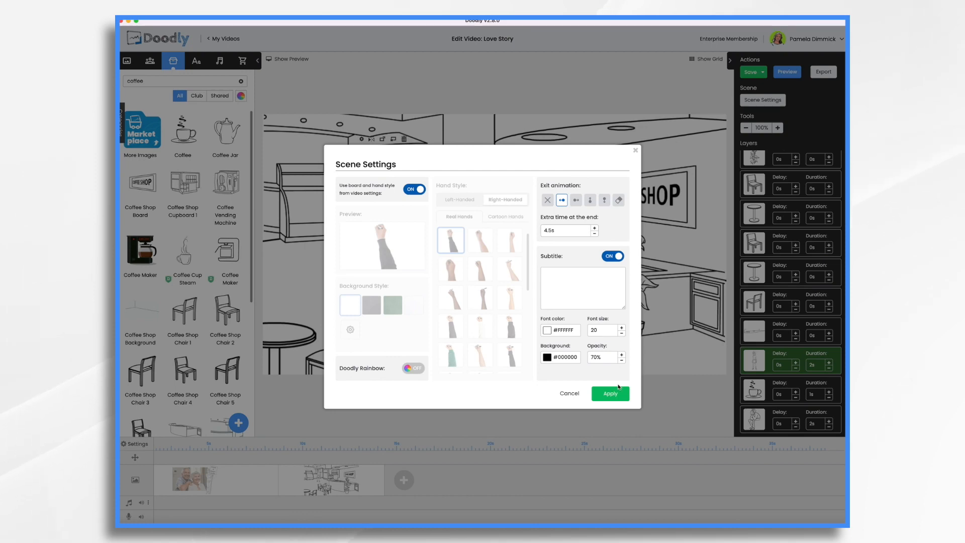
left_click(609, 393)
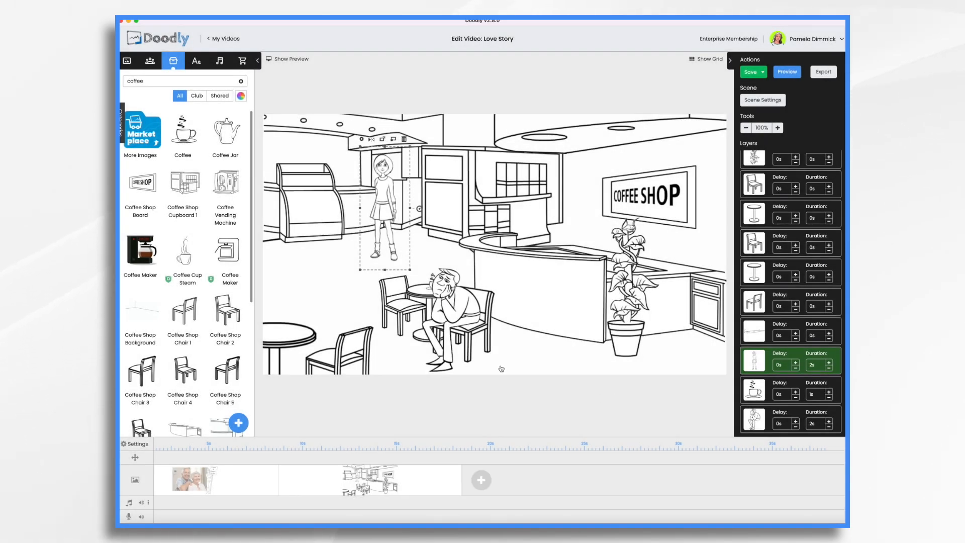
Duplicate the coffee-shop scene from its timeline context menu
left_click(449, 321)
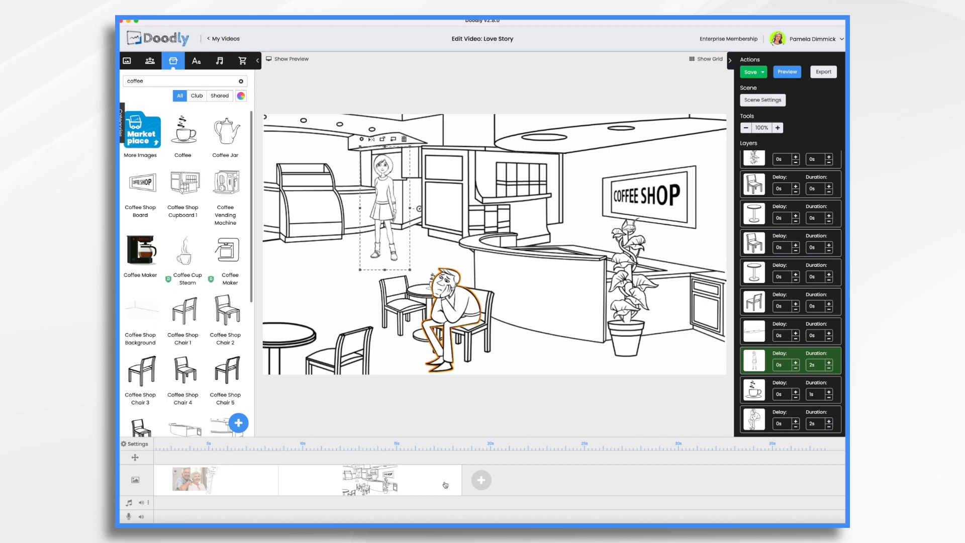
right_click(444, 484)
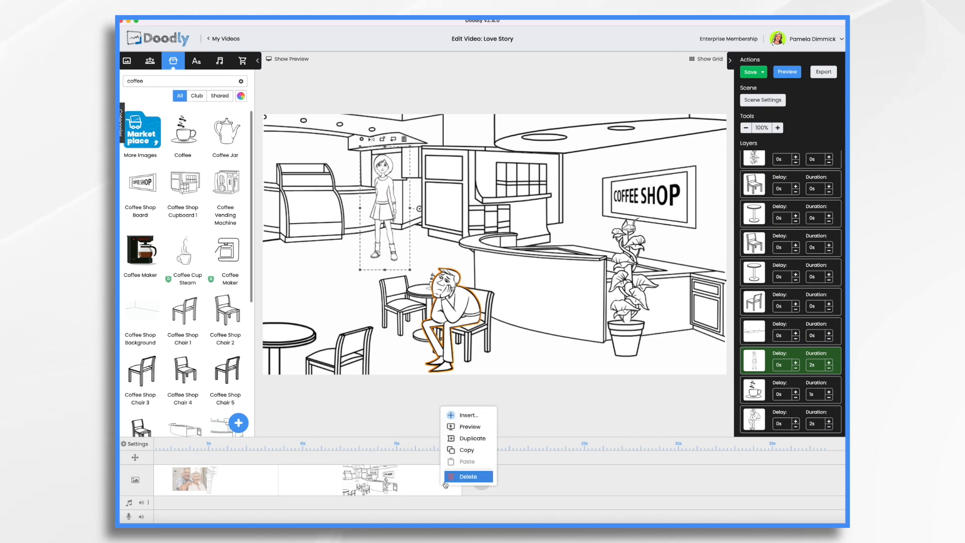
left_click(471, 438)
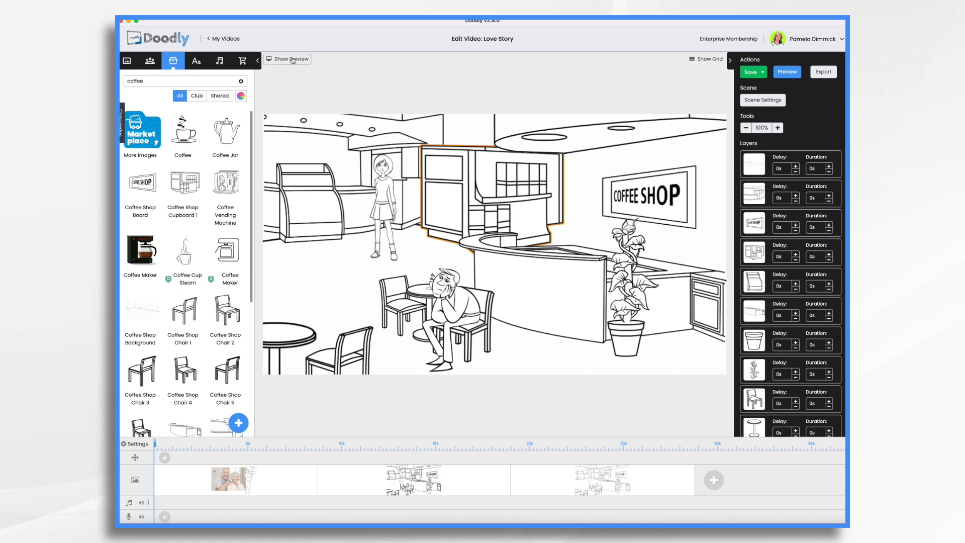
left_click(287, 60)
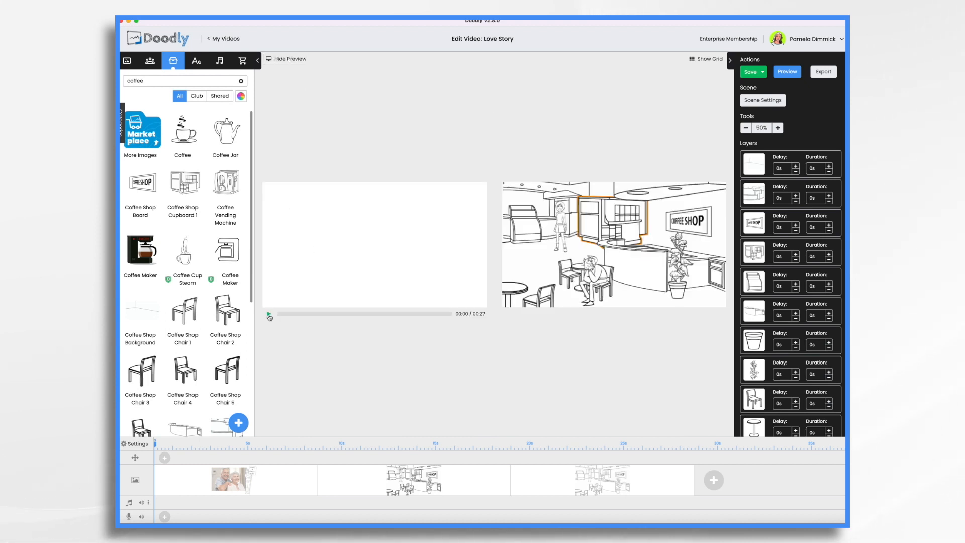
left_click(269, 313)
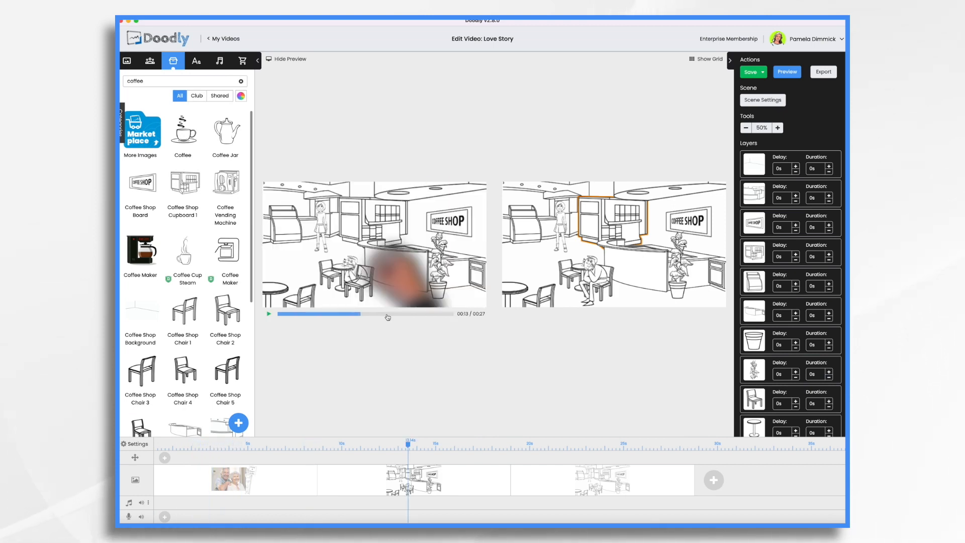
left_click(269, 314)
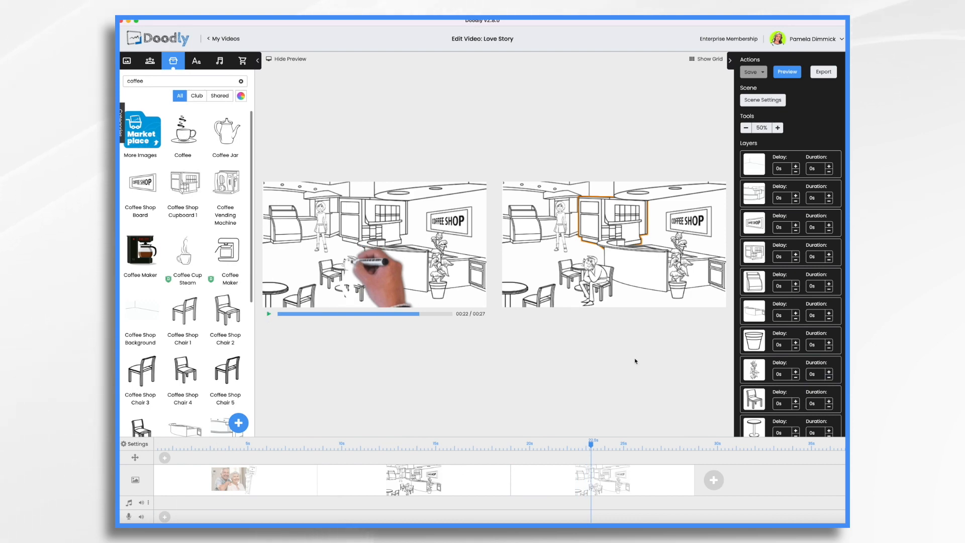
left_click(763, 100)
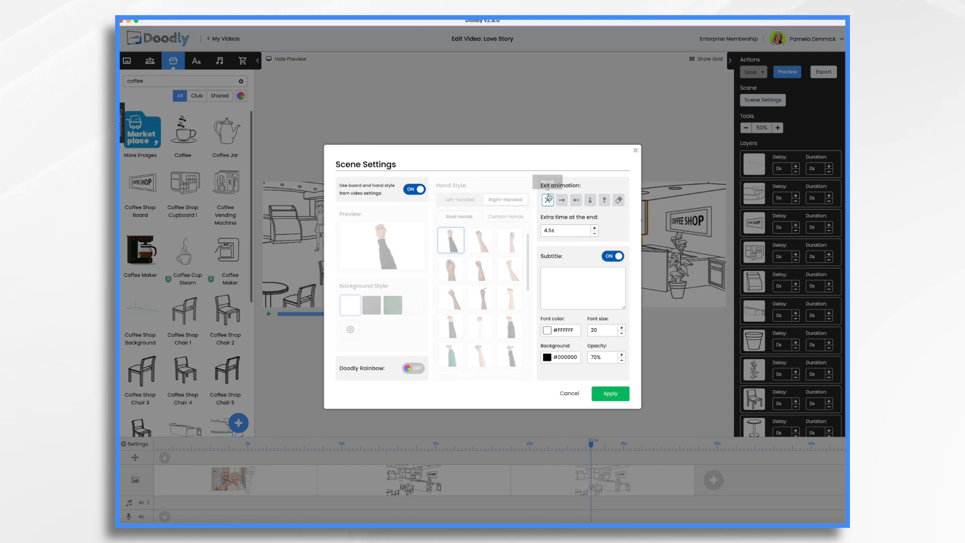
Set the coffee-shop scene's exit animation to none and hide the preview
left_click(546, 199)
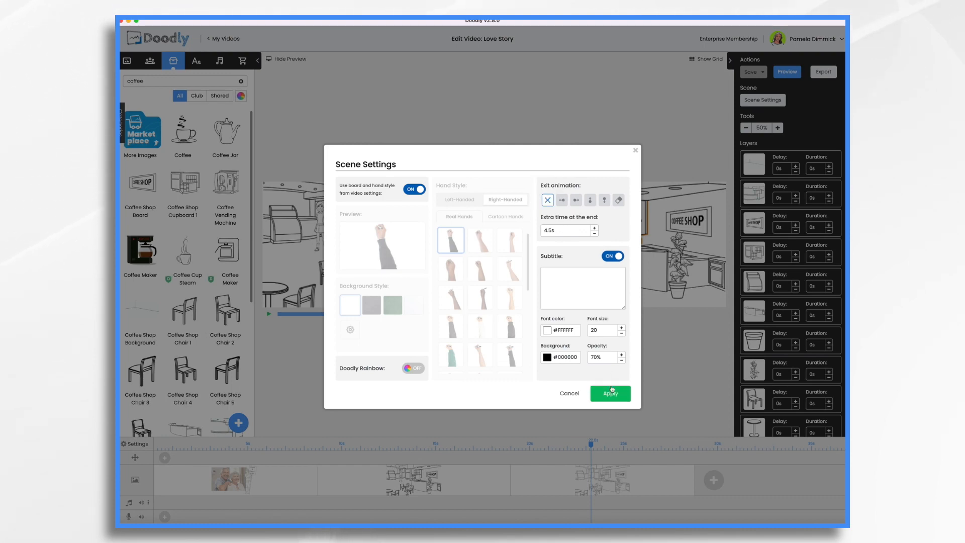
left_click(609, 392)
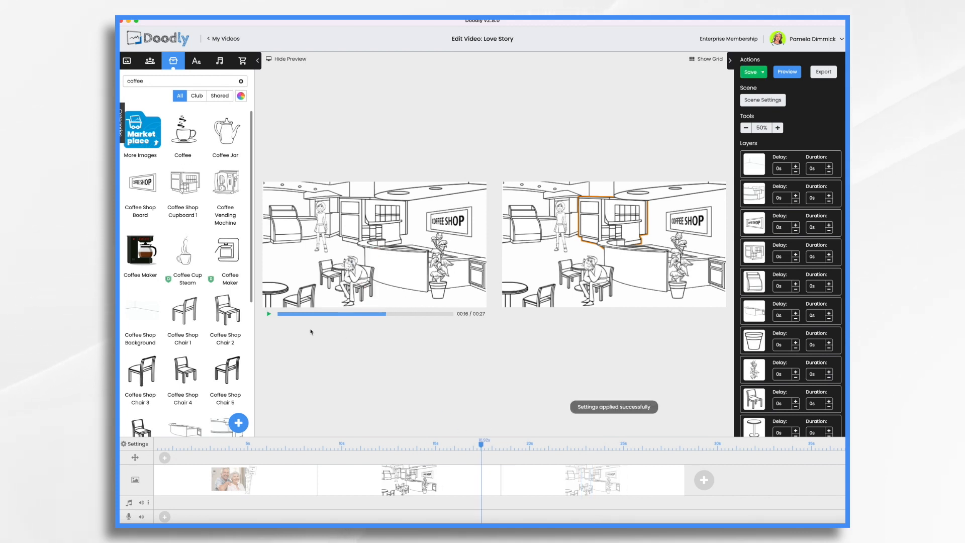
left_click(531, 442)
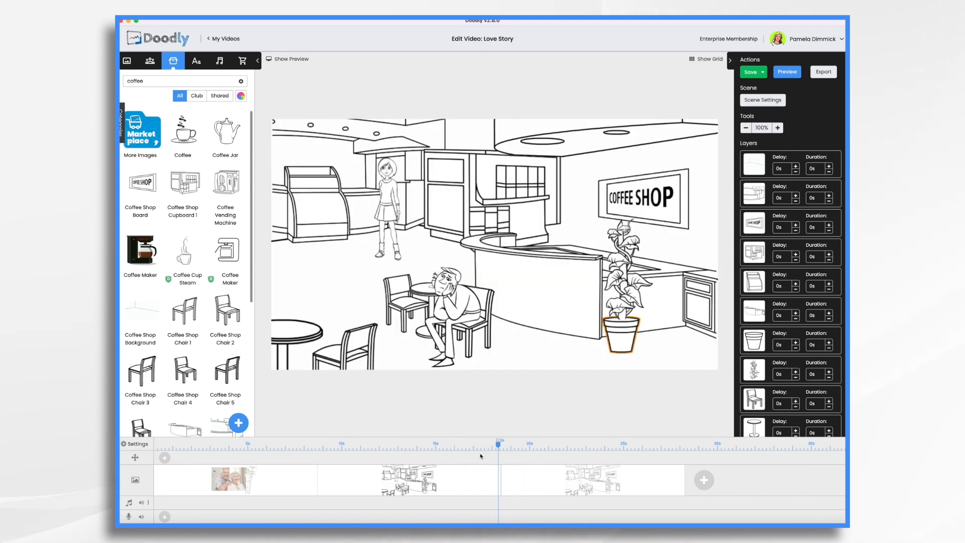
Swap the standing woman for the tired Steve character and seat Tina at the table
left_click(515, 445)
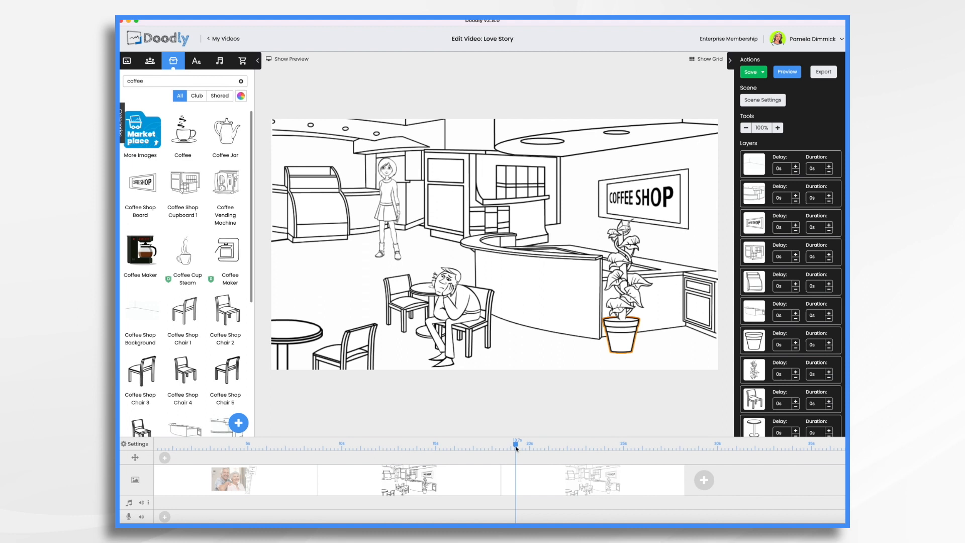
left_click(402, 302)
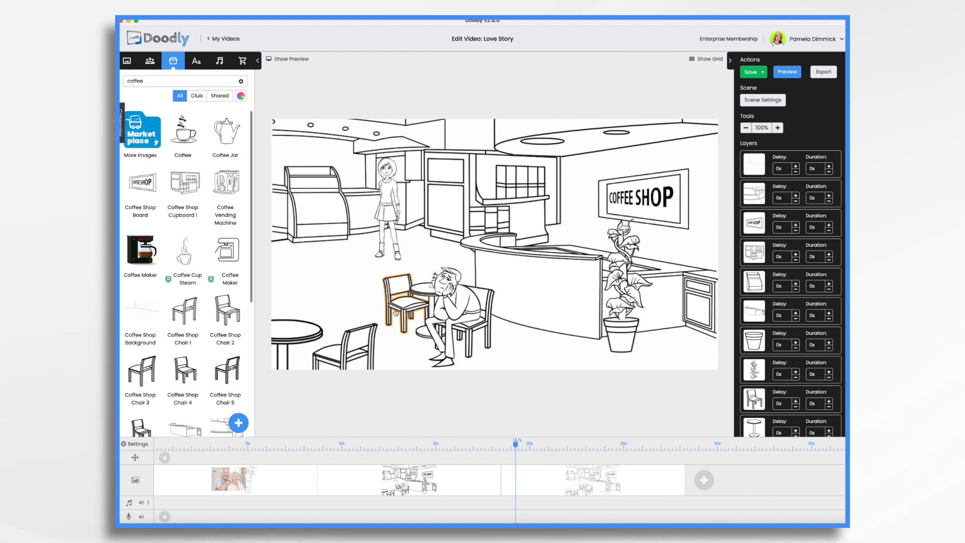
left_click(386, 203)
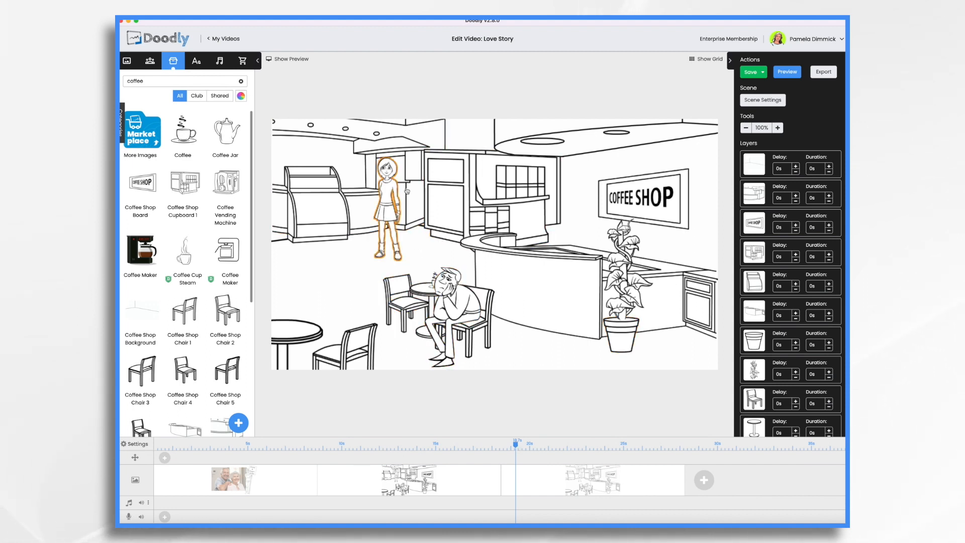
left_click(150, 61)
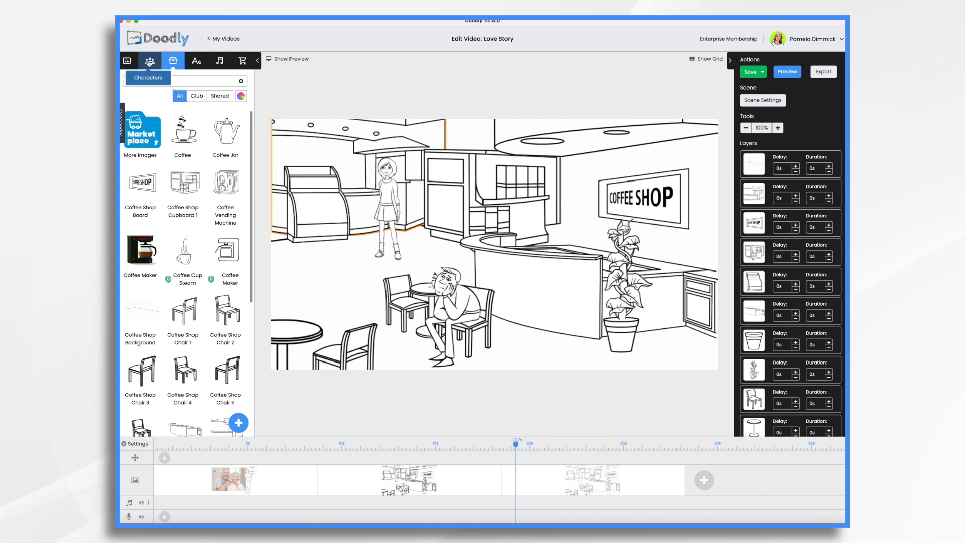
type("steve")
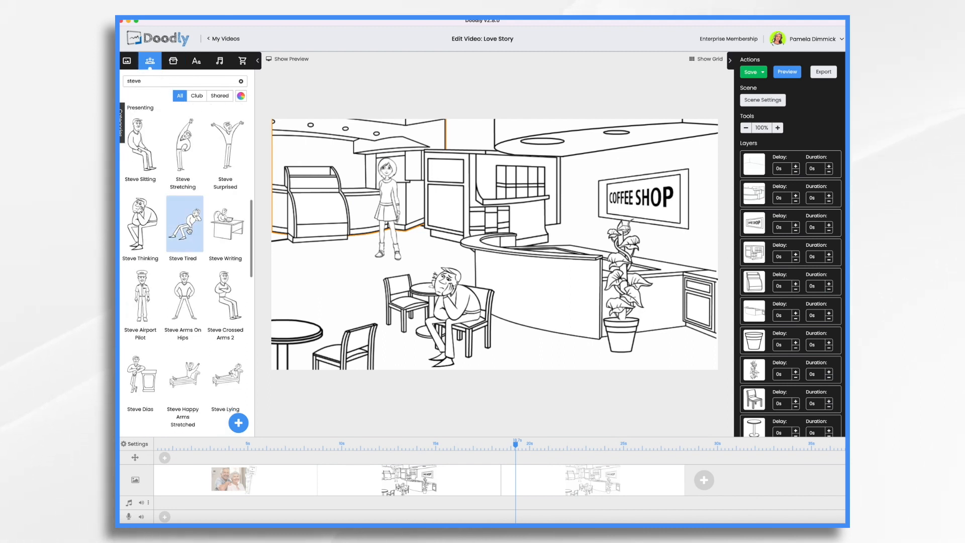
left_click_drag(183, 224, 449, 302)
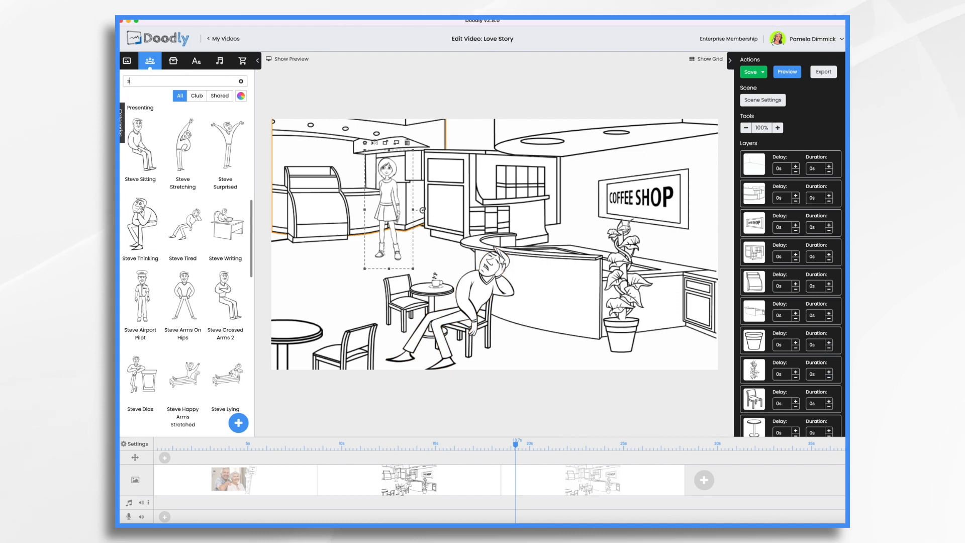
type("tina")
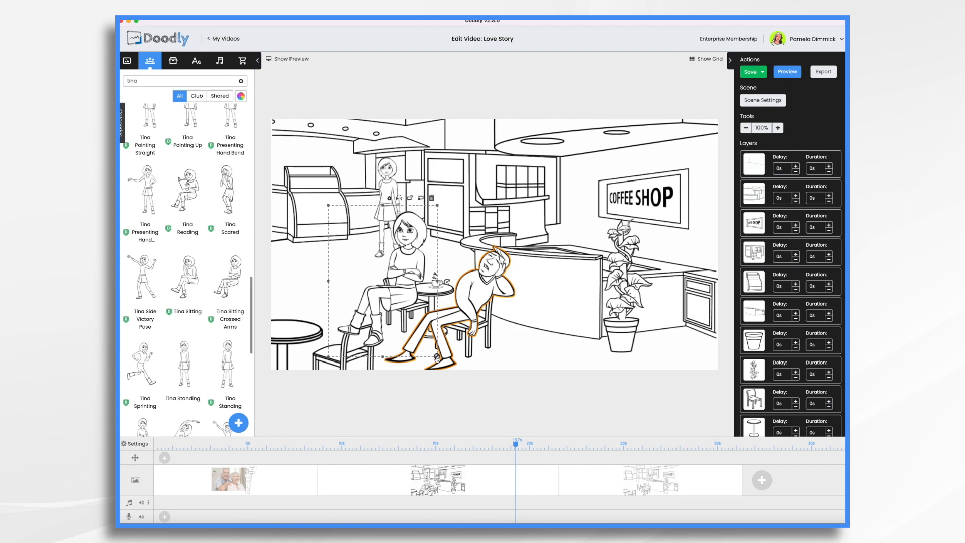
left_click_drag(406, 290, 400, 280)
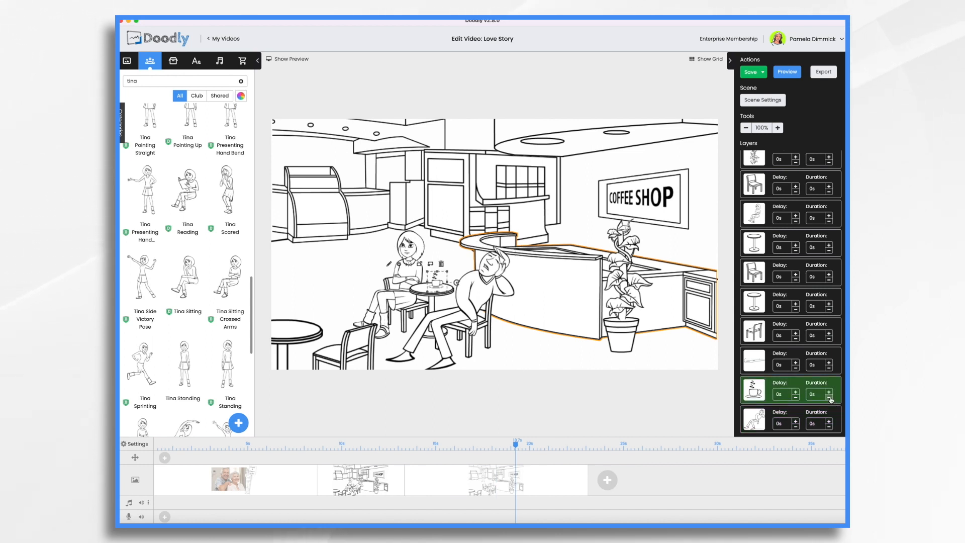
mouse_move(793, 313)
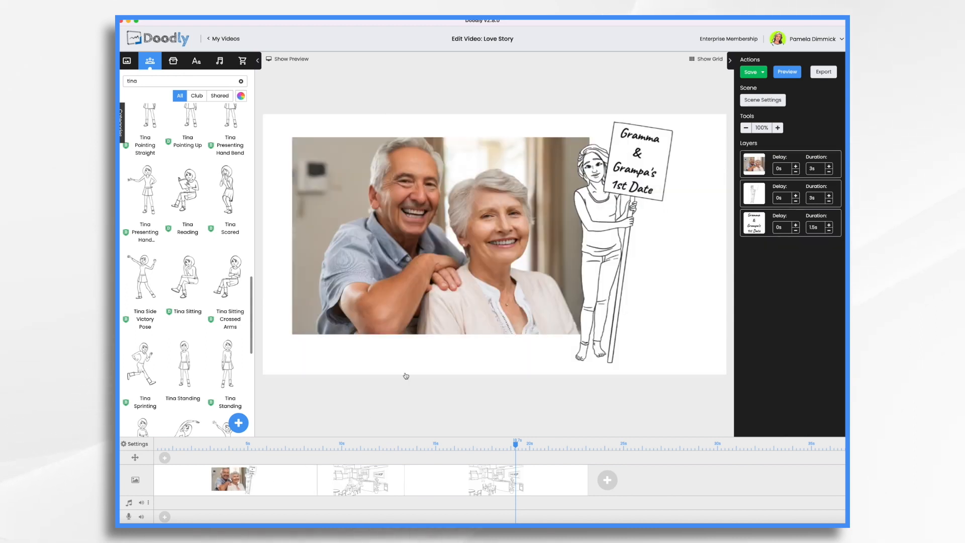
Select the first scene thumbnail, the photo intro with the 1st Date sign
left_click(435, 228)
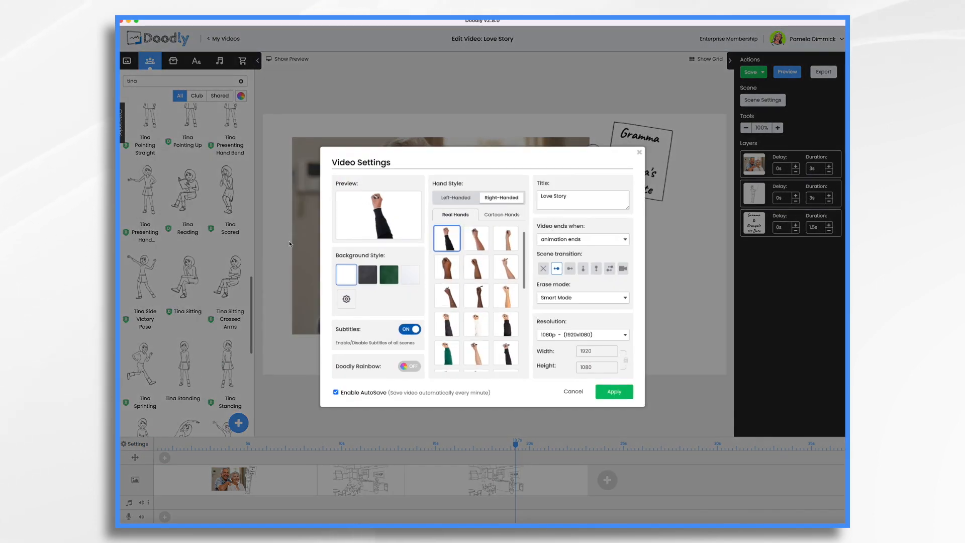
mouse_move(483, 343)
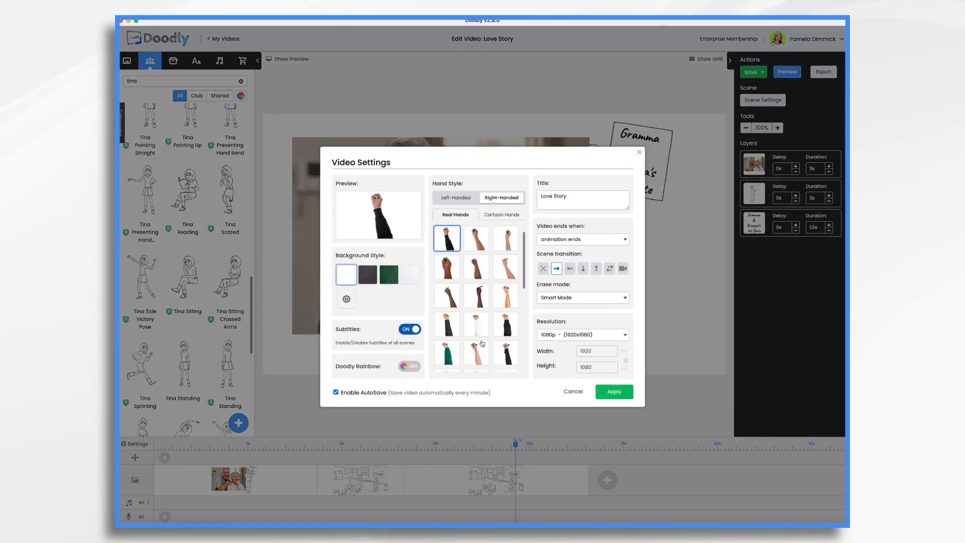
Set the video's drawing hand to a light-skinned real hand and Erase mode to Off
left_click(475, 301)
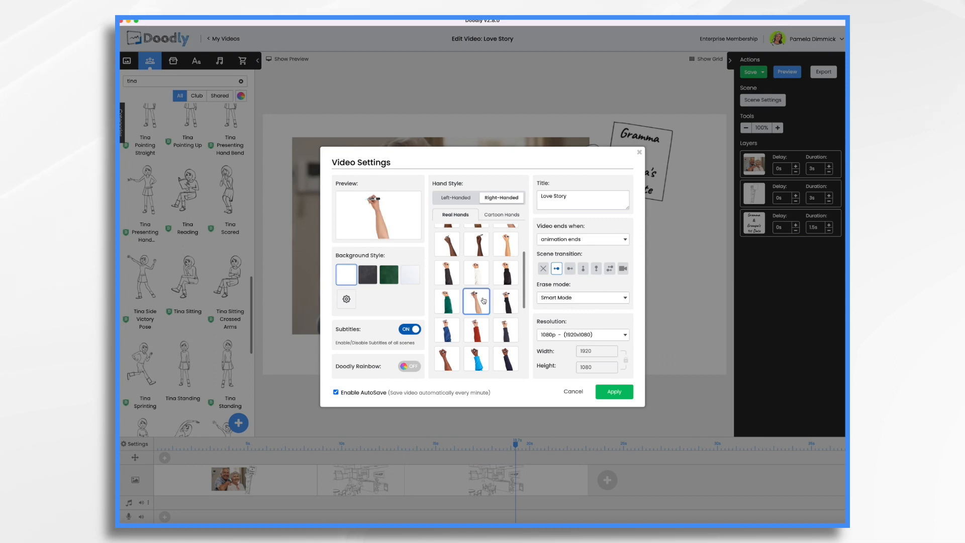
left_click(750, 72)
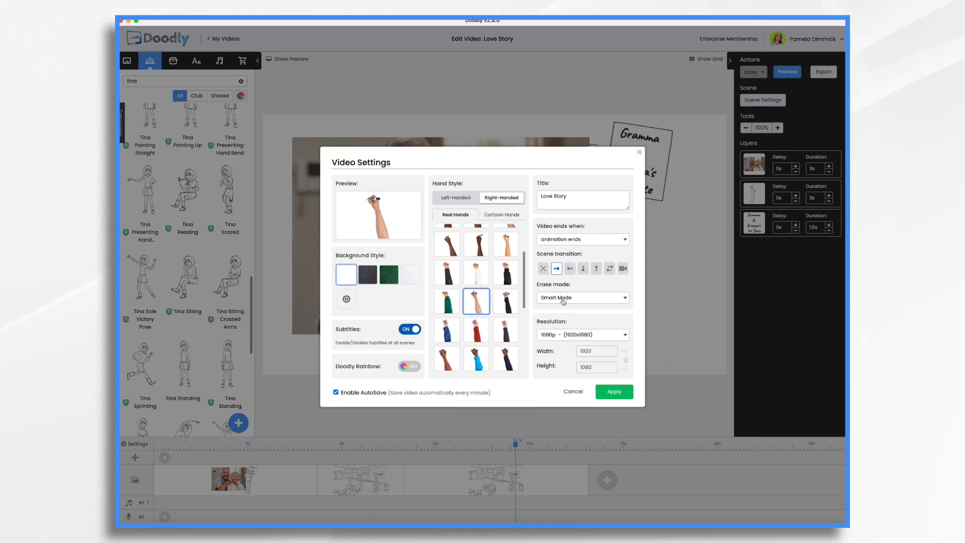
left_click(581, 297)
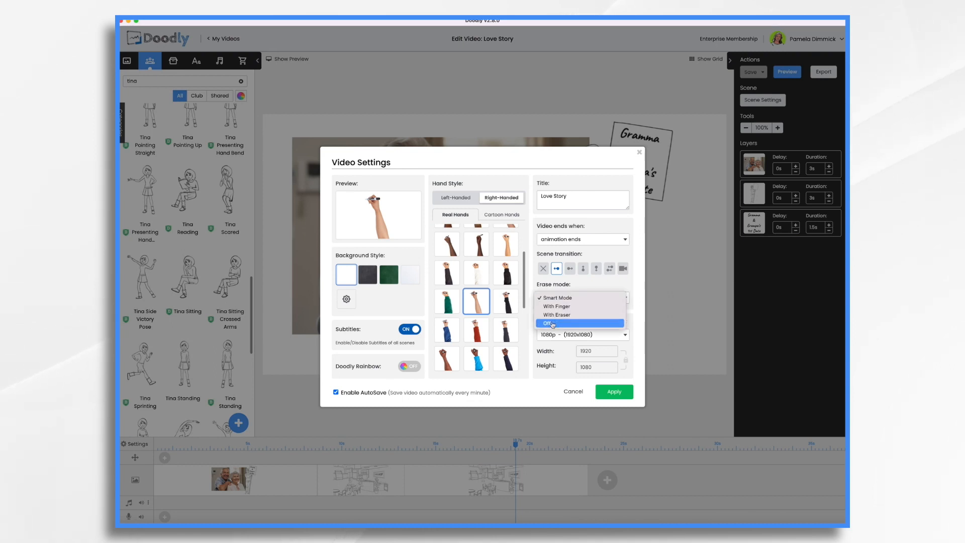
left_click(613, 391)
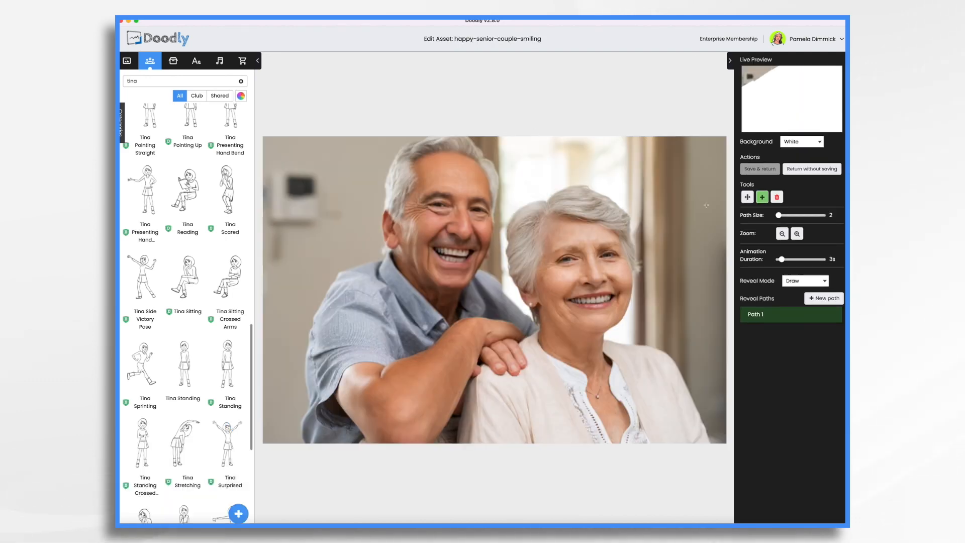
Set the couple photo's Reveal Mode to Fade and adjust its layer duration
left_click(804, 280)
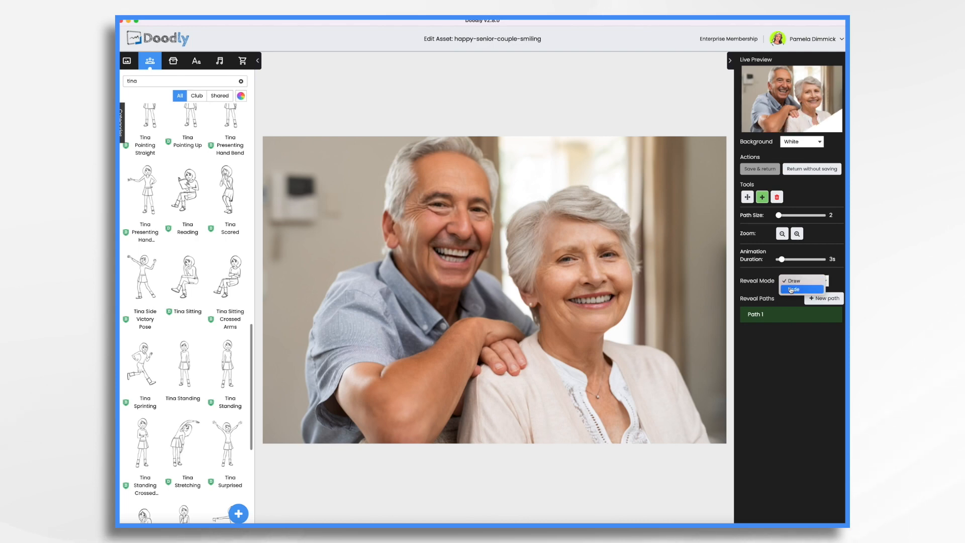
left_click(794, 289)
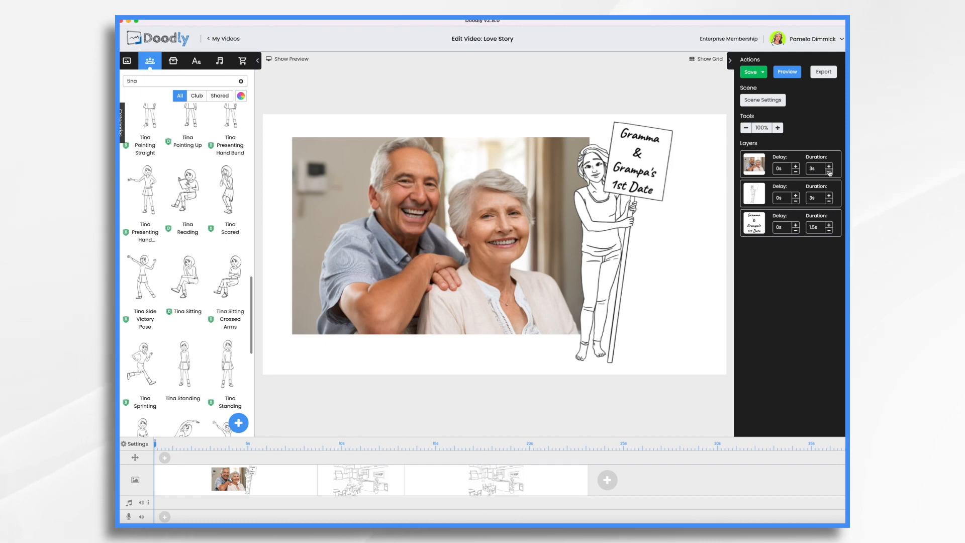
left_click(829, 170)
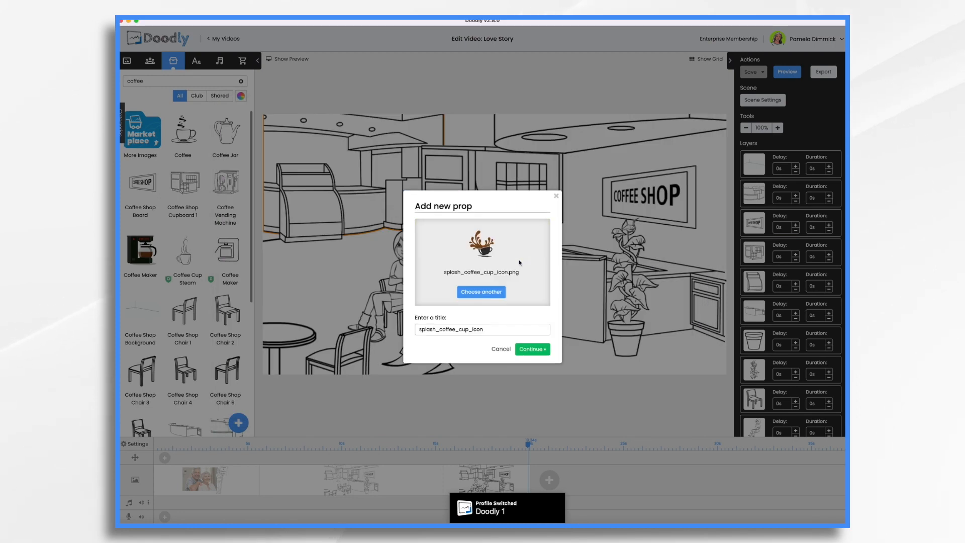
Add the coffee splash image to the coffee-shop table and save the video
left_click(532, 349)
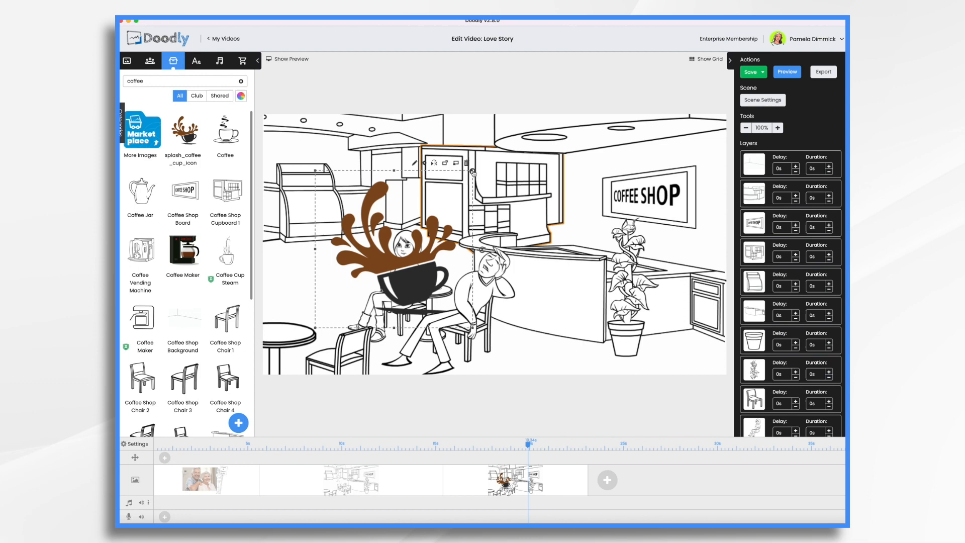
left_click(750, 72)
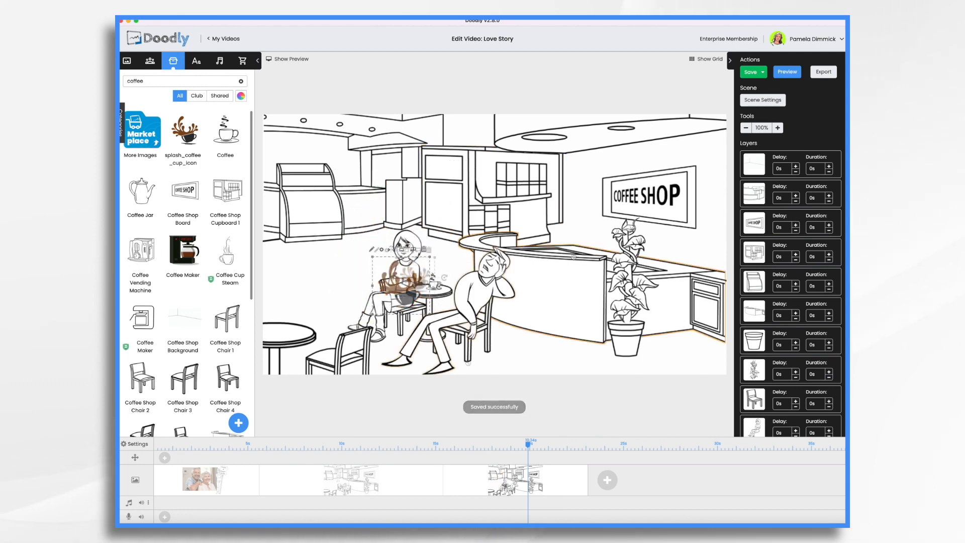
left_click(486, 302)
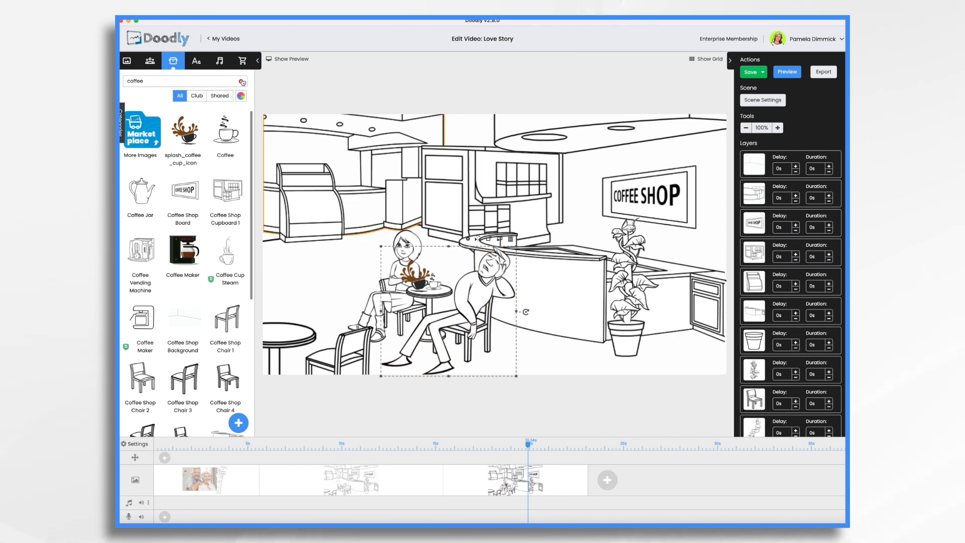
Place the Snoring Speech Bubble above the man without replacing the existing image
left_click(241, 81)
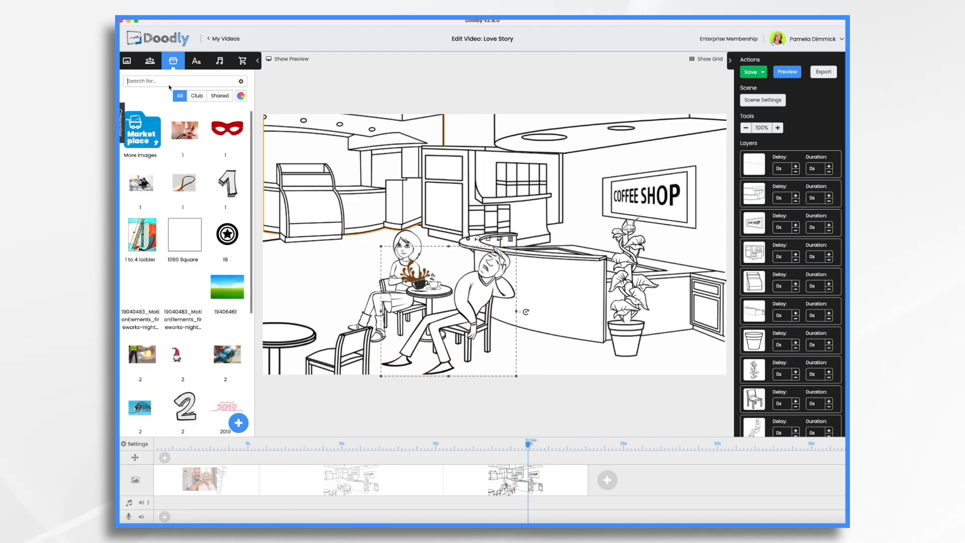
type("speech bubble sno")
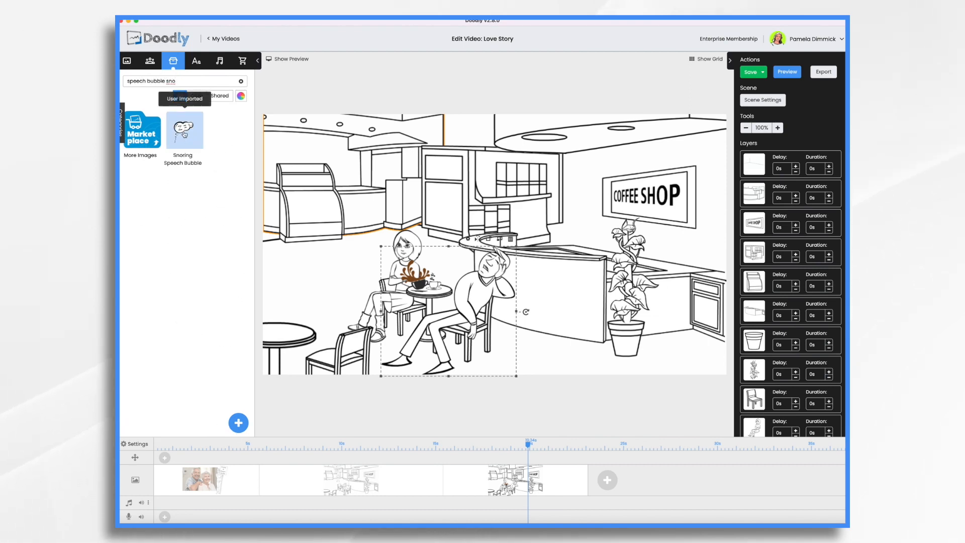
left_click_drag(183, 129, 528, 209)
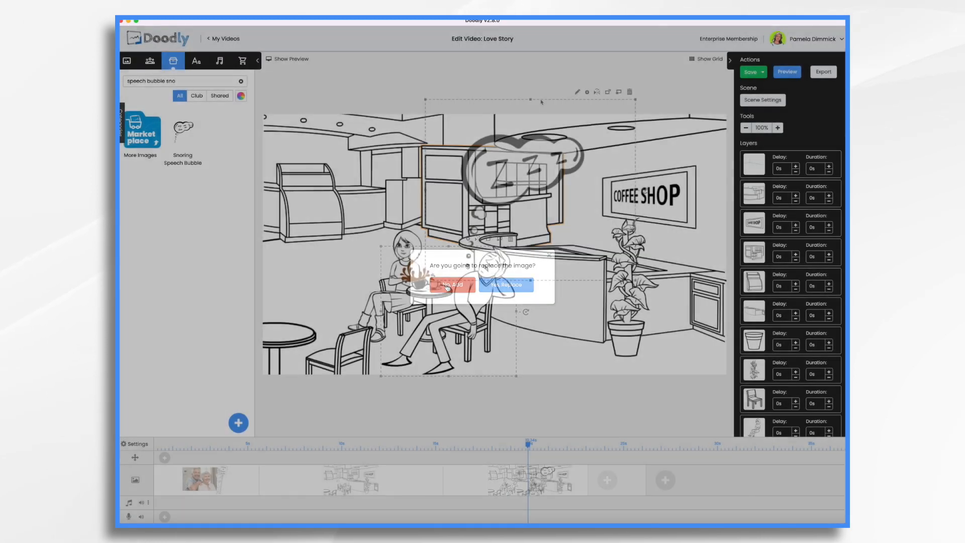
left_click(506, 284)
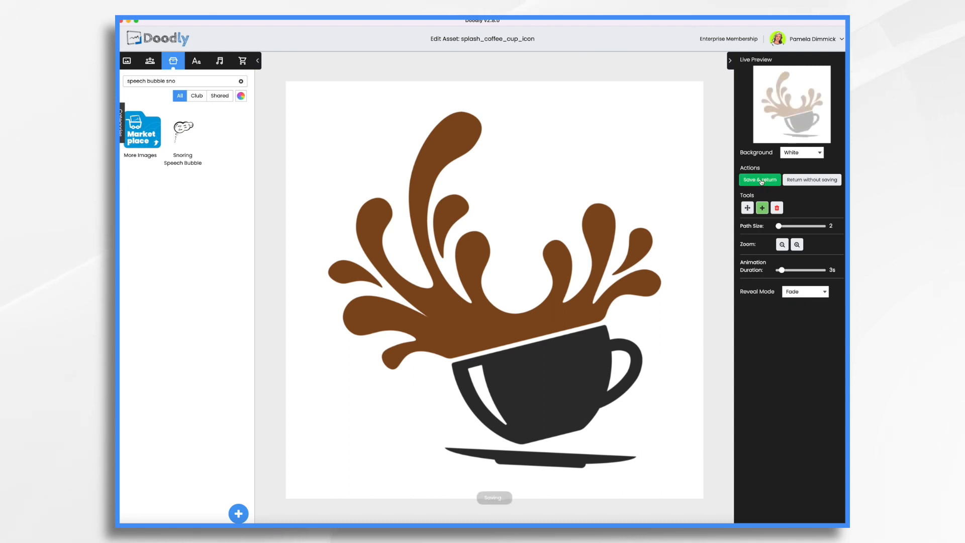
Set coffee splash duration to 1s and speech bubble to 2s, then add a blank scene
left_click(759, 180)
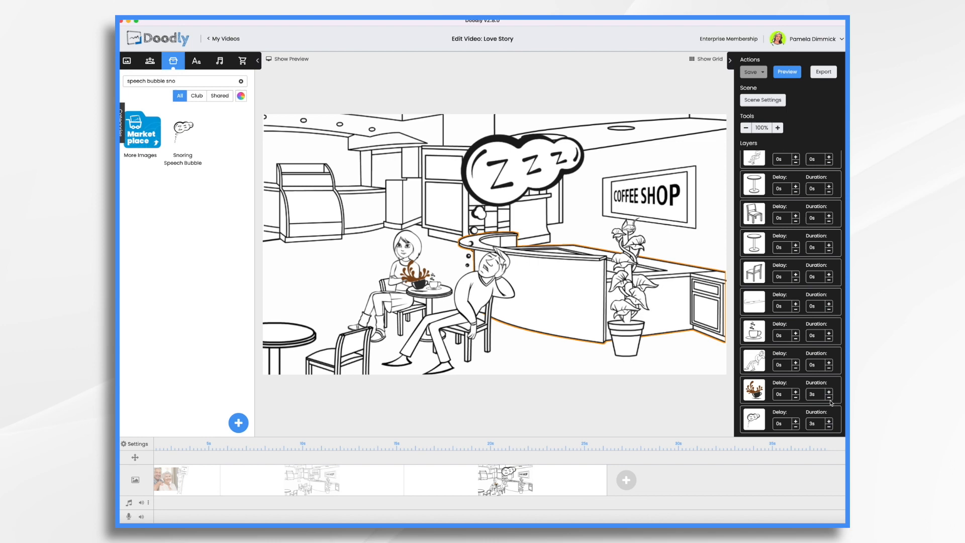
left_click(828, 398)
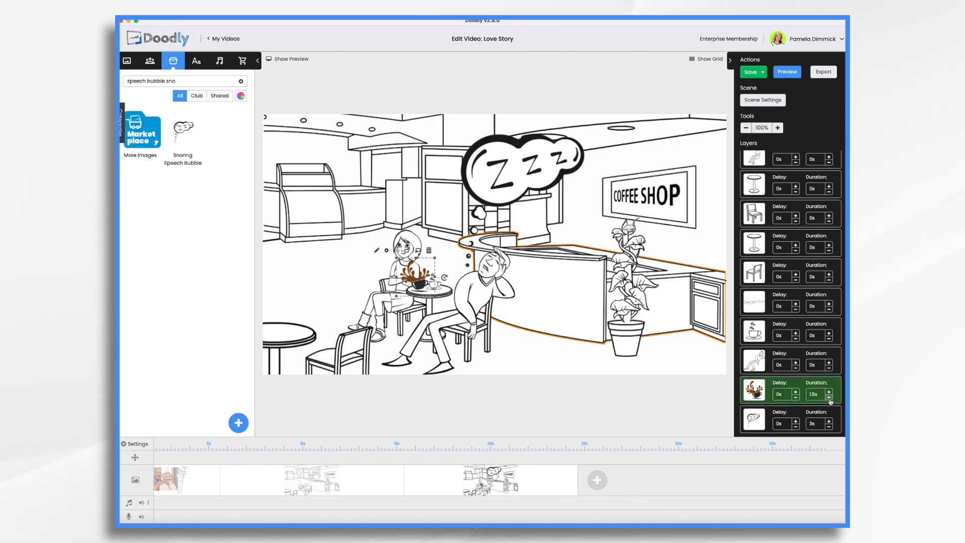
left_click(829, 398)
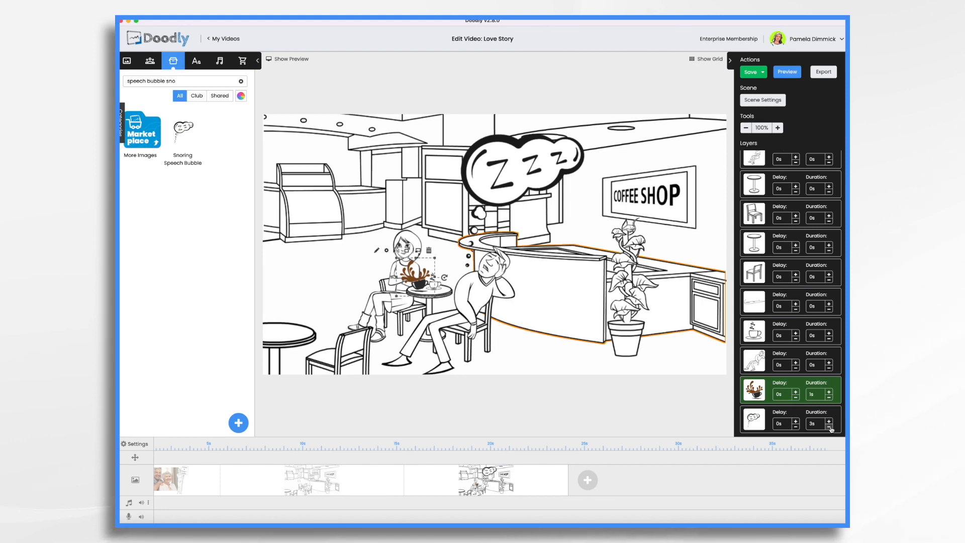
left_click(829, 427)
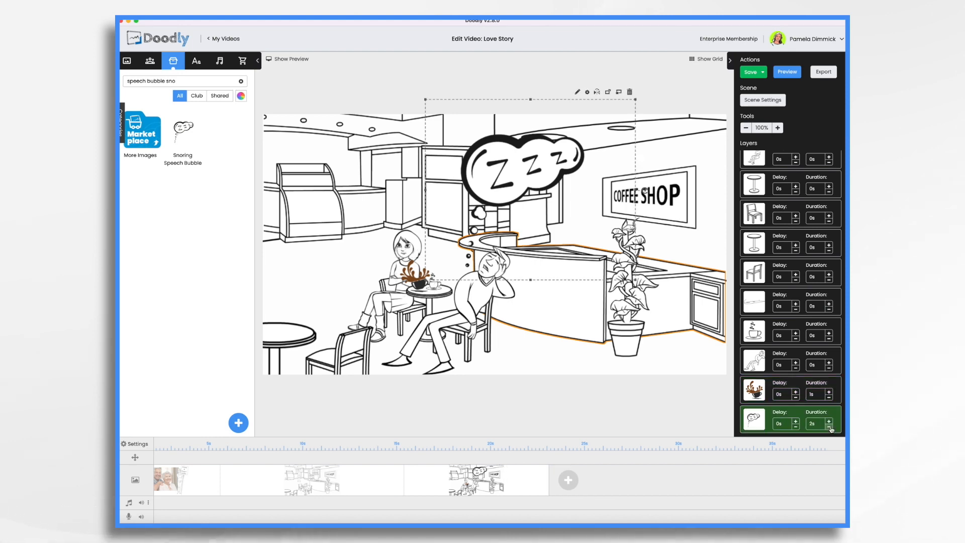
left_click(830, 426)
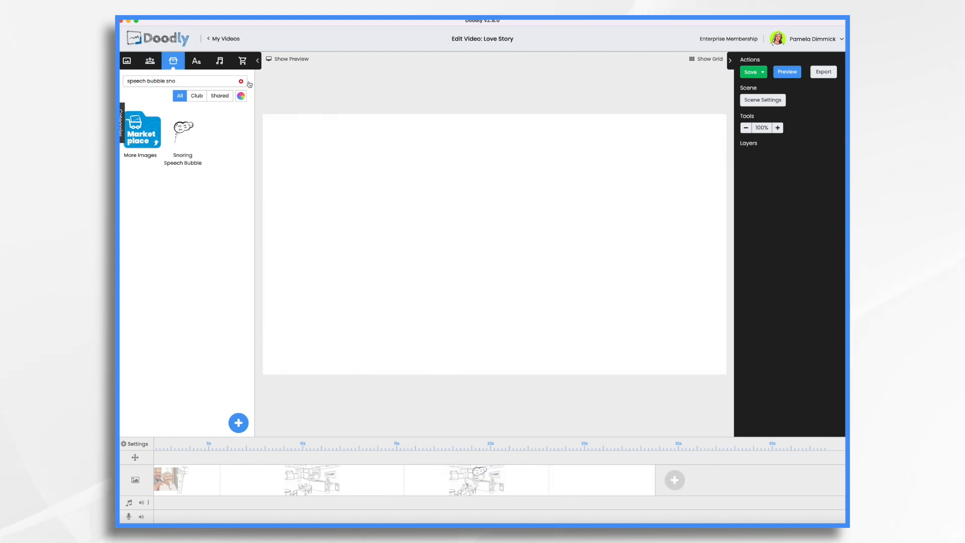
Add the smiling couple photo and the Wedding Bell drawing to the new scene
type("smiling")
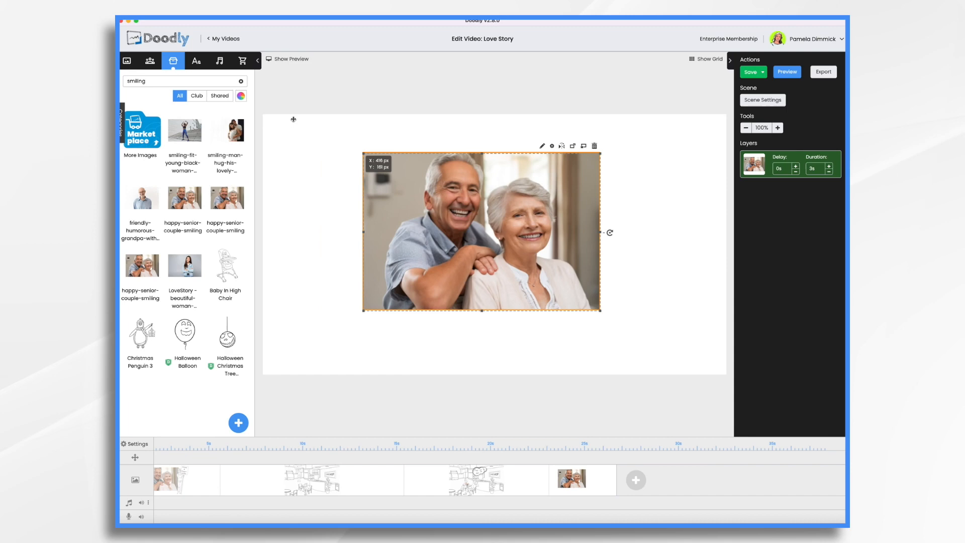
key("backspace")
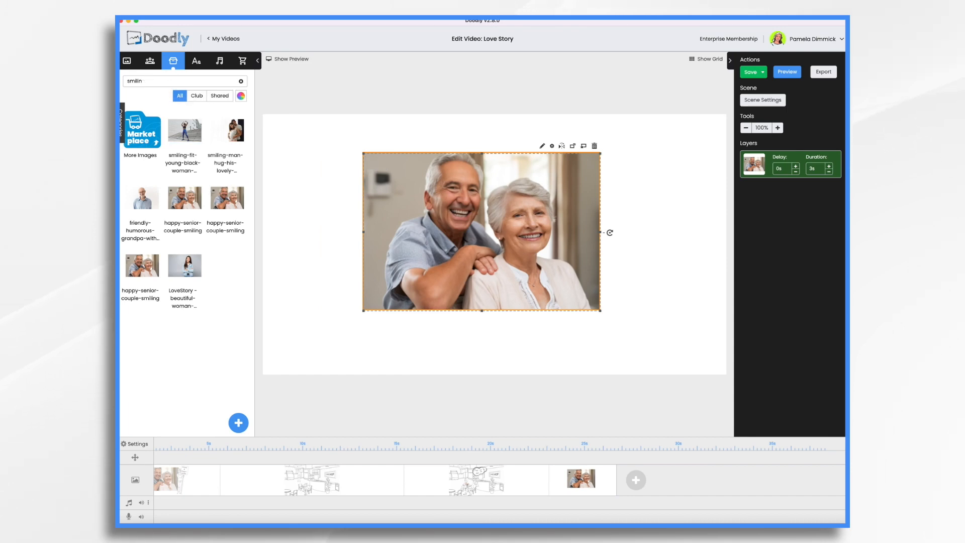
type("wedding")
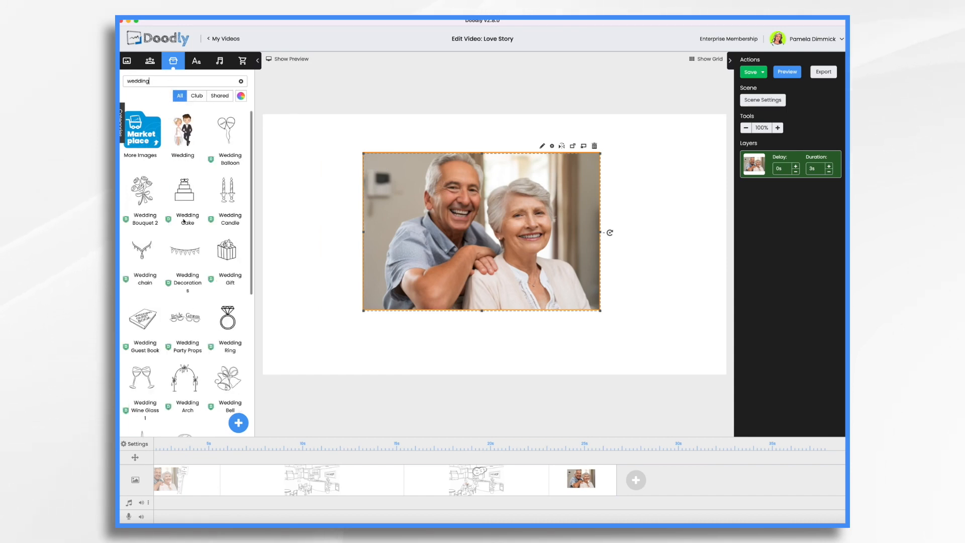
left_click(229, 375)
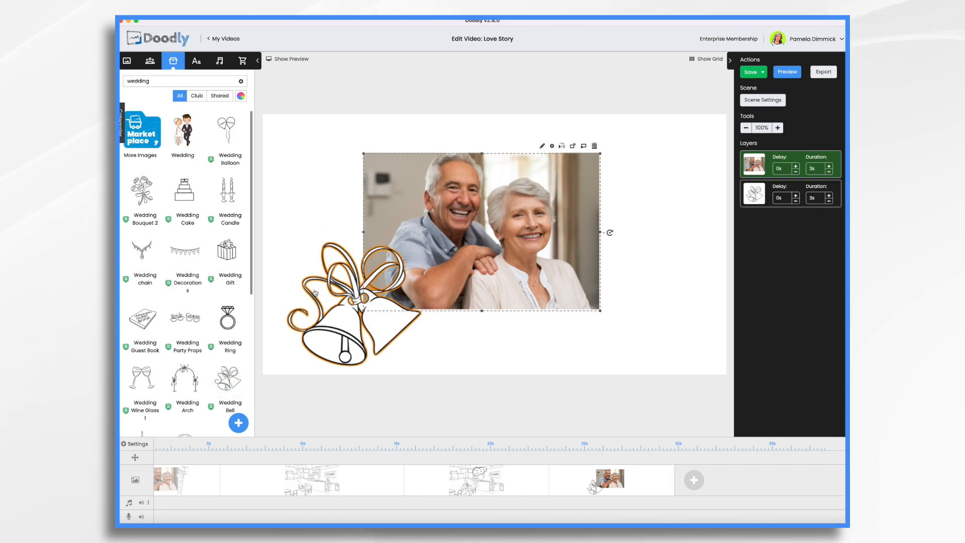
Add a 'Happy Anniversary!' caption in Architects Daughter font and open Scene Settings
left_click(195, 60)
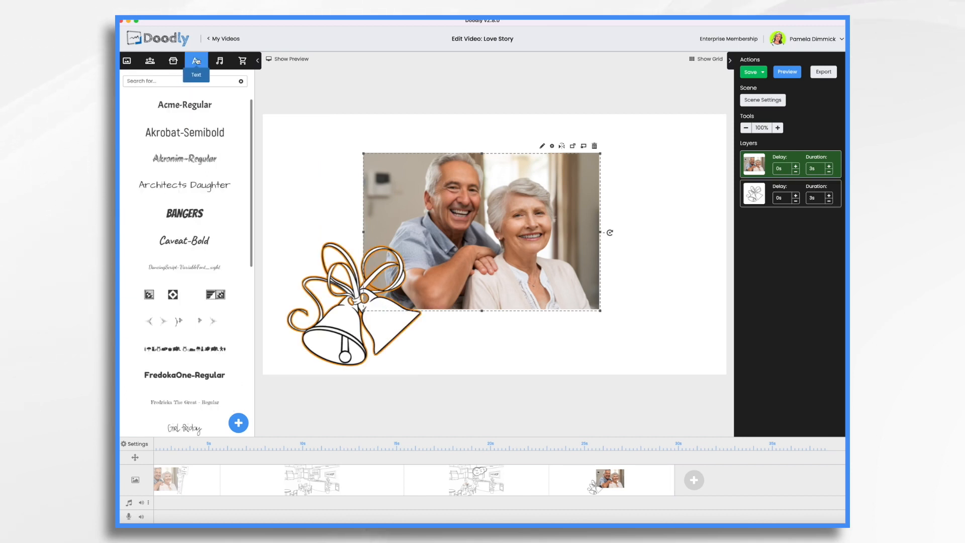
left_click(184, 186)
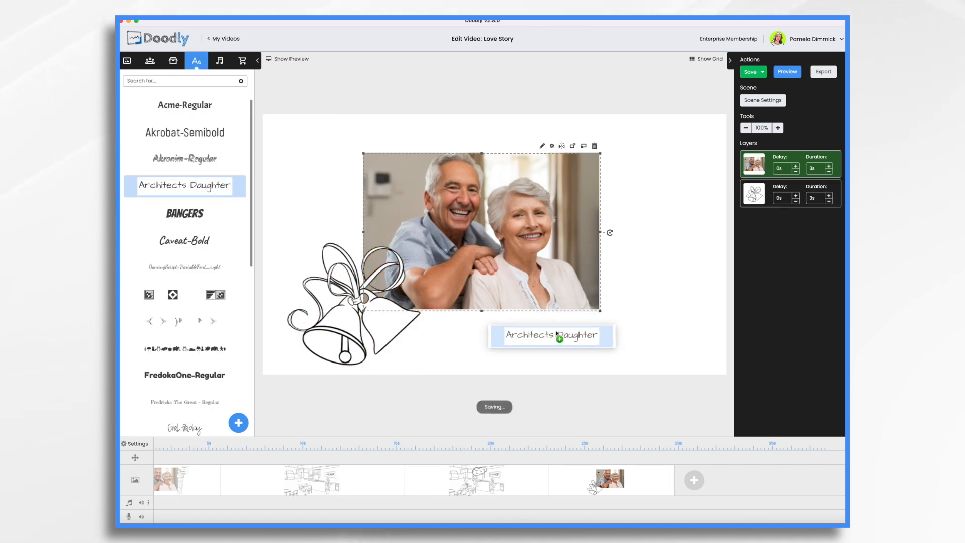
type("Happy Ann")
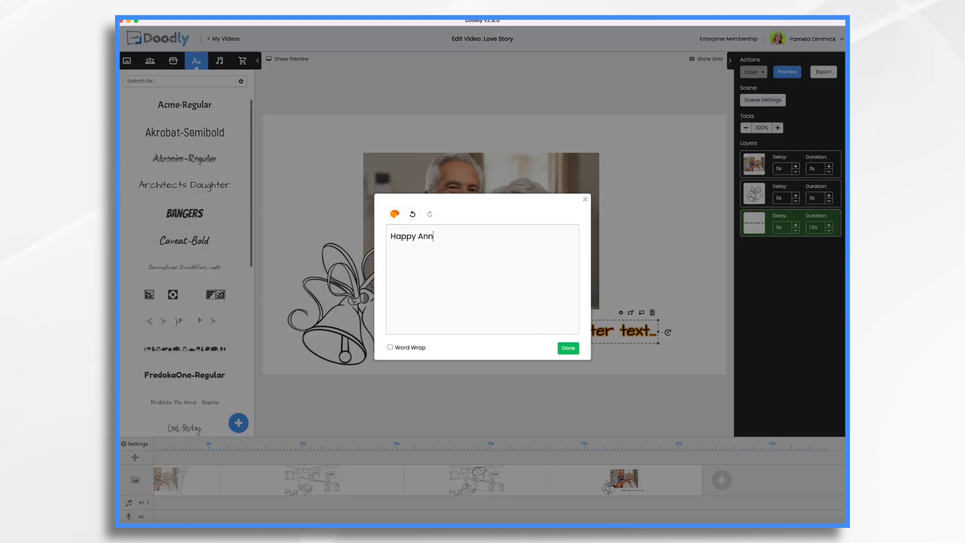
left_click(567, 348)
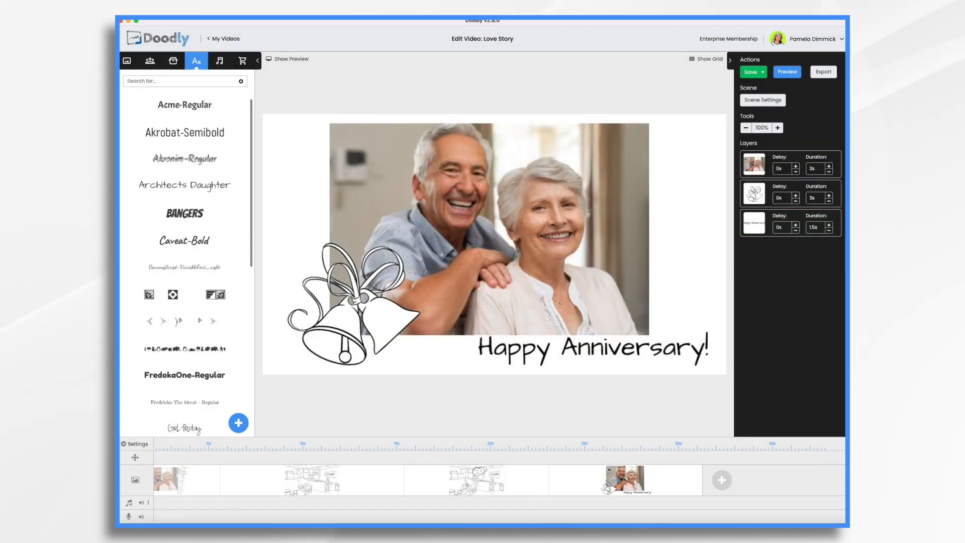
left_click(762, 99)
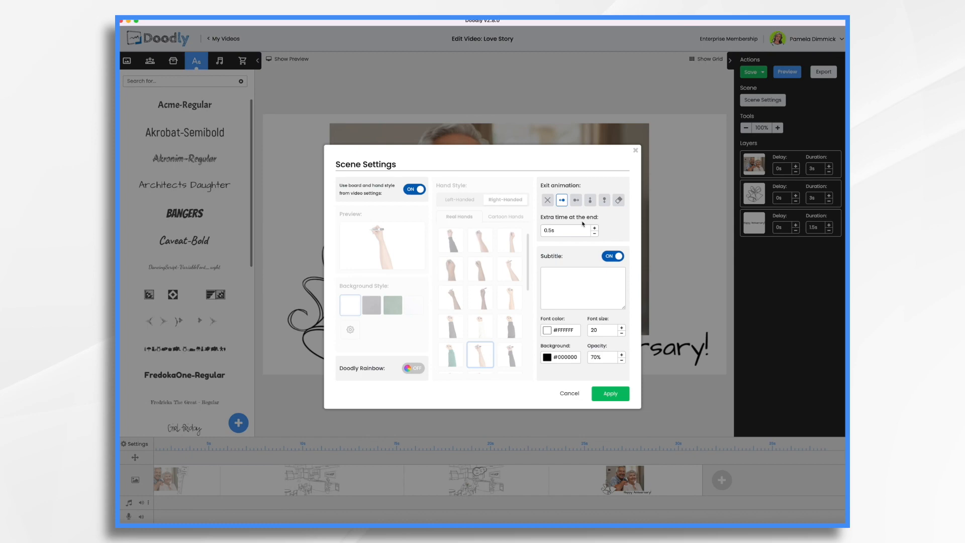
Set the Happy Anniversary scene's extra time at the end to 7 s and save the video
left_click(564, 230)
type("7")
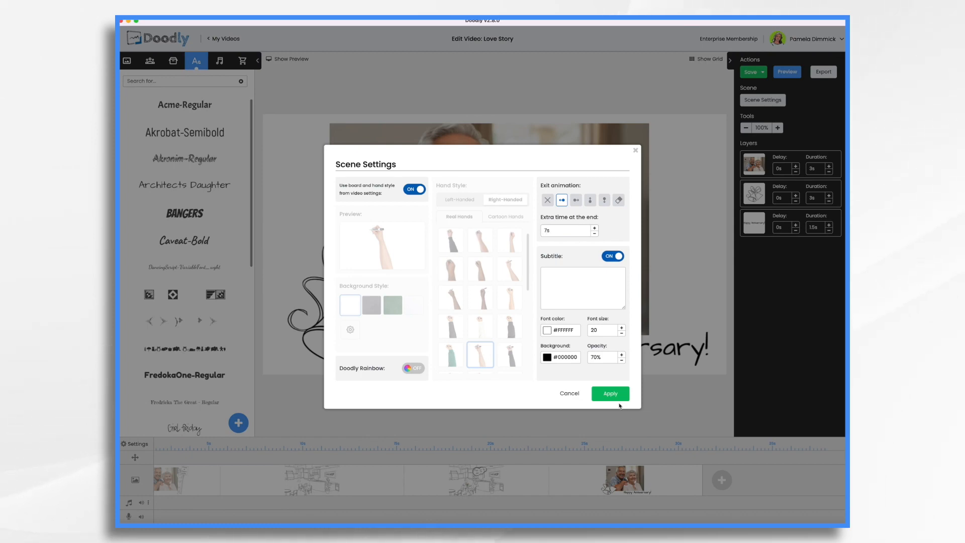
left_click(609, 393)
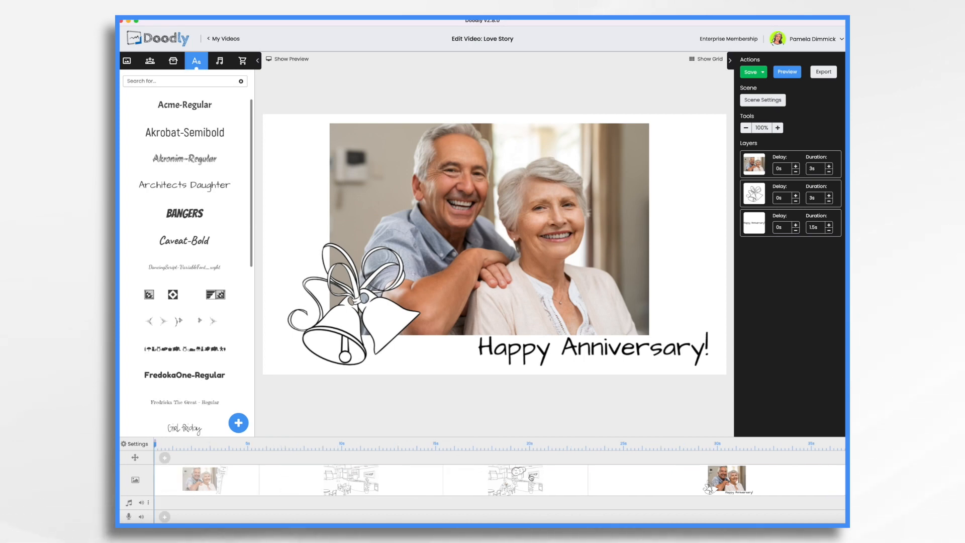
left_click(750, 71)
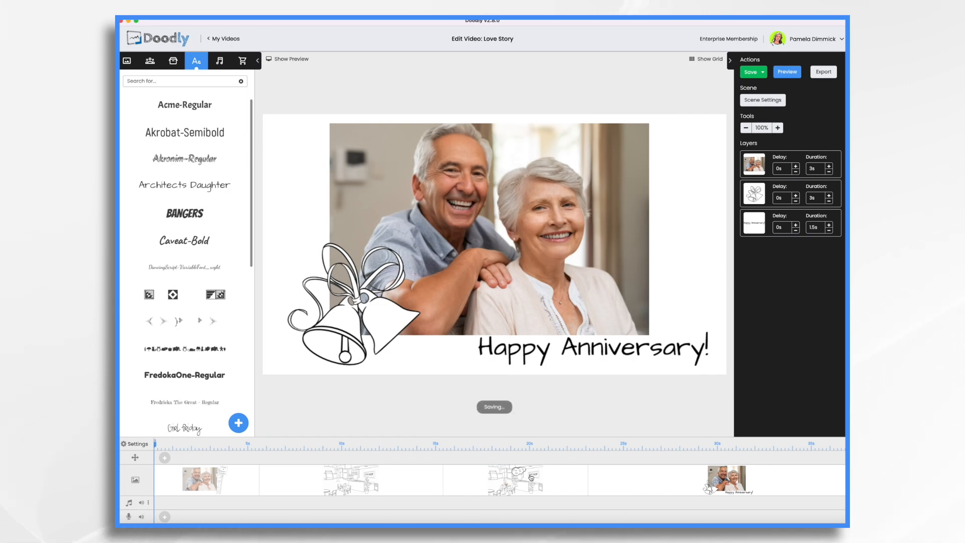
Upload the 26-second 'Gramma and grampa blind date story' mp3 onto the audio track
left_click(219, 60)
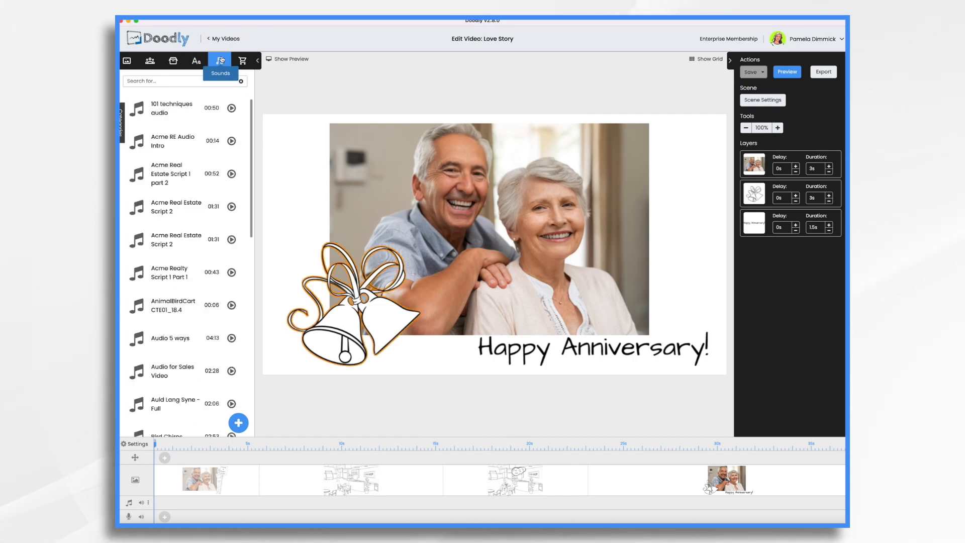
left_click(238, 422)
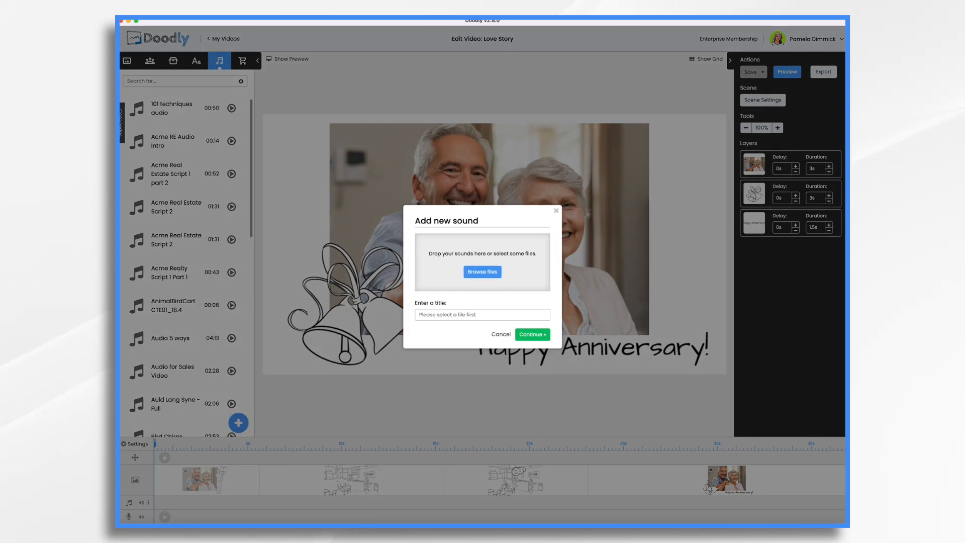
left_click(483, 271)
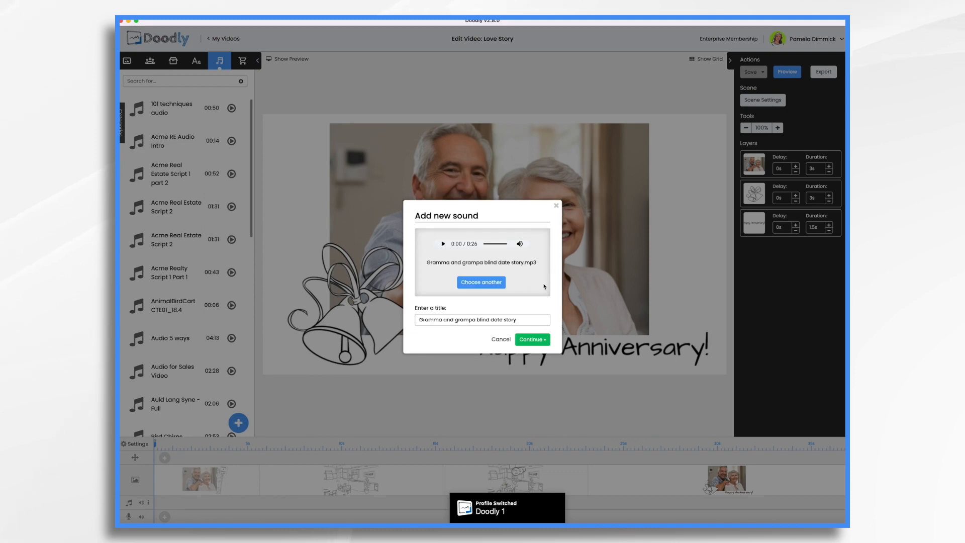
left_click(531, 339)
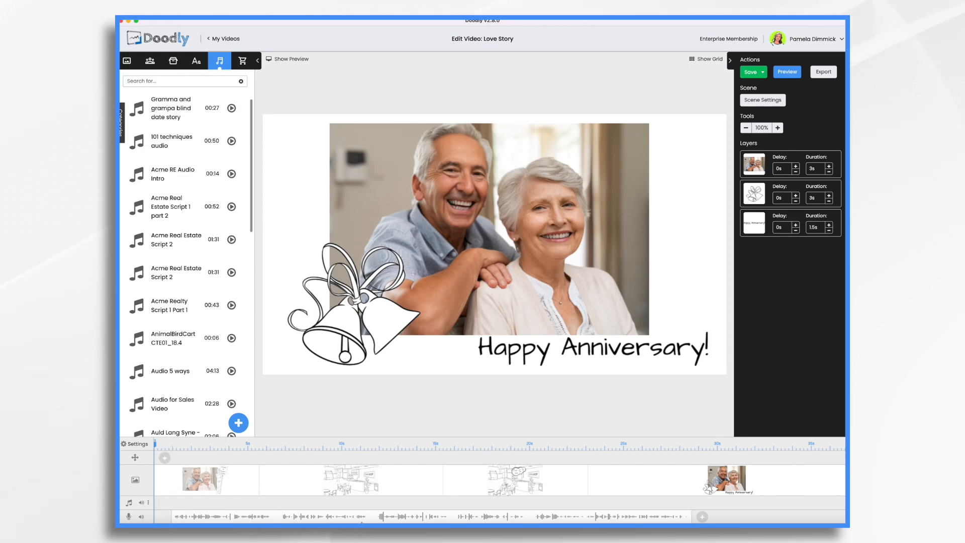
scroll("down", 3)
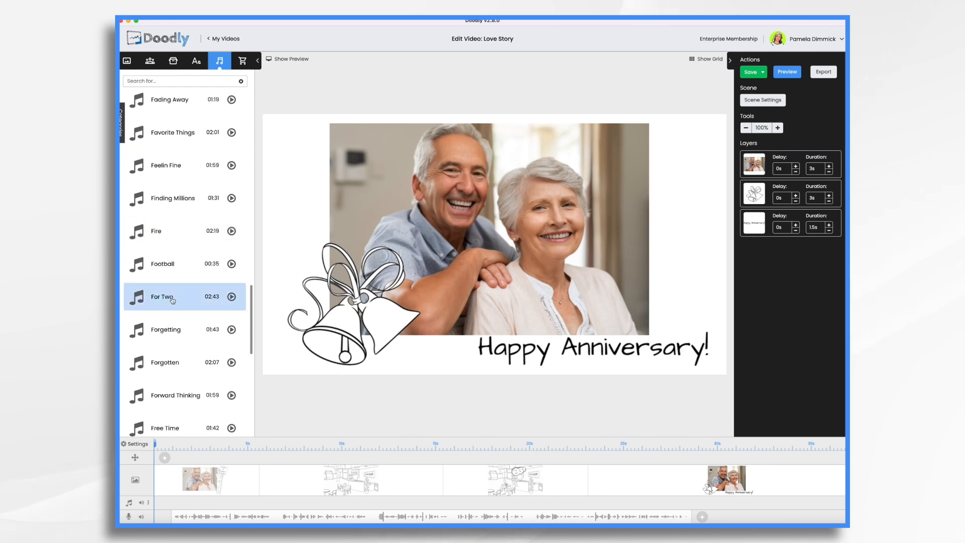
Add the 'For Two' song to the music track and lower its volume to about 10%
left_click_drag(172, 296, 203, 481)
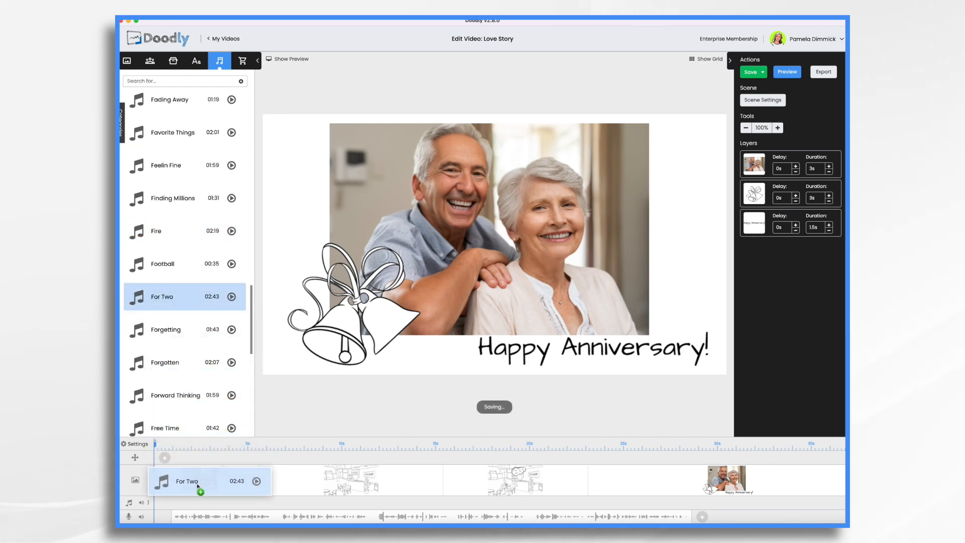
left_click_drag(186, 480, 307, 483)
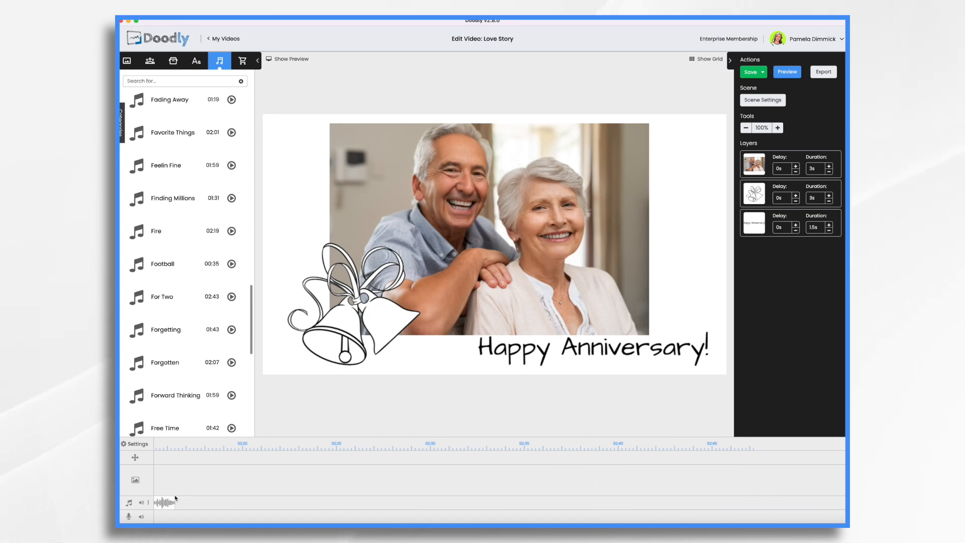
scroll("left", 3)
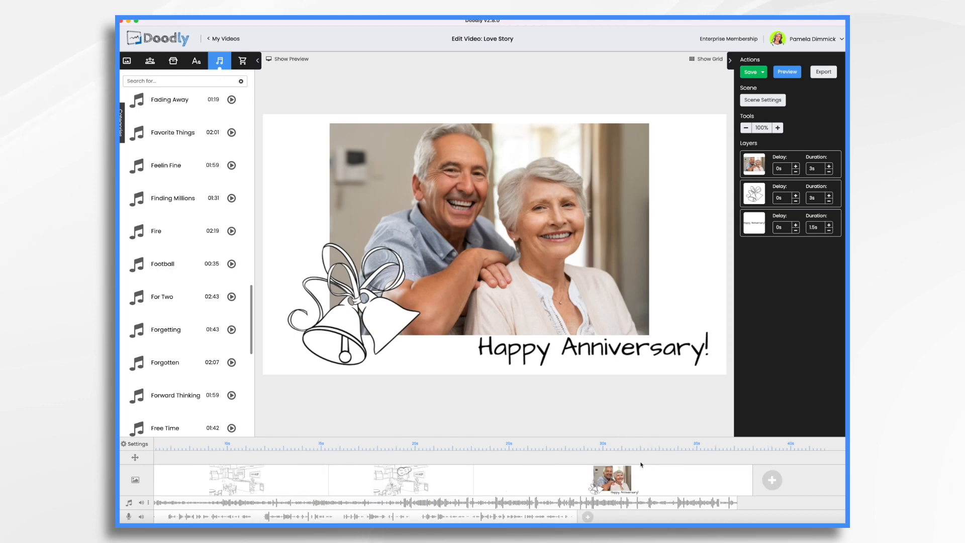
mouse_move(713, 505)
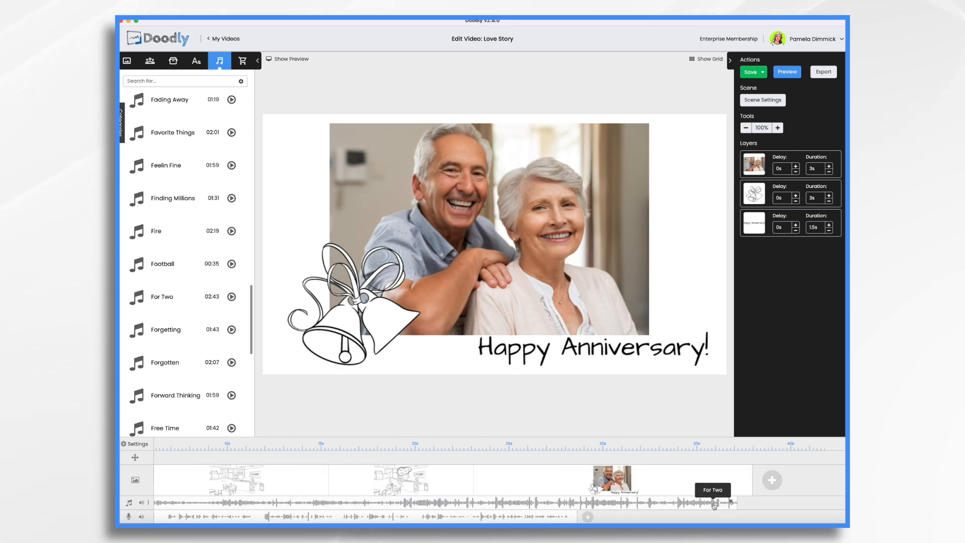
right_click(713, 503)
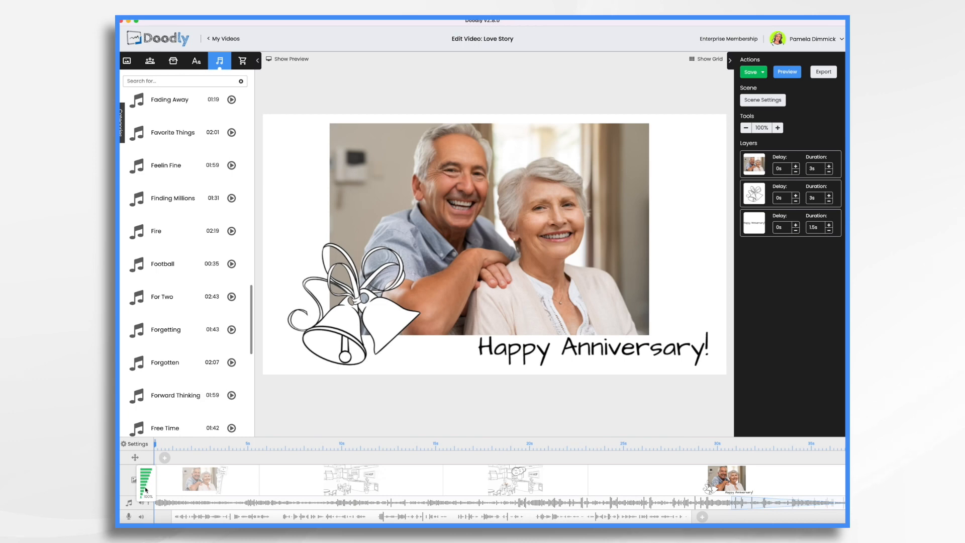
left_click_drag(146, 473, 146, 497)
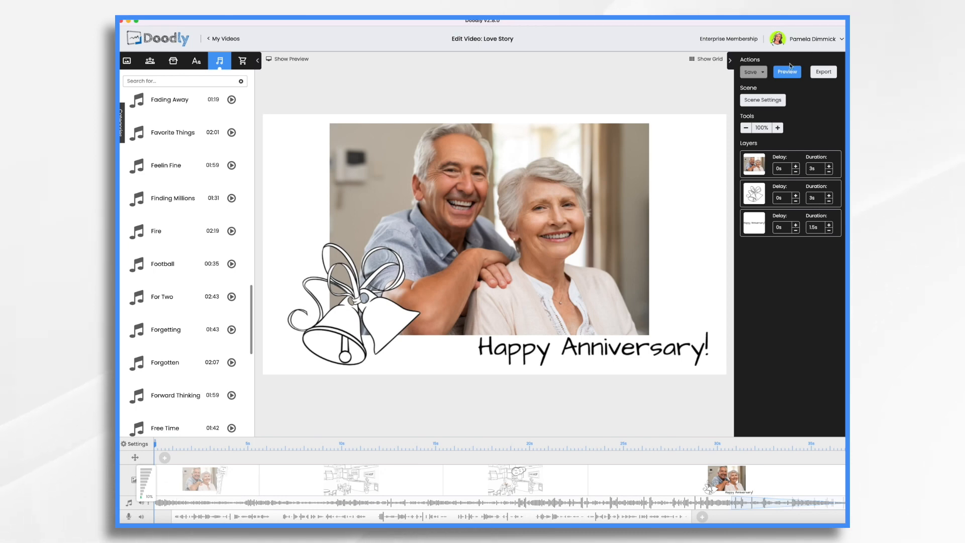
Open the first scene, with the couple photo and 1st Date sign, in the editor
left_click(787, 71)
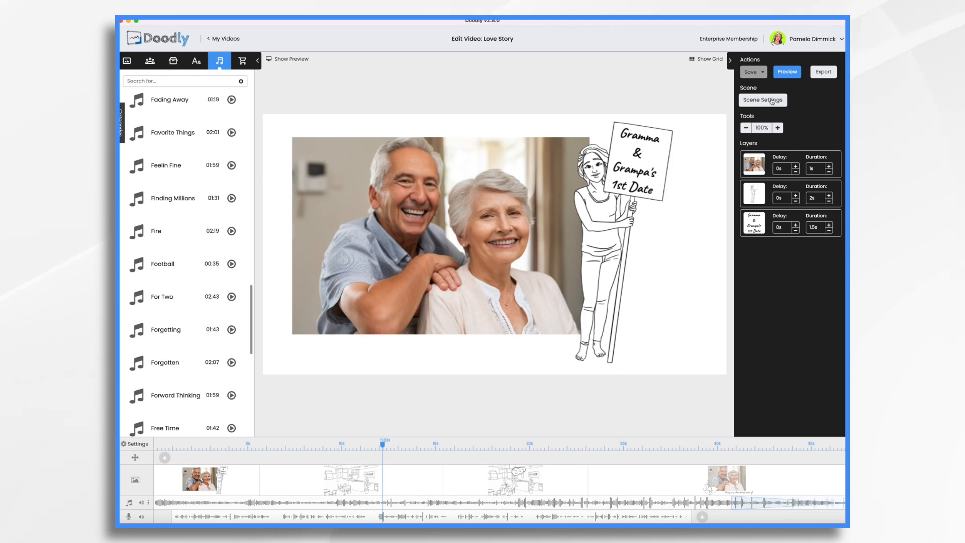
Set the intro scene's extra time at the end to 2 s, then start the preview
left_click(762, 99)
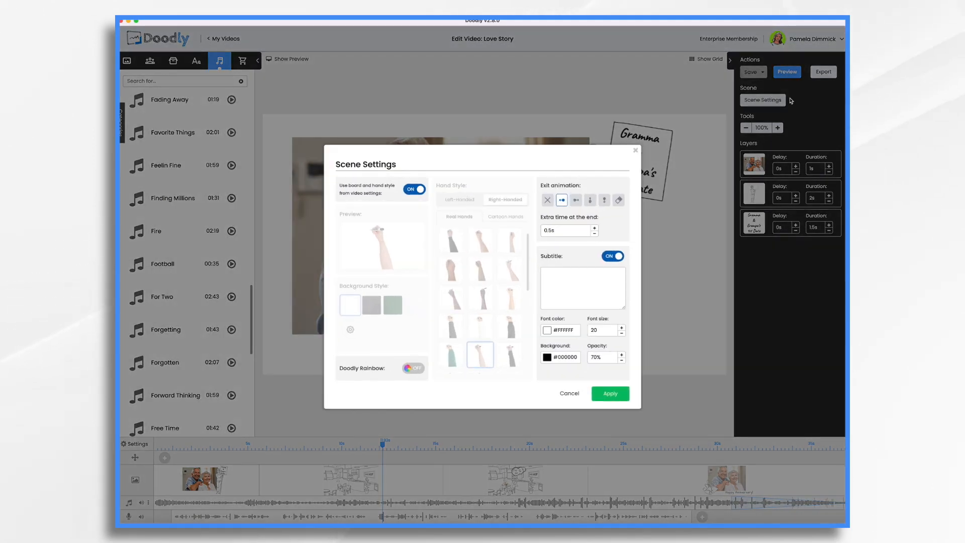
left_click(595, 228)
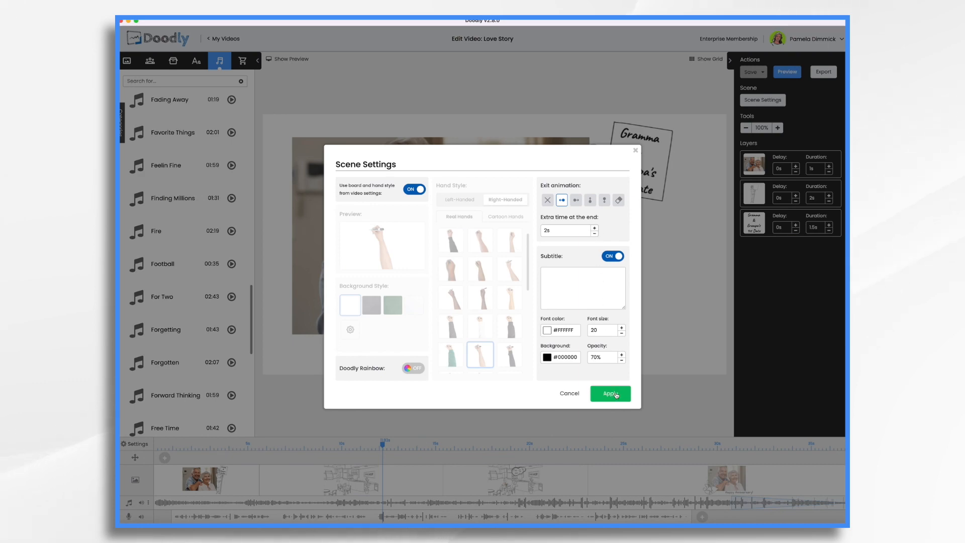
left_click(609, 393)
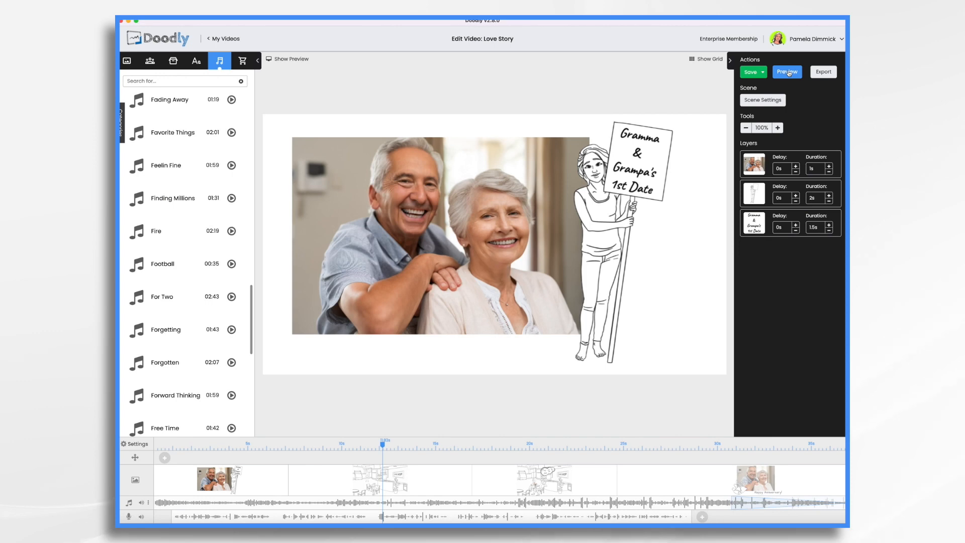
left_click(786, 72)
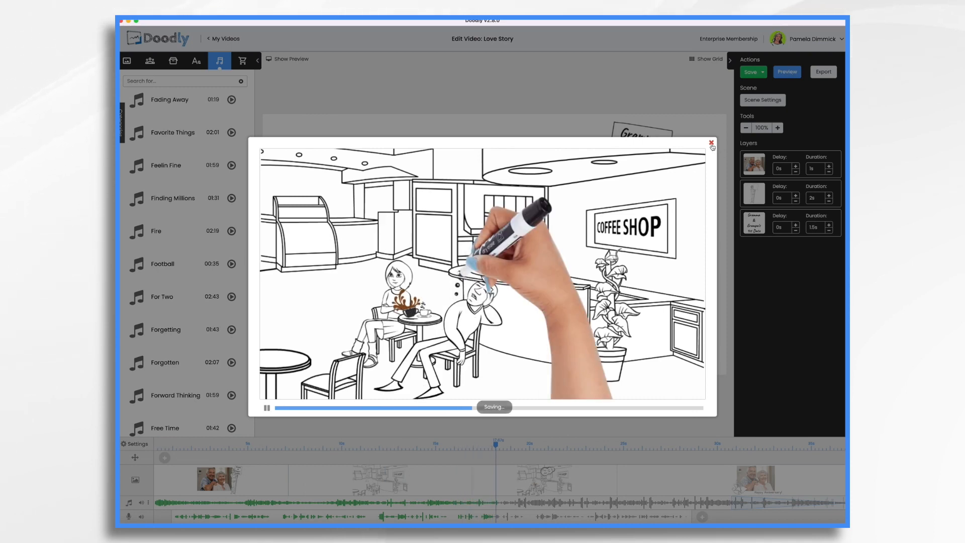
Close the preview and set the first coffee-shop scene's extra ending time to 2 s
left_click(711, 142)
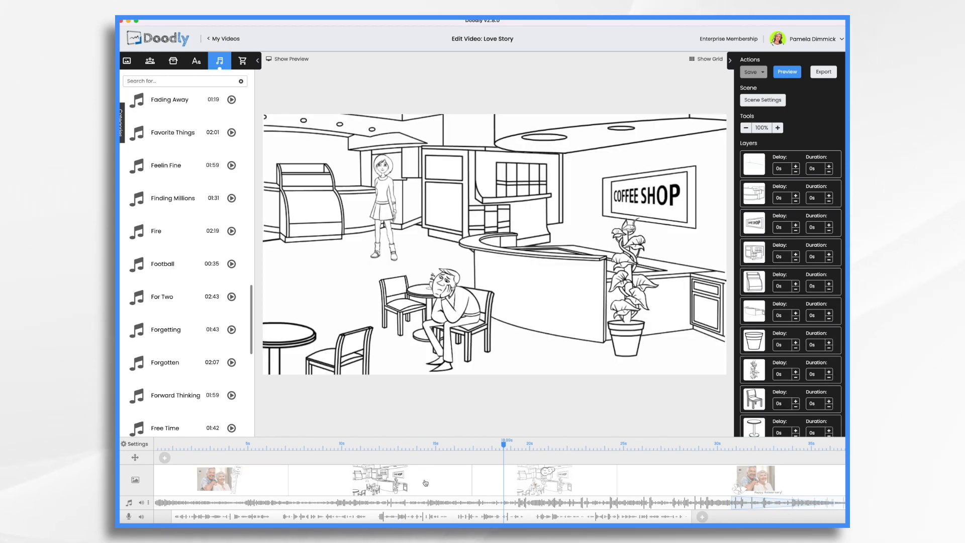
left_click(762, 99)
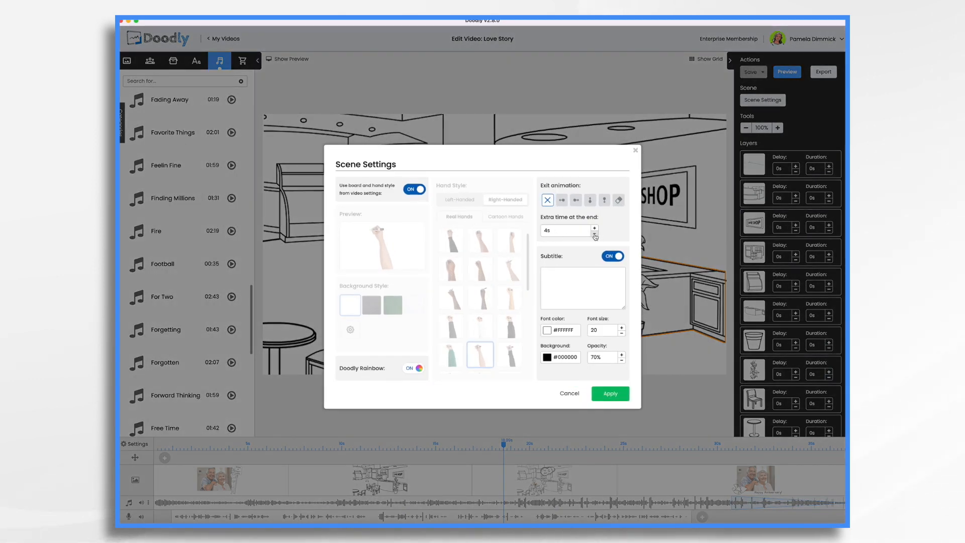
left_click(594, 233)
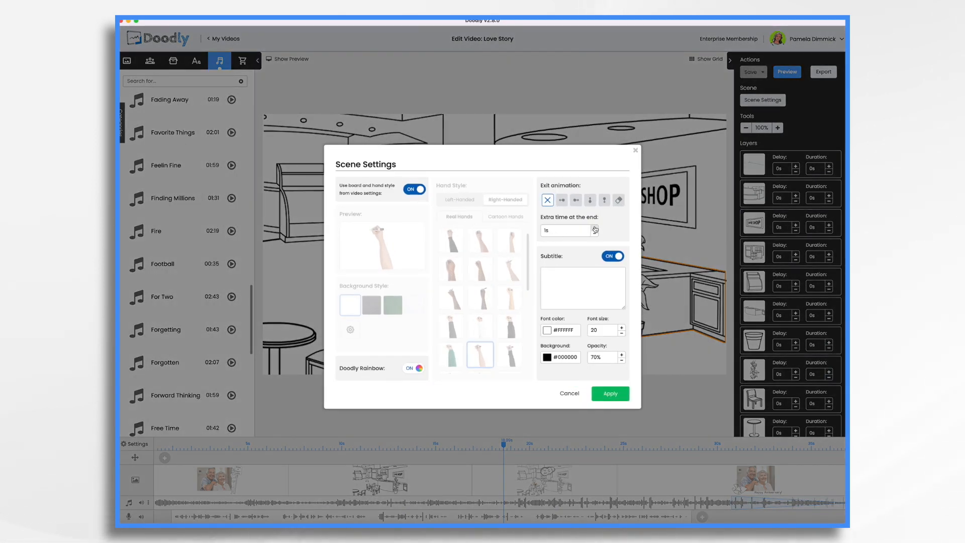
left_click(594, 227)
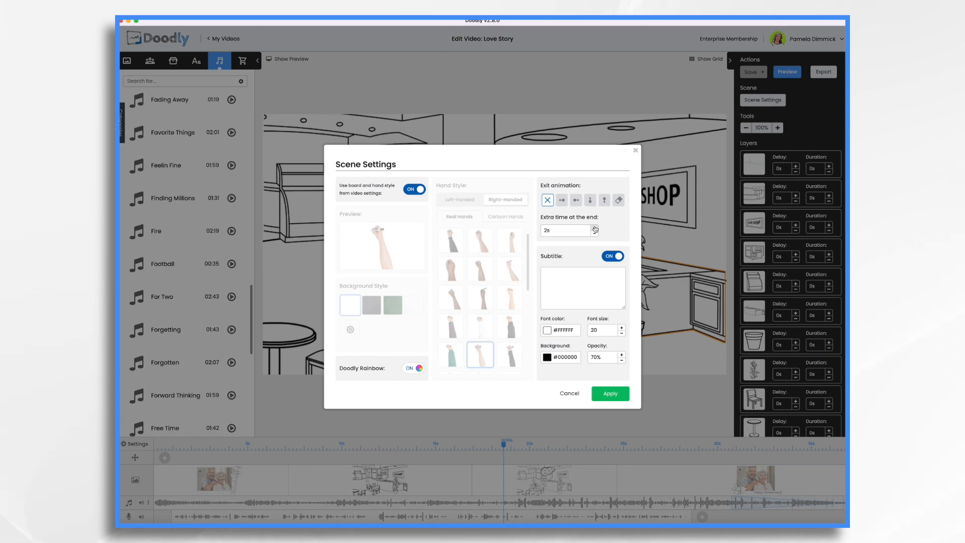
left_click(609, 393)
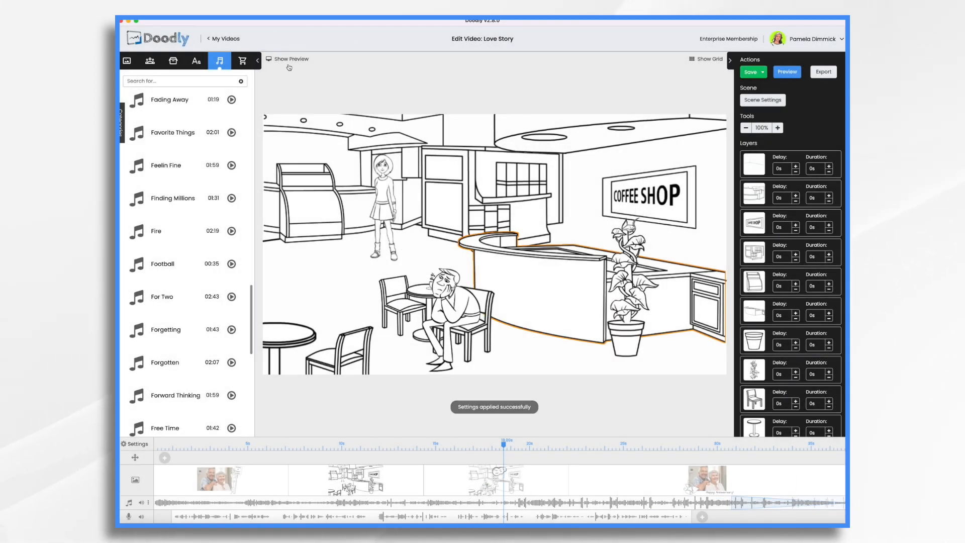
Play the side preview, then cut the coffee-shop scene's extra ending time to 1.5 s
left_click(288, 59)
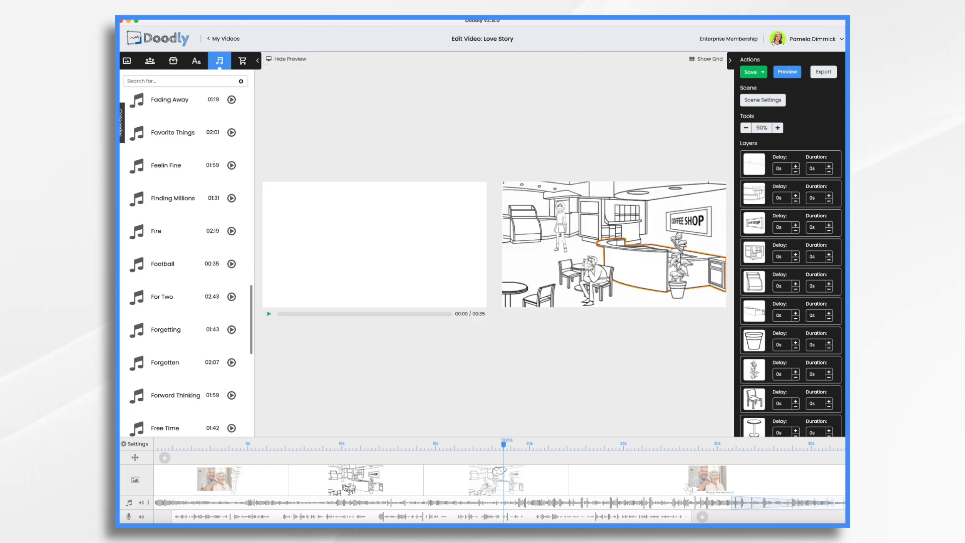
left_click(268, 313)
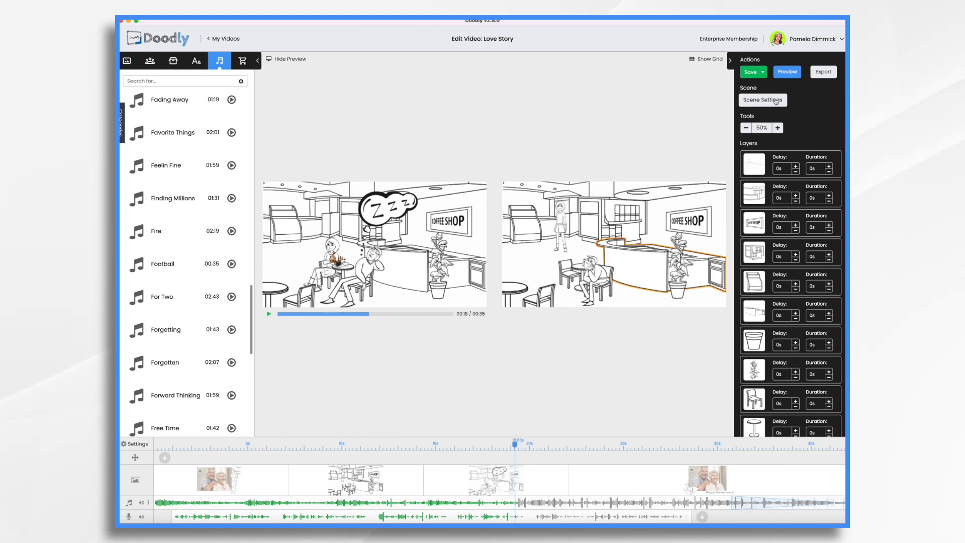
left_click(762, 100)
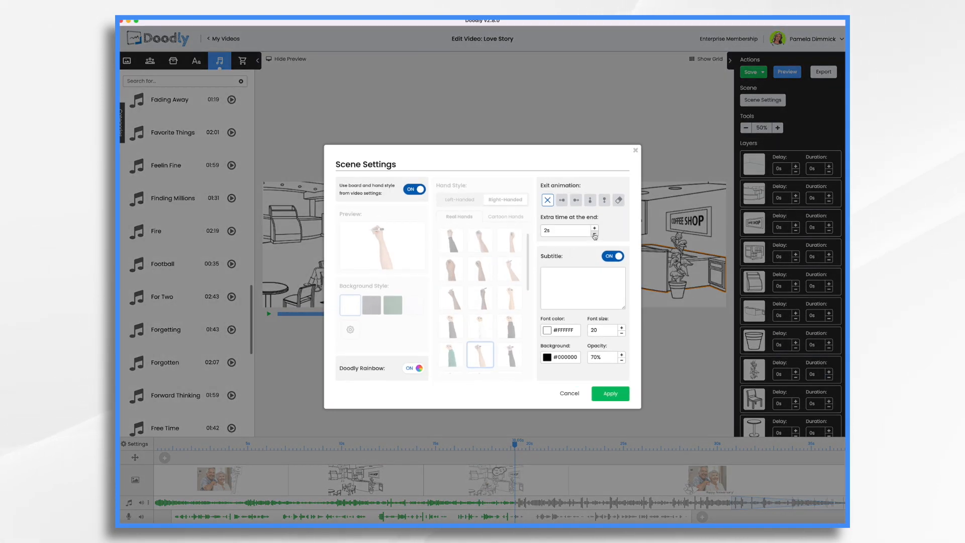
left_click(594, 234)
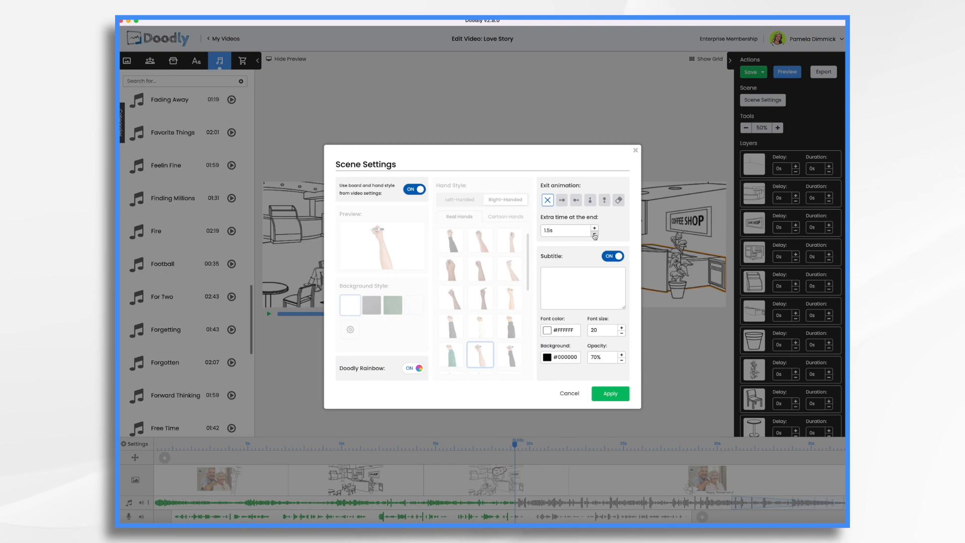
left_click(609, 393)
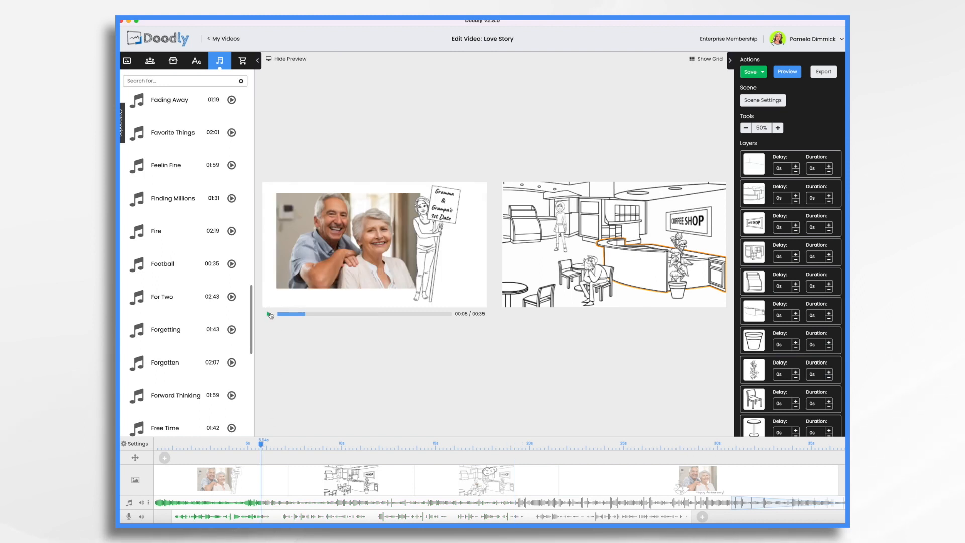
Play and pause the side preview, then open the Zzz coffee-shop scene
left_click(270, 315)
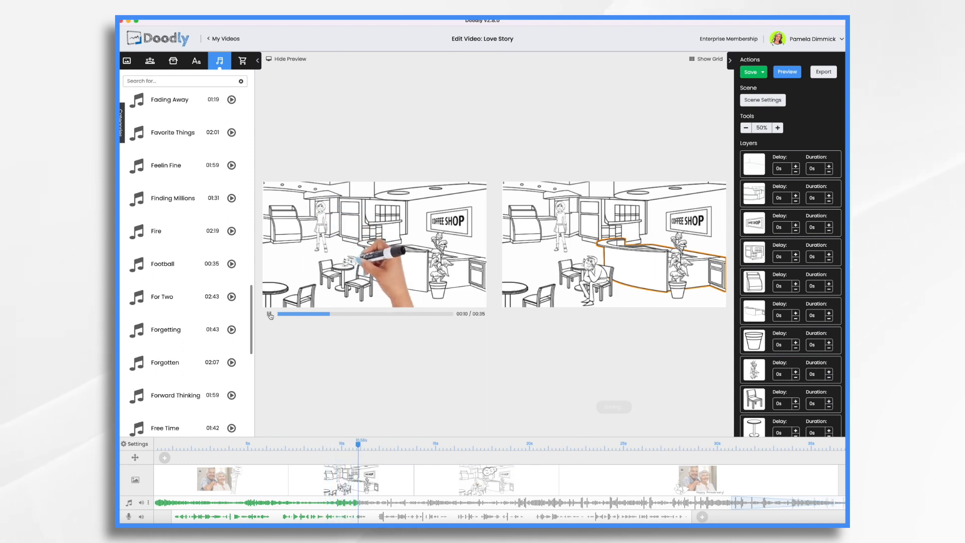
left_click(750, 71)
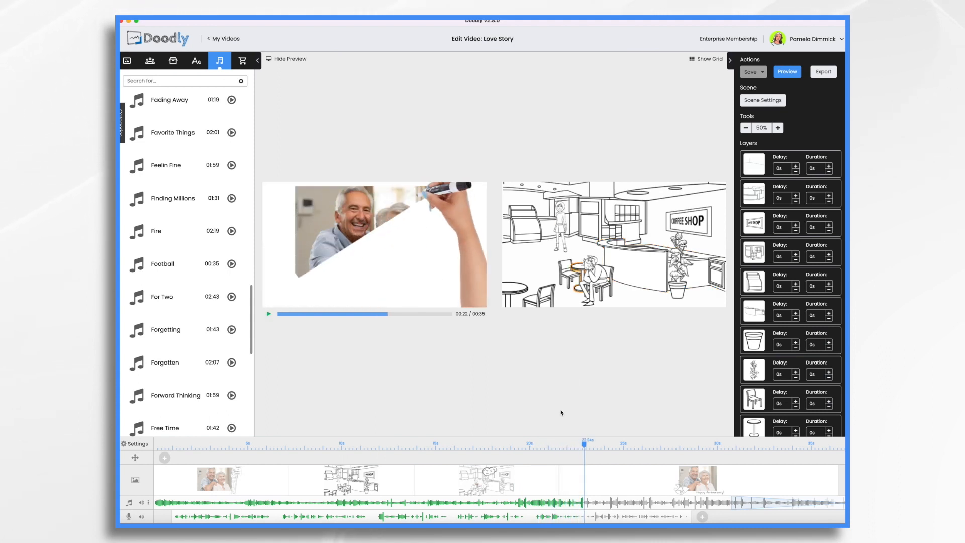
mouse_move(357, 247)
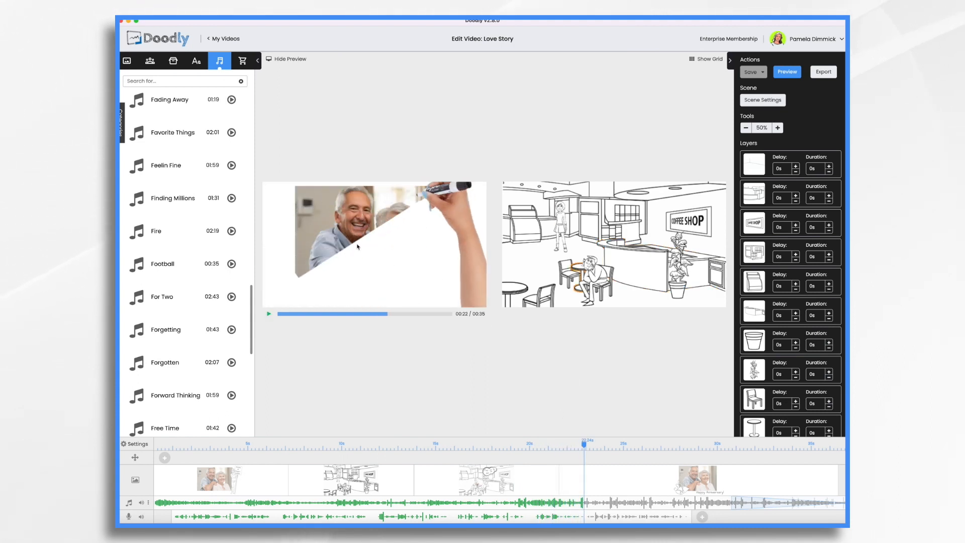
left_click(286, 59)
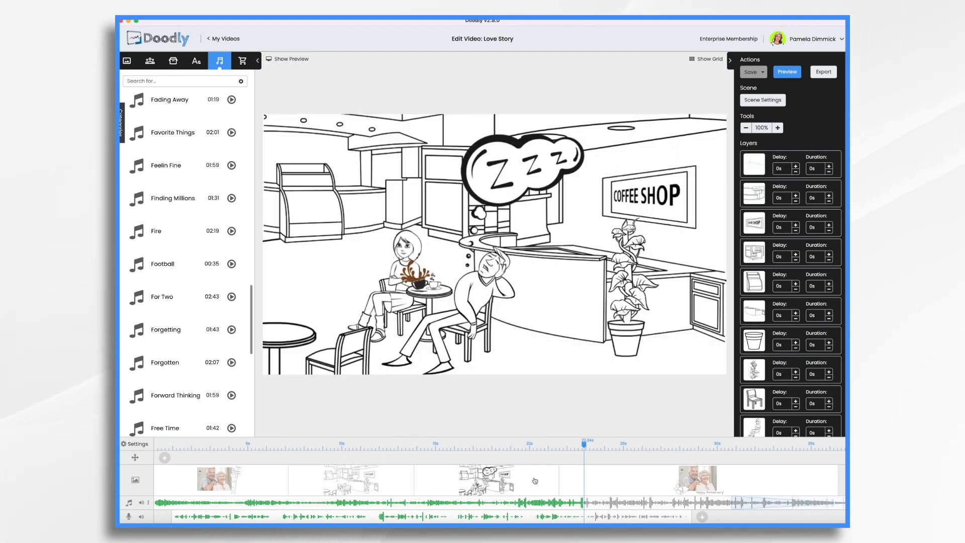
Set the Zzz coffee-shop scene's extra time at the end to 5 s
left_click(529, 167)
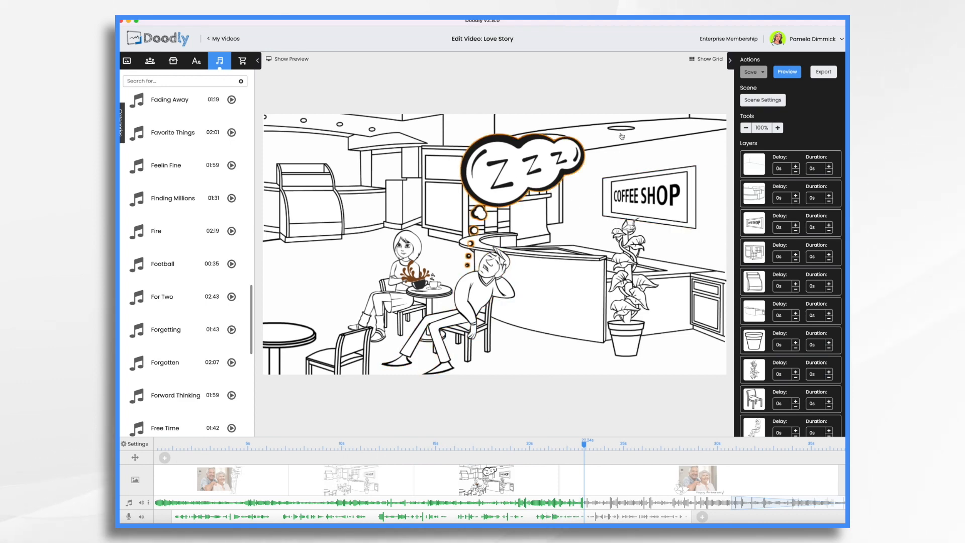
left_click(762, 99)
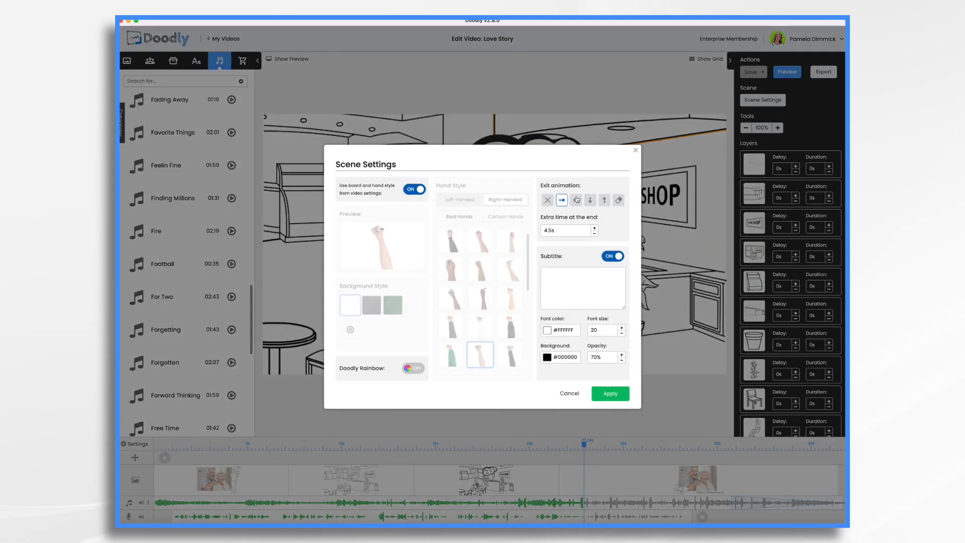
left_click(594, 227)
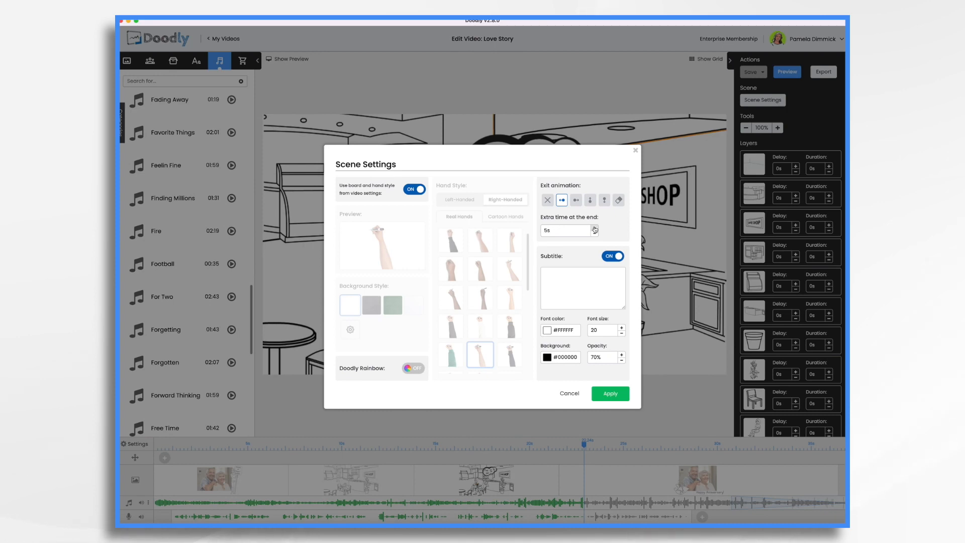
left_click(609, 393)
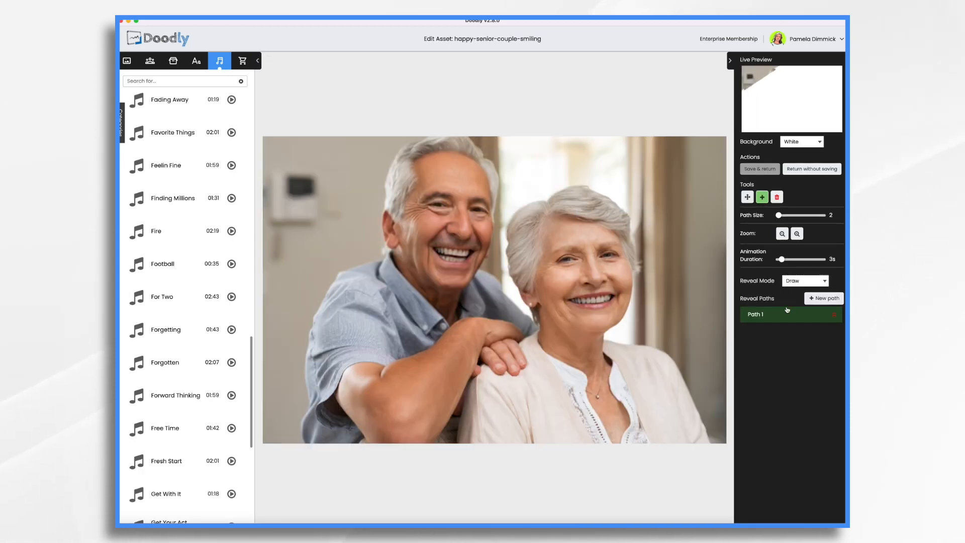
Set the couple photo's draw duration to 1.5 s and the bells' to 1 s
left_click(804, 280)
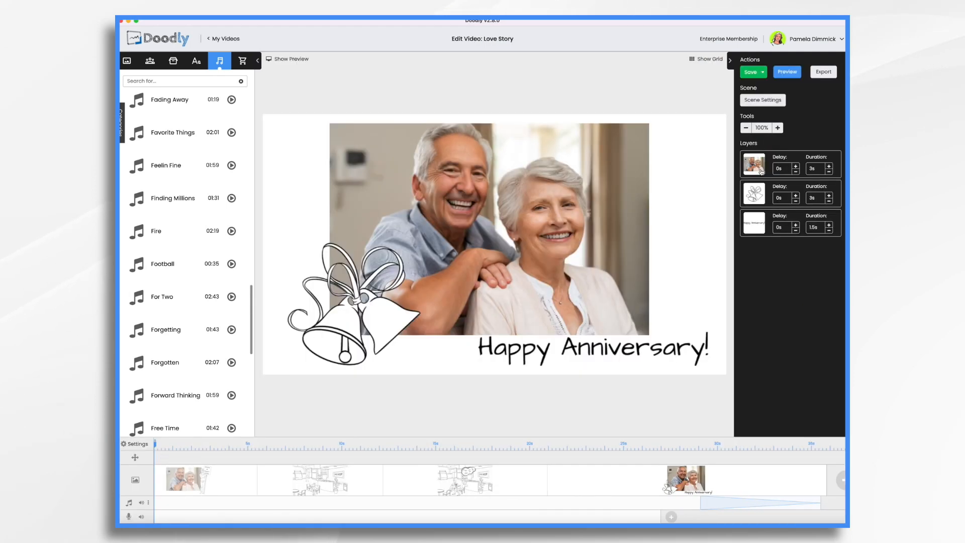
left_click(830, 170)
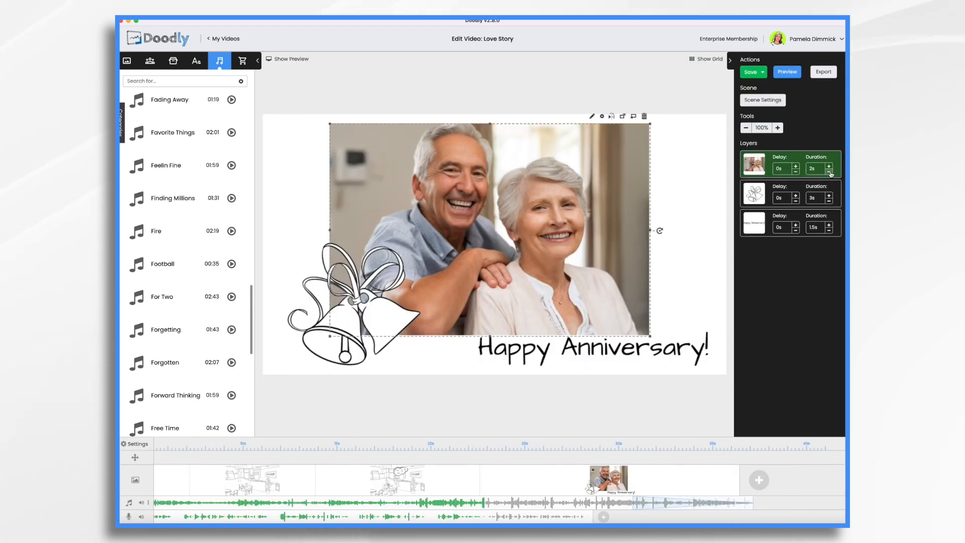
left_click(830, 170)
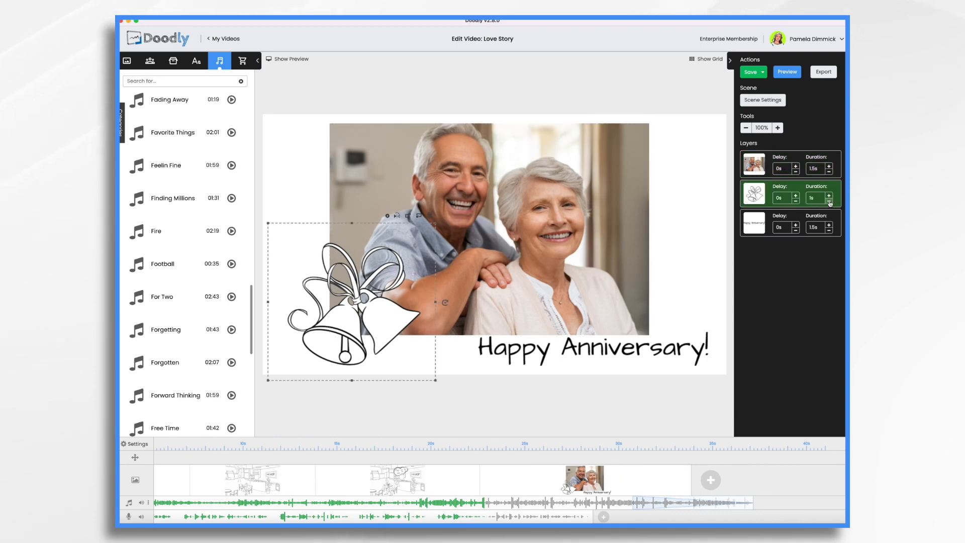
left_click(750, 72)
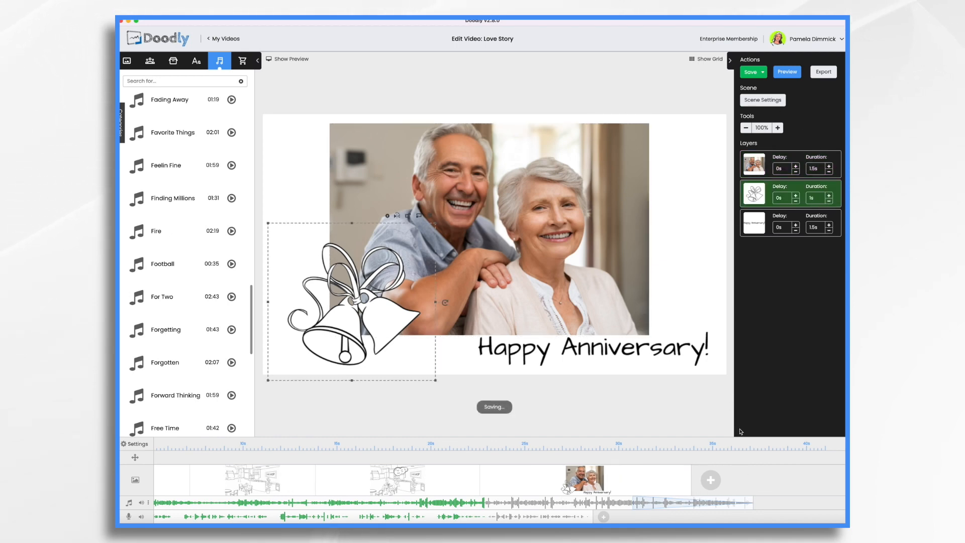